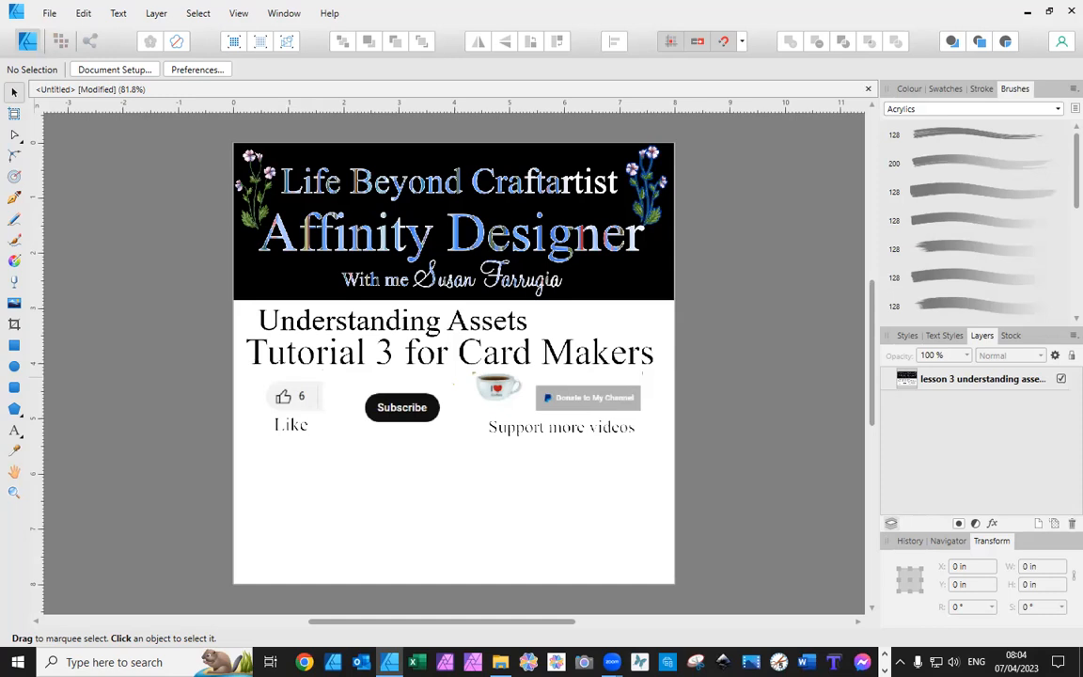
pyautogui.moveTo(94, 158)
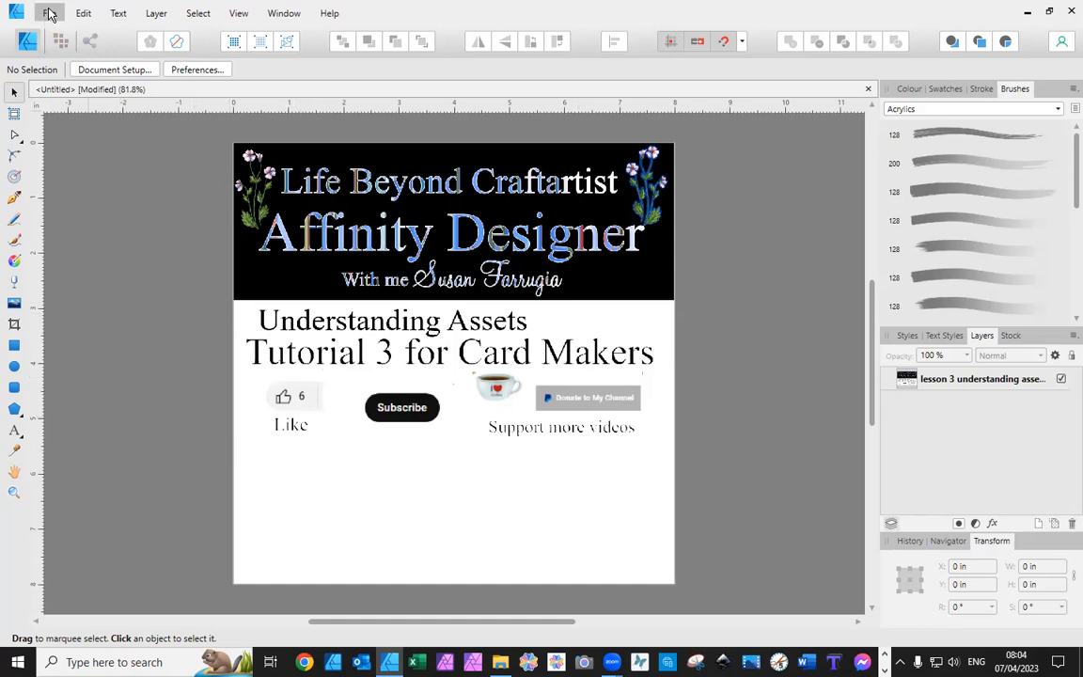
# Create a new blank A4 landscape document from the presets.
pyautogui.click(49, 13)
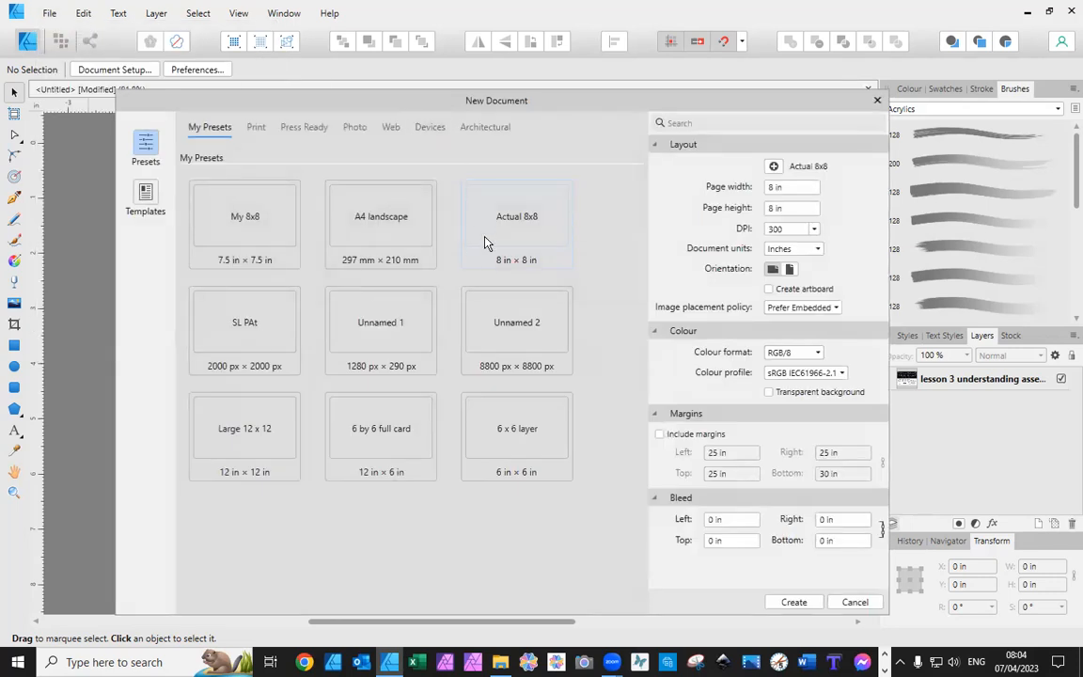
pyautogui.click(379, 222)
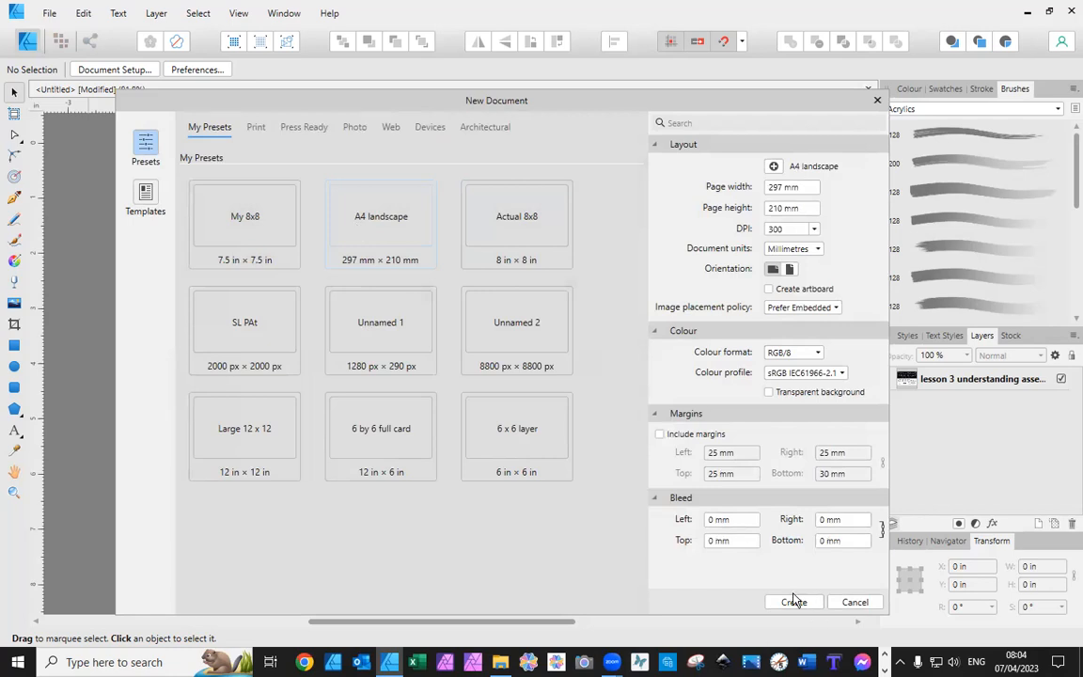
pyautogui.click(793, 602)
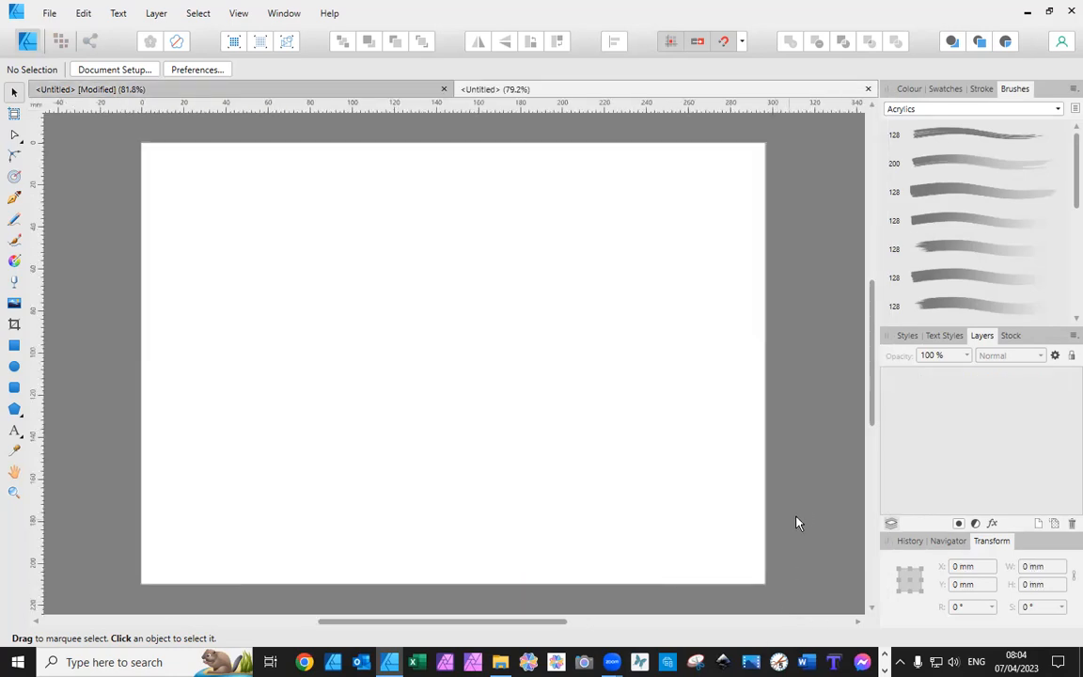
pyautogui.moveTo(804, 473)
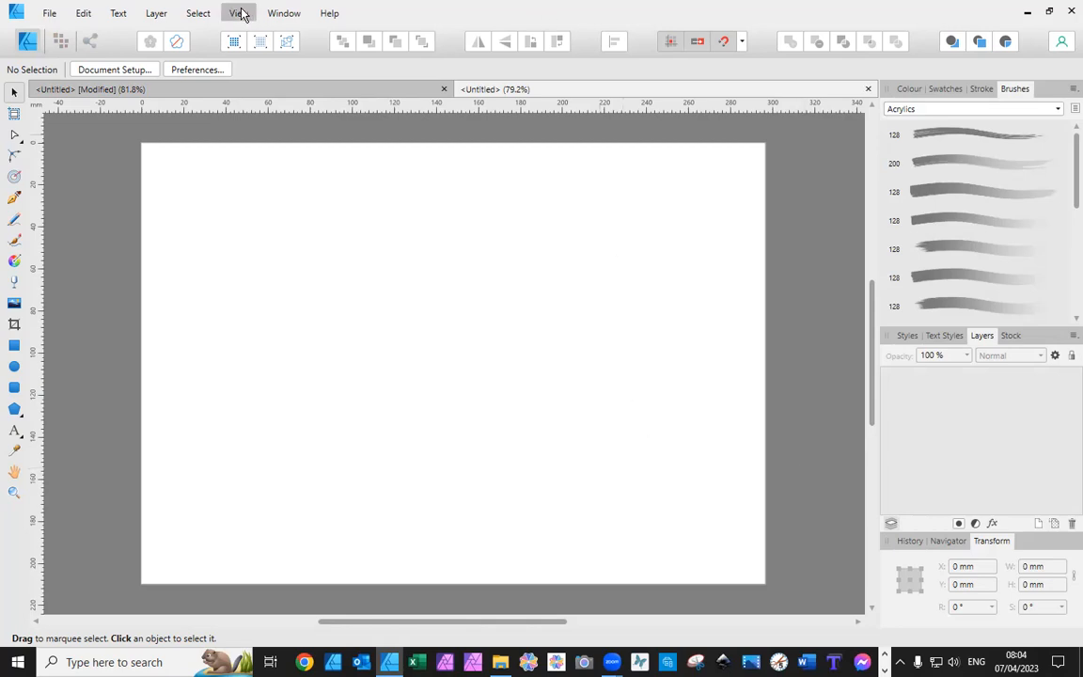
# Show the Assets panel via View > Studio.
pyautogui.click(237, 12)
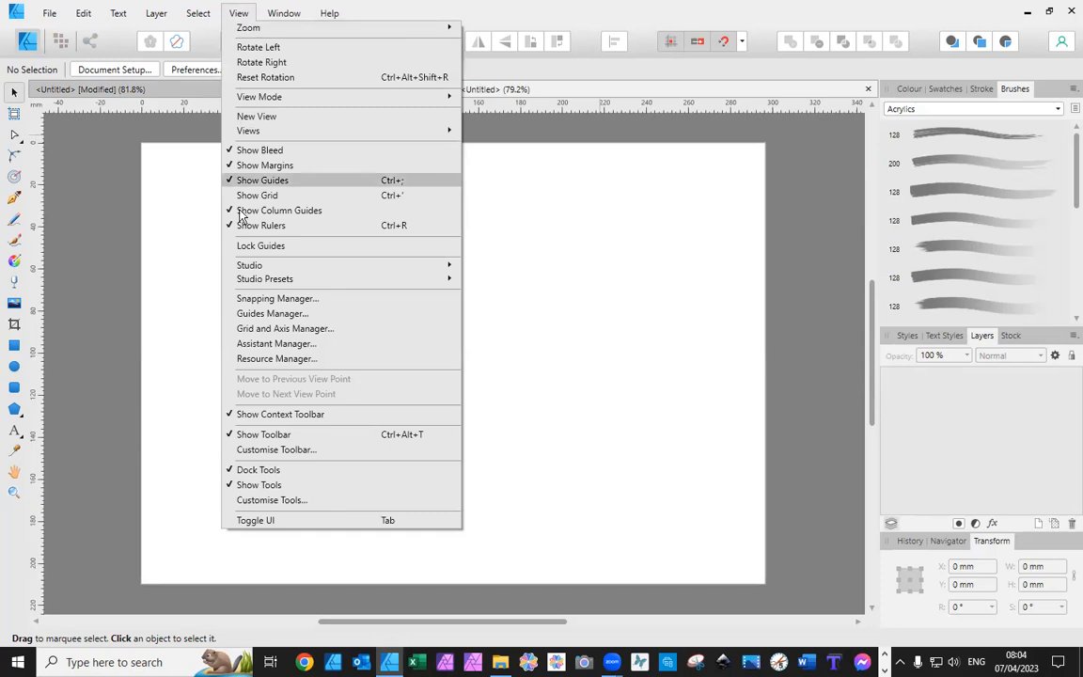
pyautogui.moveTo(248, 263)
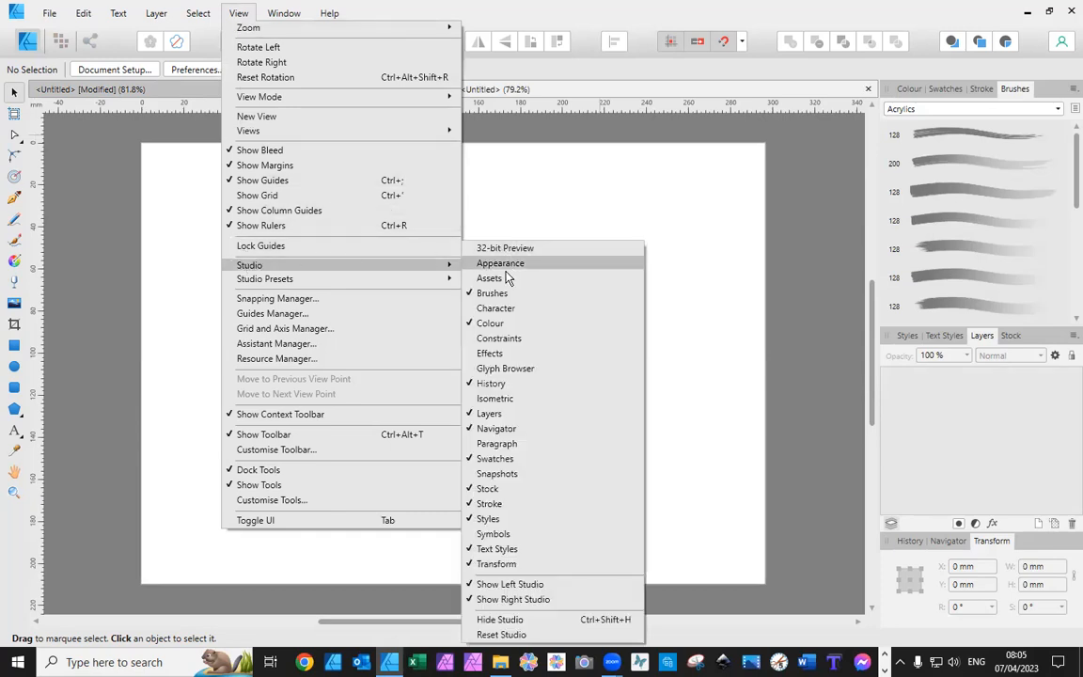
pyautogui.click(488, 278)
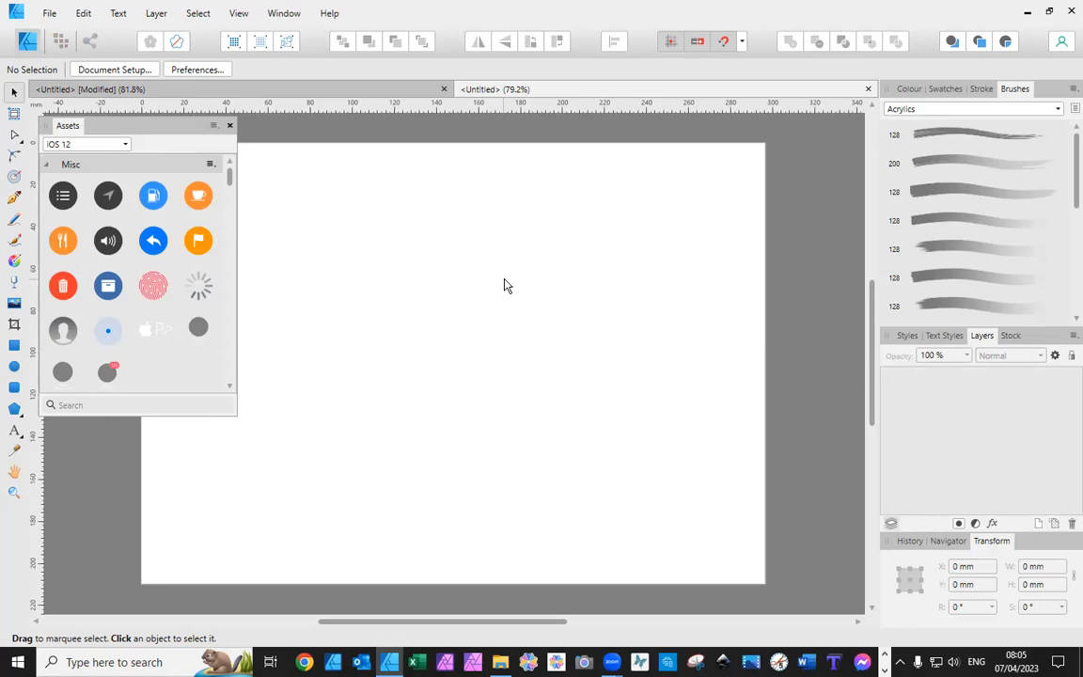
# Dock the floating Assets panel to the left side beside the Tools.
pyautogui.moveTo(199, 240); pyautogui.dragTo(470, 263)
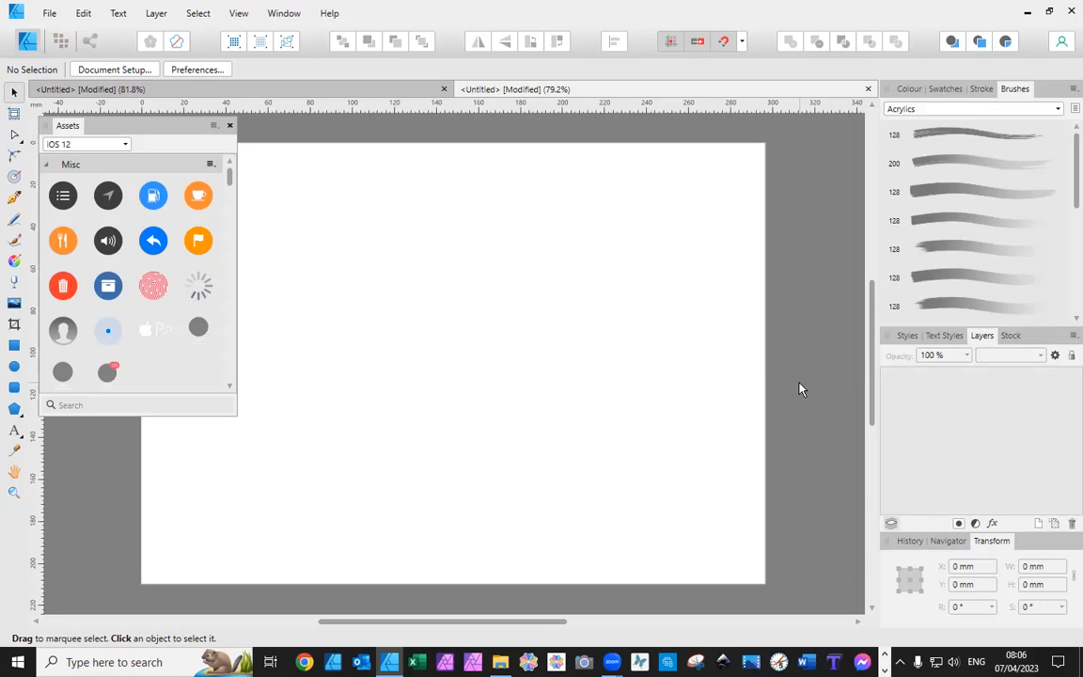
pyautogui.moveTo(797, 361)
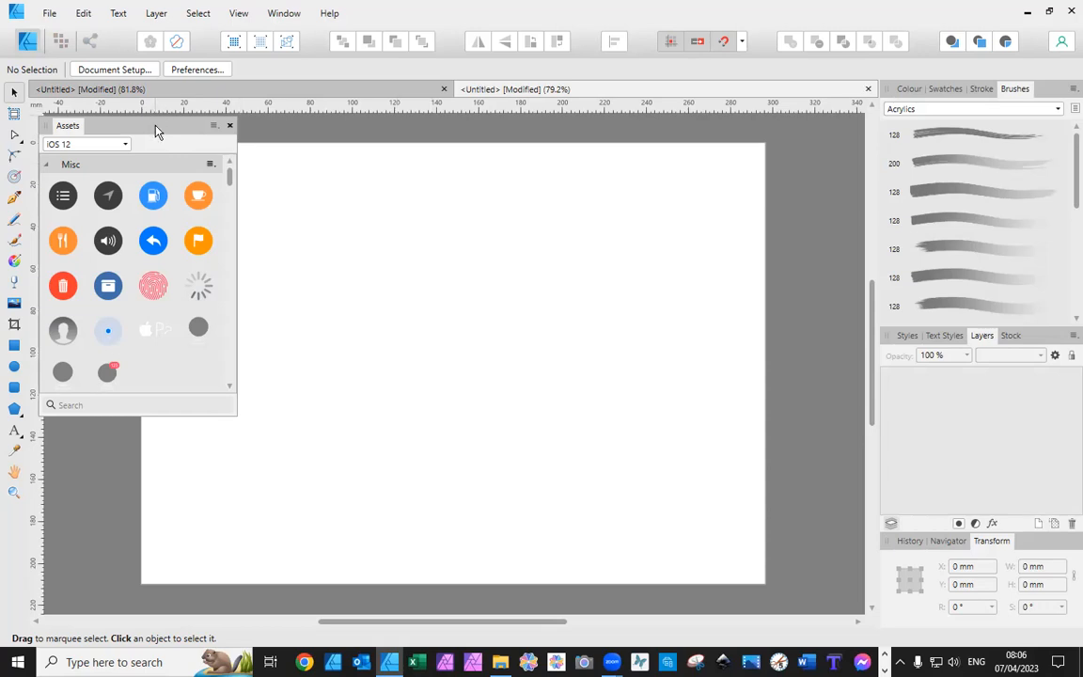
pyautogui.moveTo(159, 132)
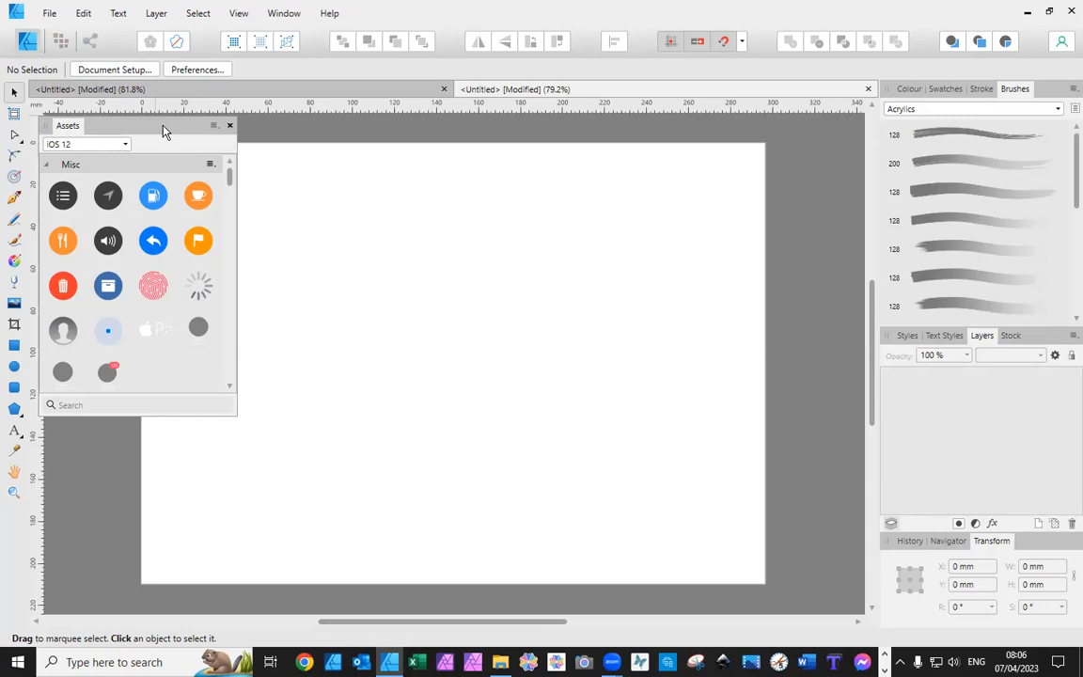
pyautogui.moveTo(162, 124); pyautogui.dragTo(75, 109)
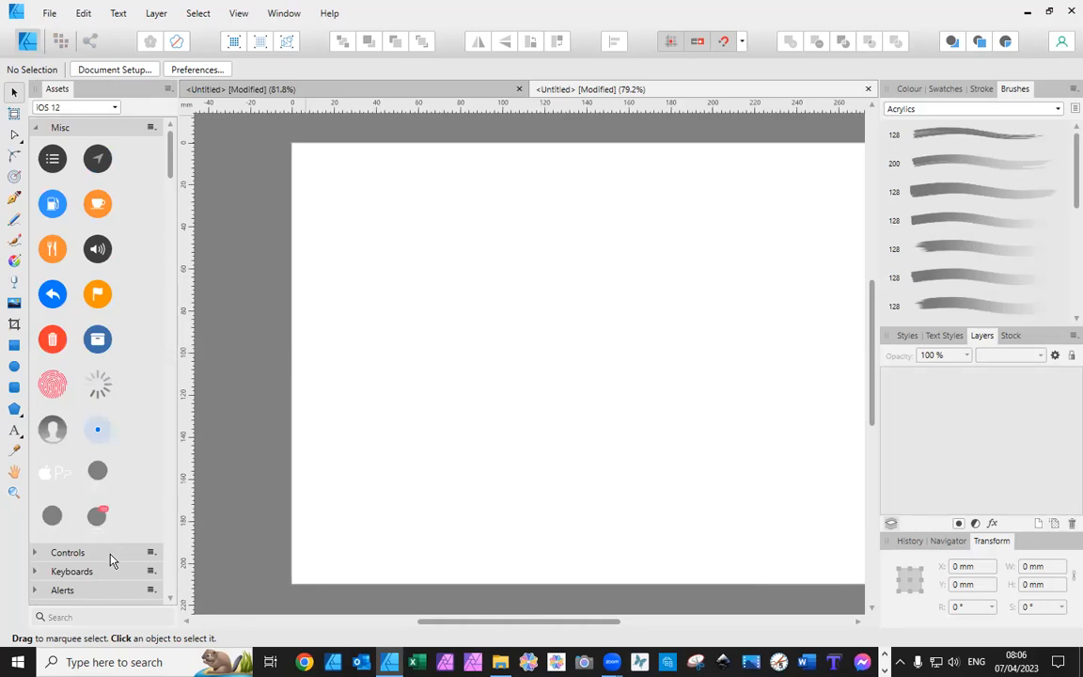
pyautogui.click(34, 553)
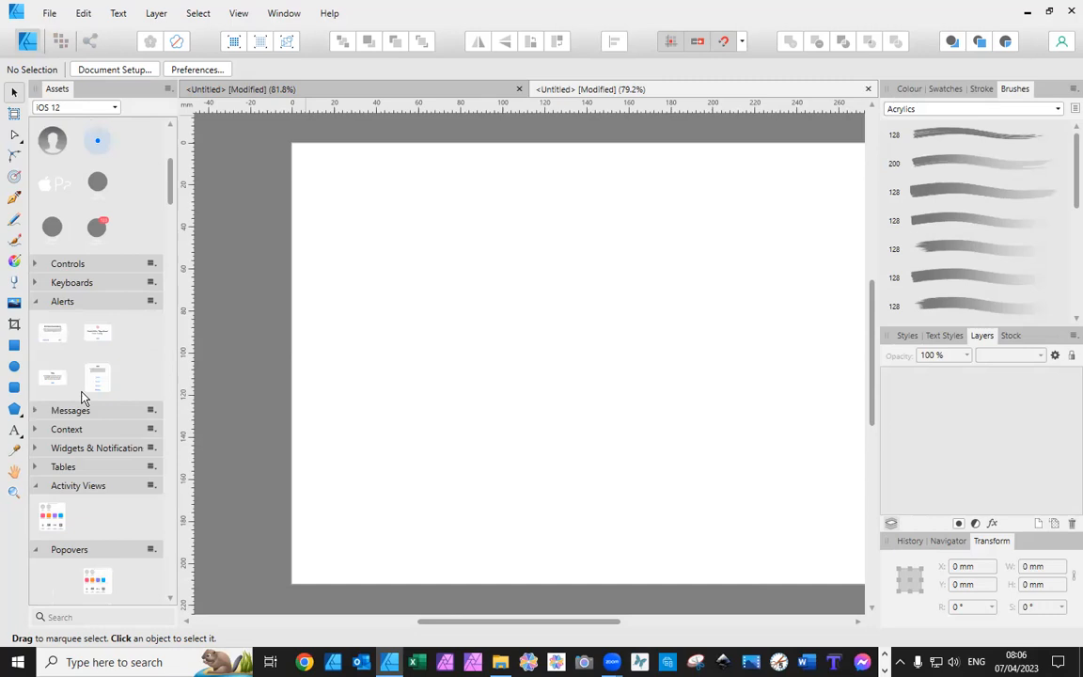
pyautogui.click(68, 428)
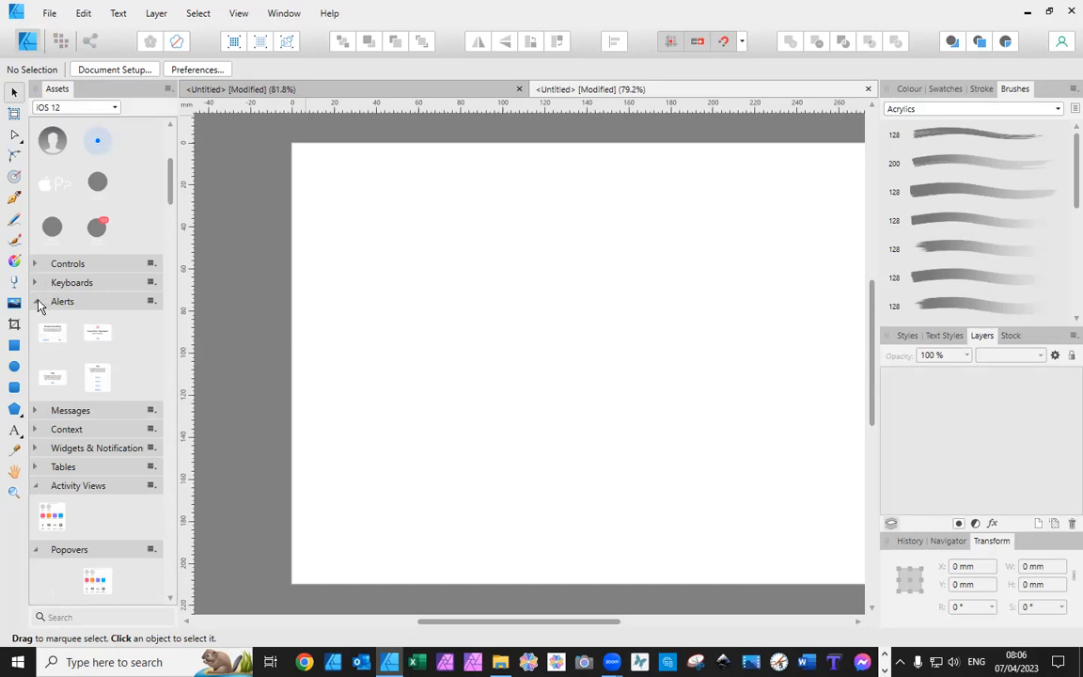
pyautogui.click(33, 301)
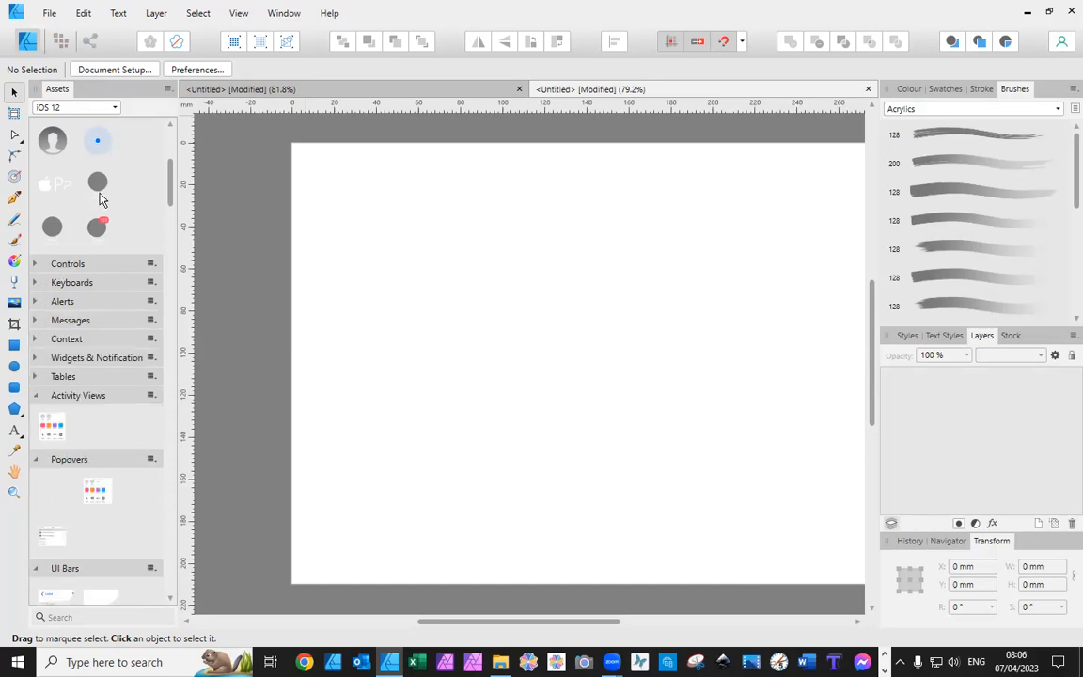
pyautogui.scroll(-3)
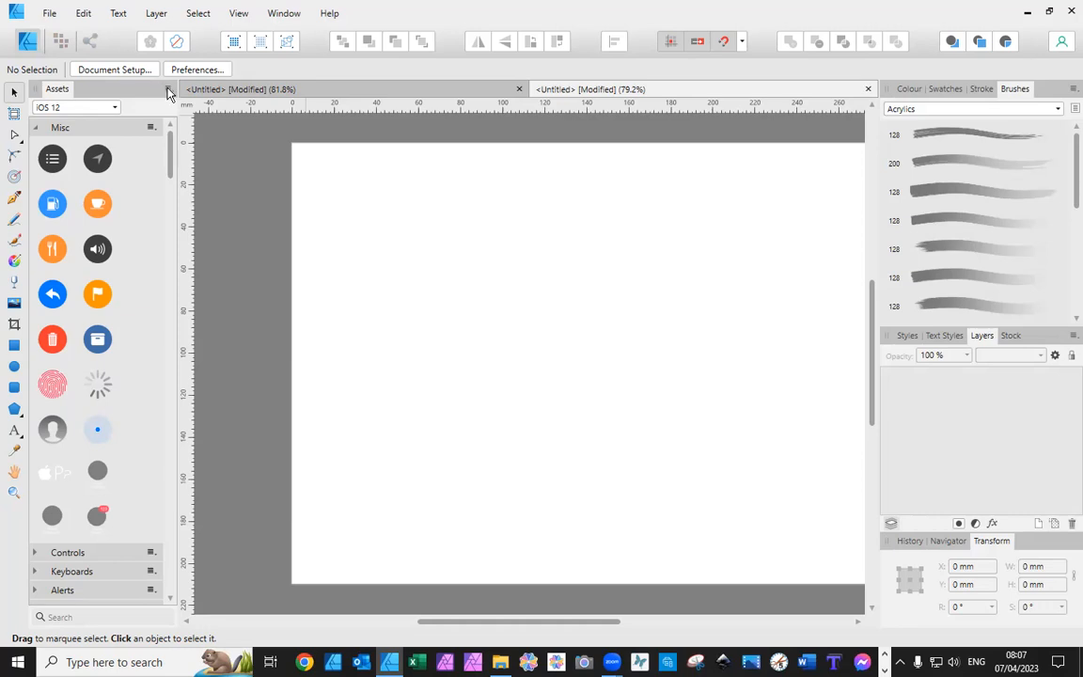
pyautogui.moveTo(169, 94)
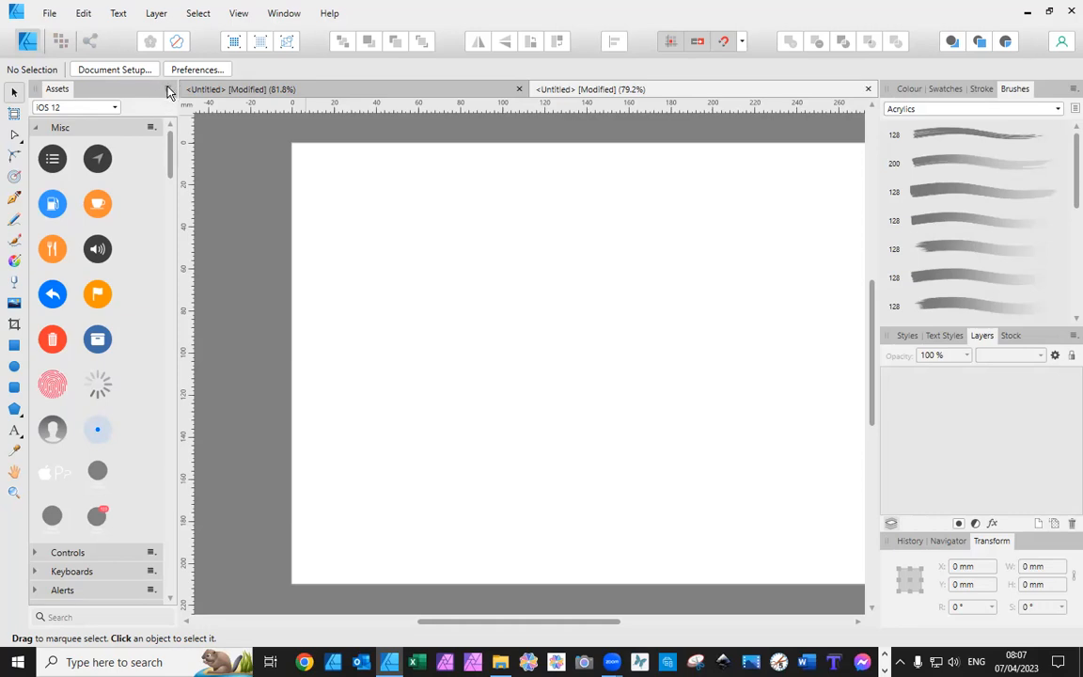
pyautogui.moveTo(167, 92)
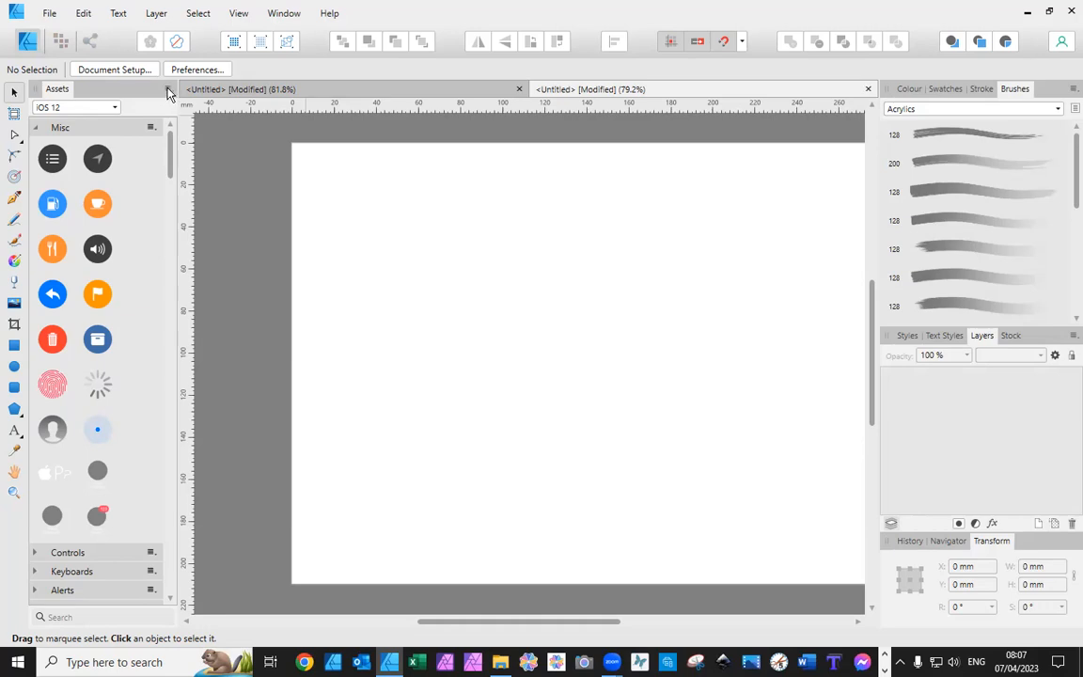
# Create a new asset category 'Assets 2' from the Assets panel menu.
pyautogui.click(169, 94)
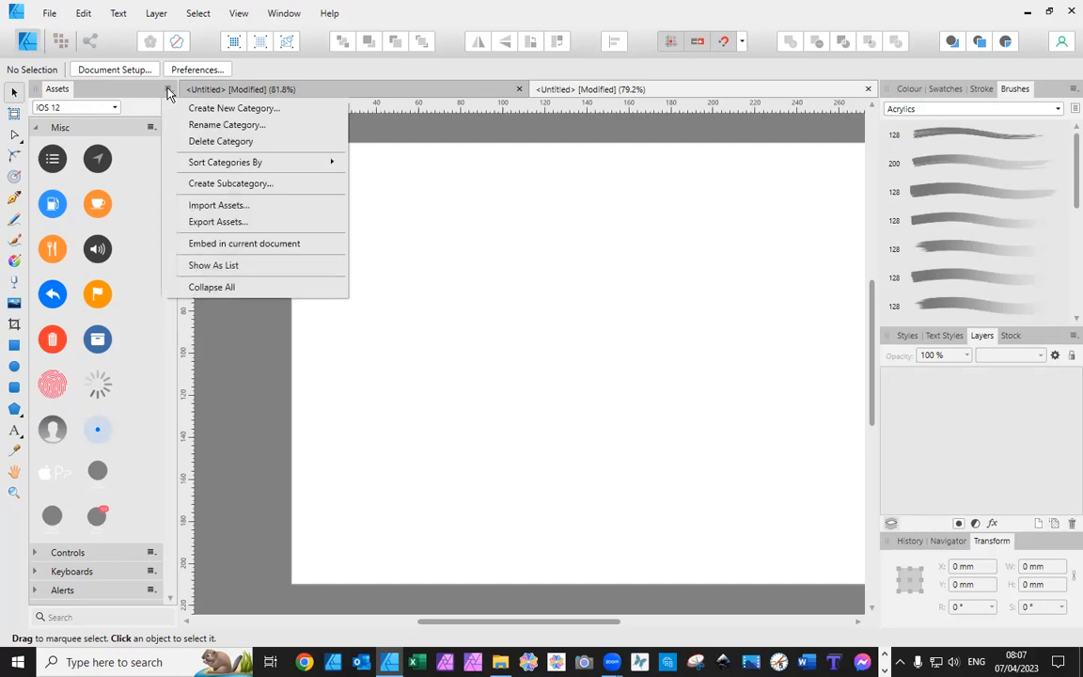
pyautogui.moveTo(225, 124)
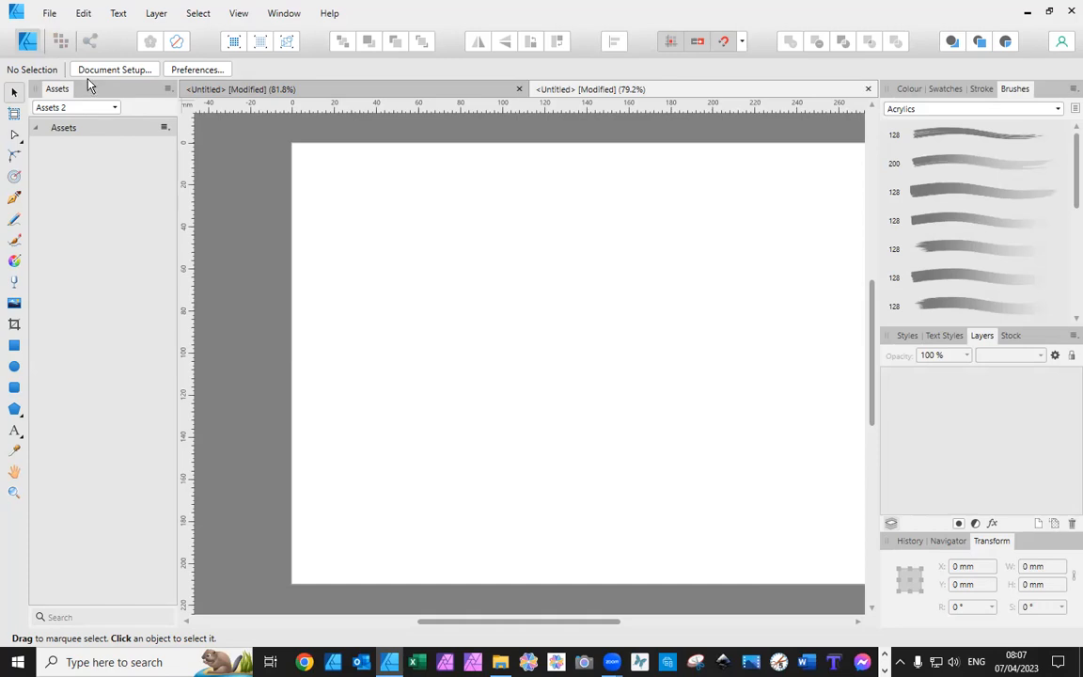
pyautogui.moveTo(73, 92)
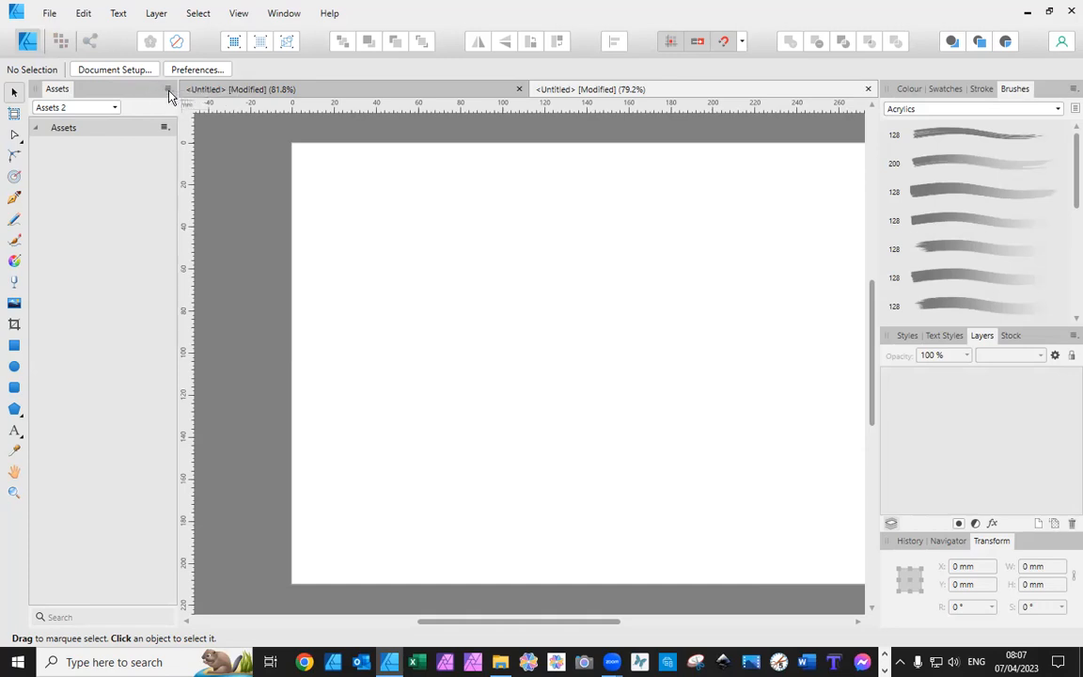
pyautogui.click(167, 89)
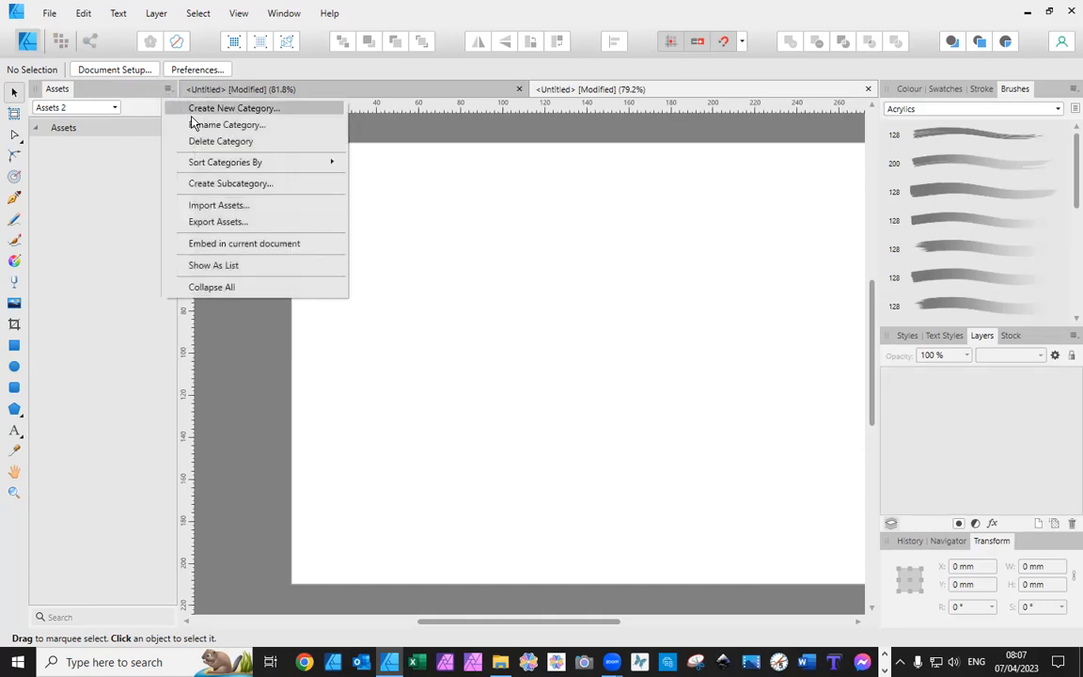
# Rename the Assets 2 category to 'Training for video'.
pyautogui.click(226, 124)
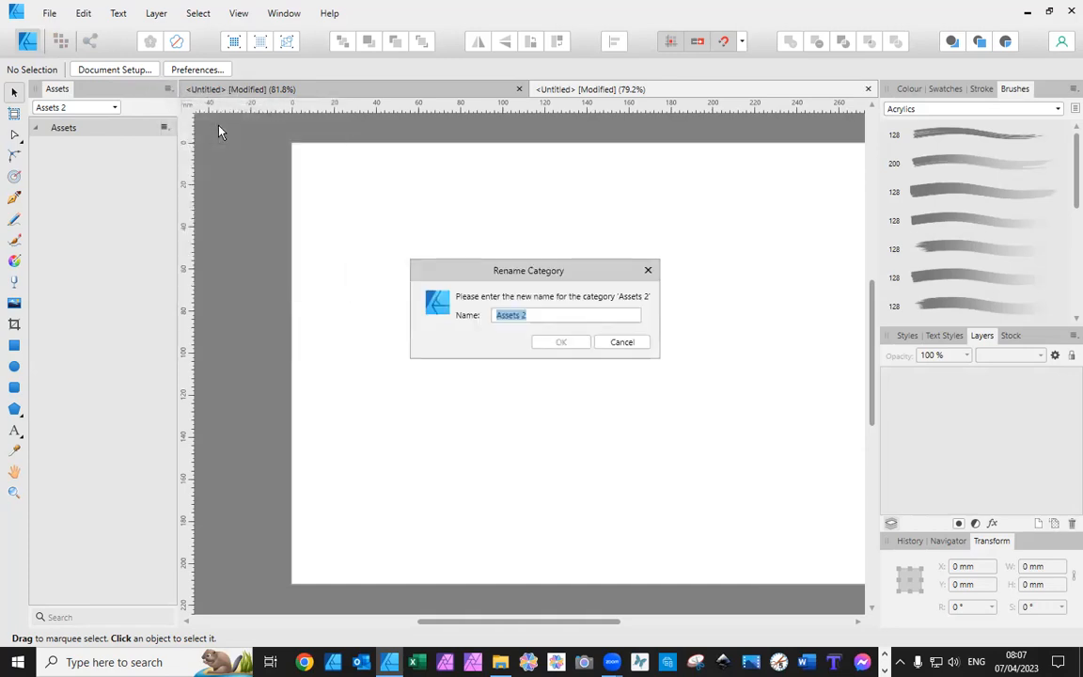
pyautogui.moveTo(699, 393)
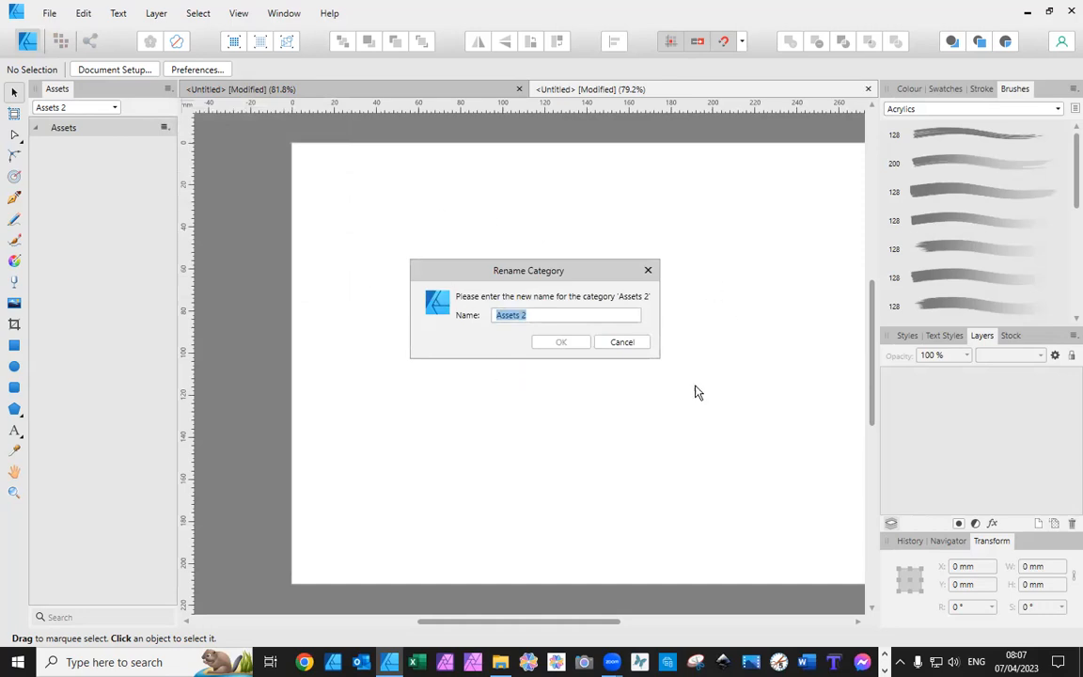
pyautogui.moveTo(579, 229)
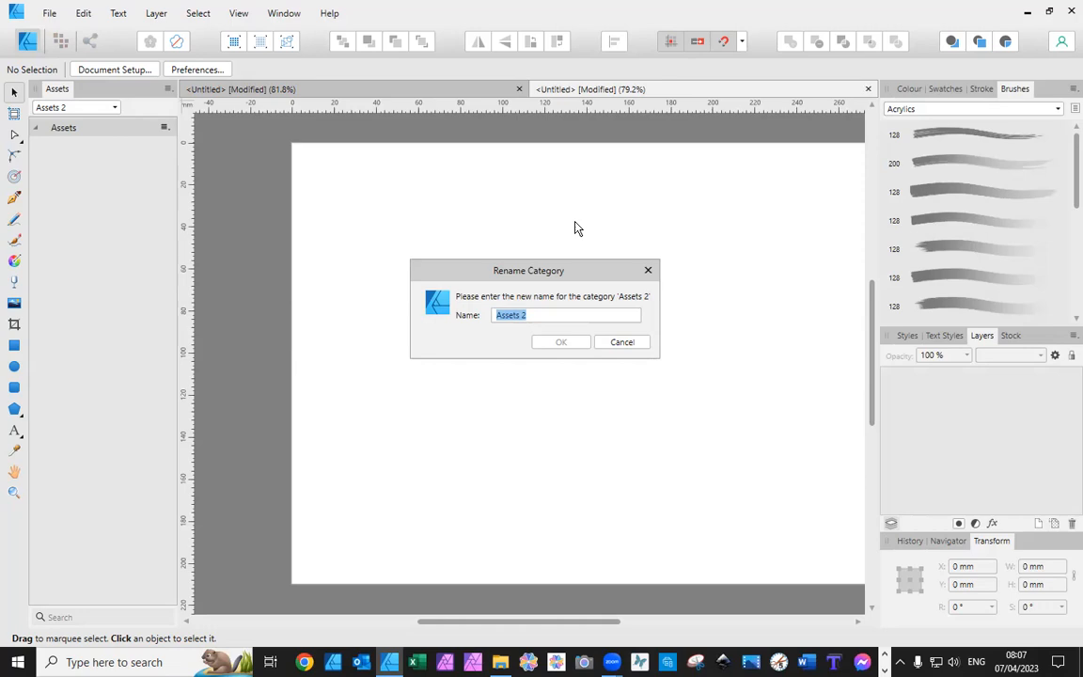
pyautogui.write('Tra')
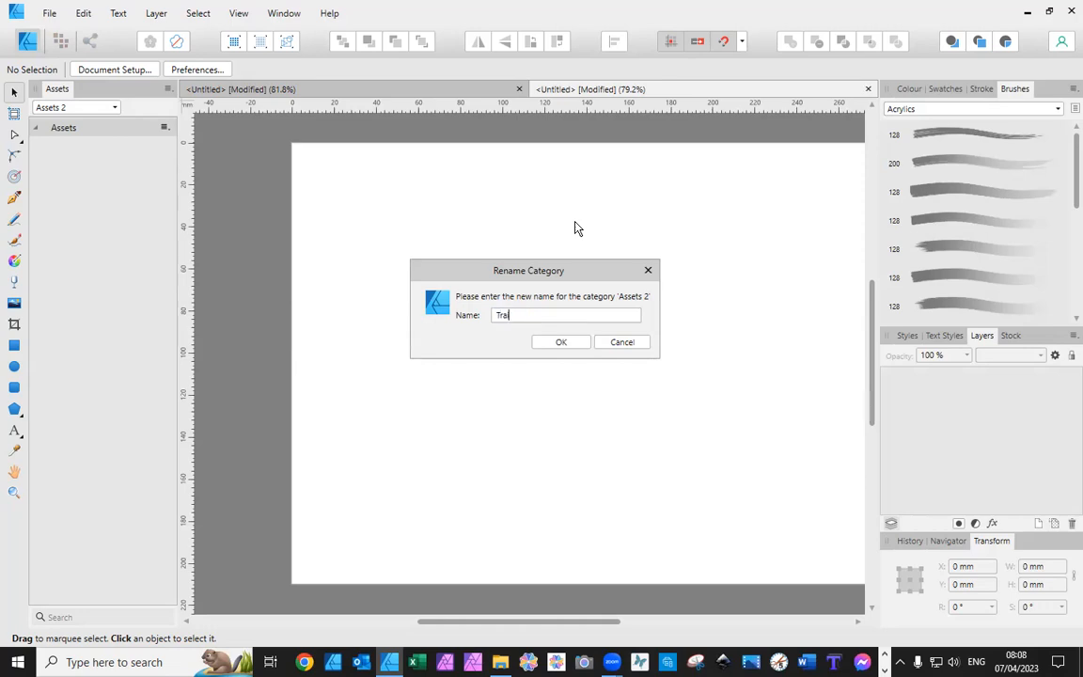
pyautogui.write('Training for video')
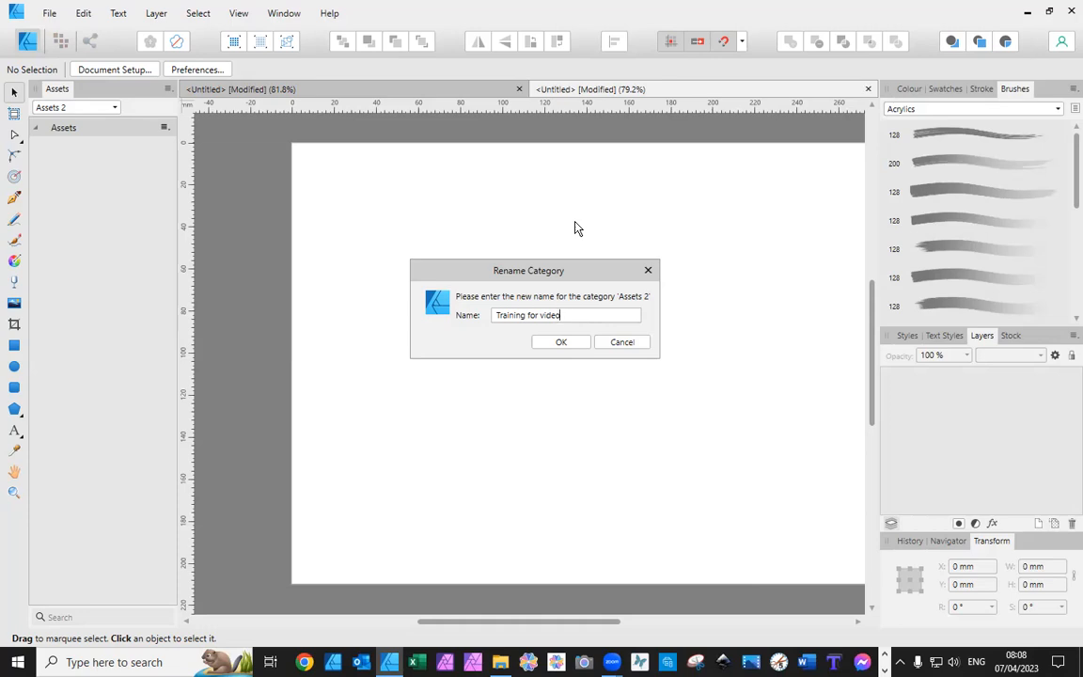
pyautogui.moveTo(577, 357)
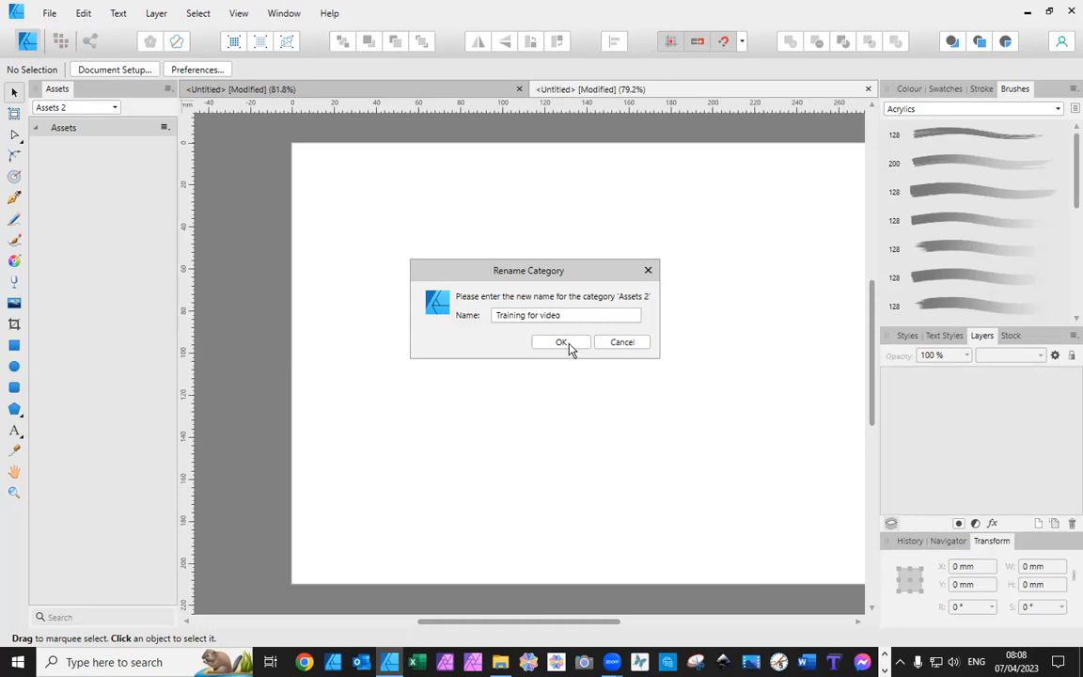
pyautogui.click(560, 342)
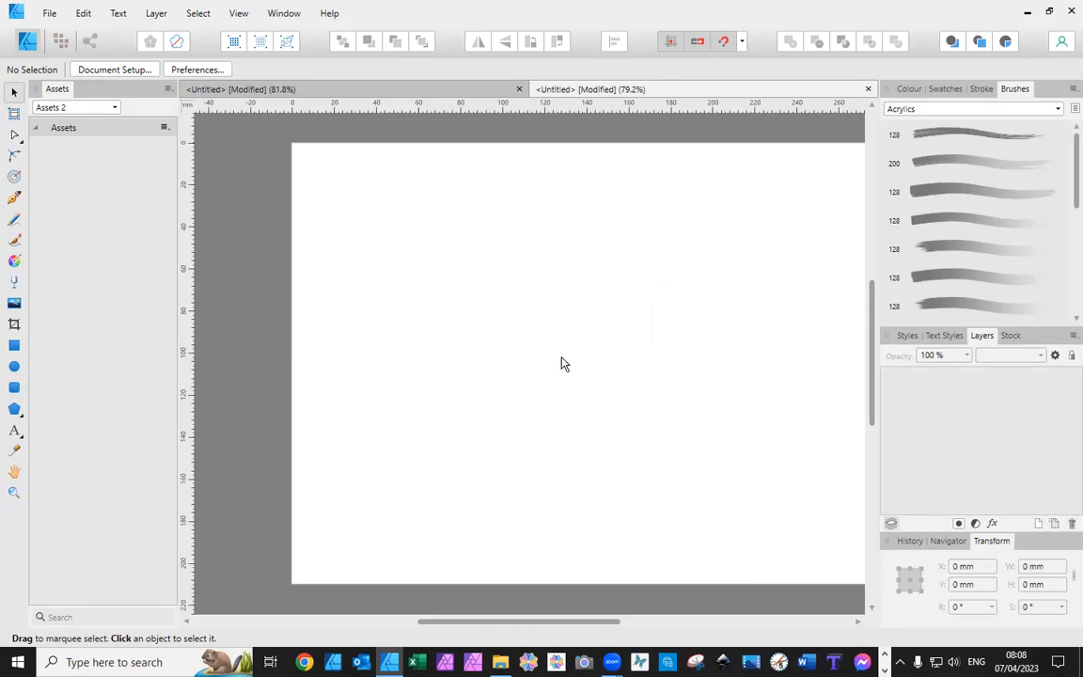
pyautogui.click(75, 107)
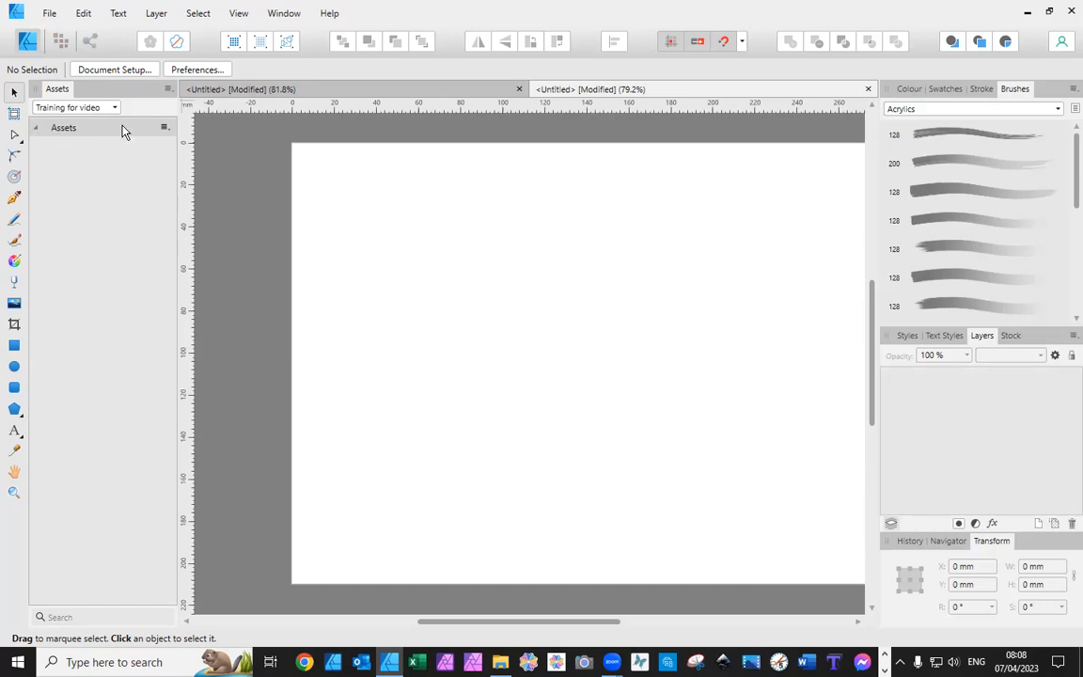
# Rename the Assets subcategory to 'CF'.
pyautogui.click(163, 128)
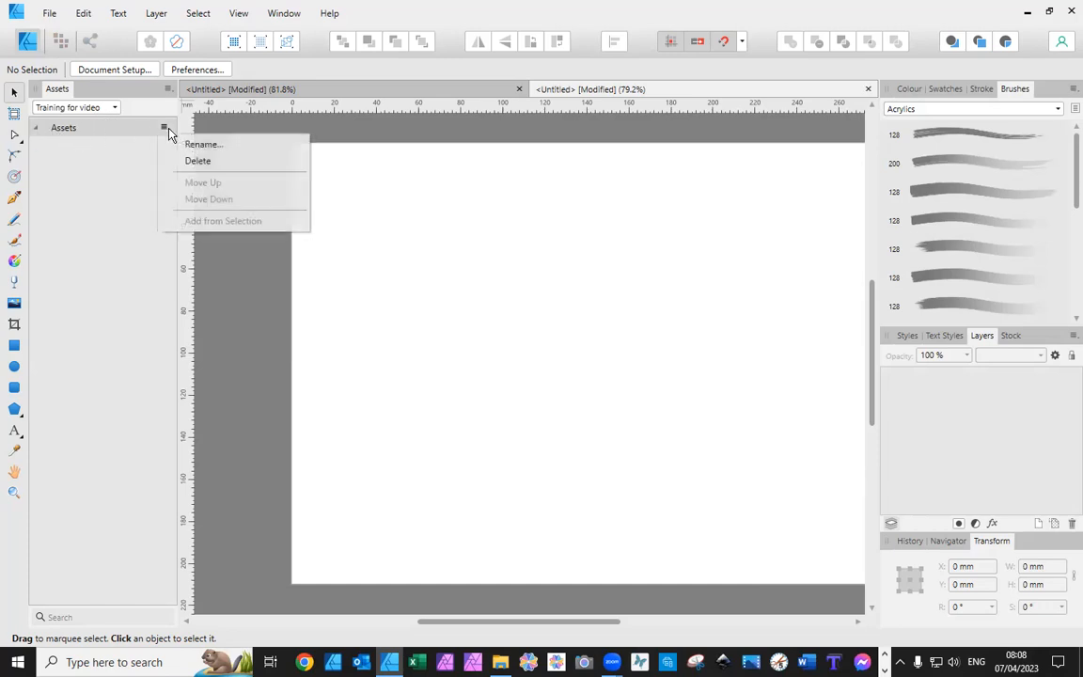
pyautogui.moveTo(203, 143)
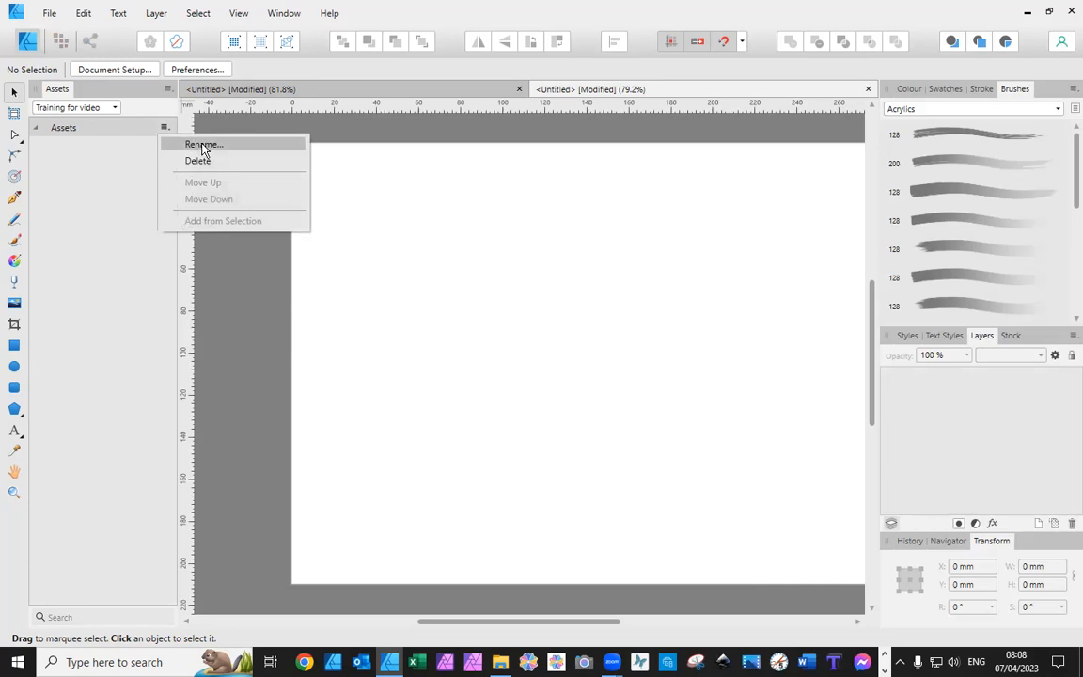
pyautogui.click(203, 143)
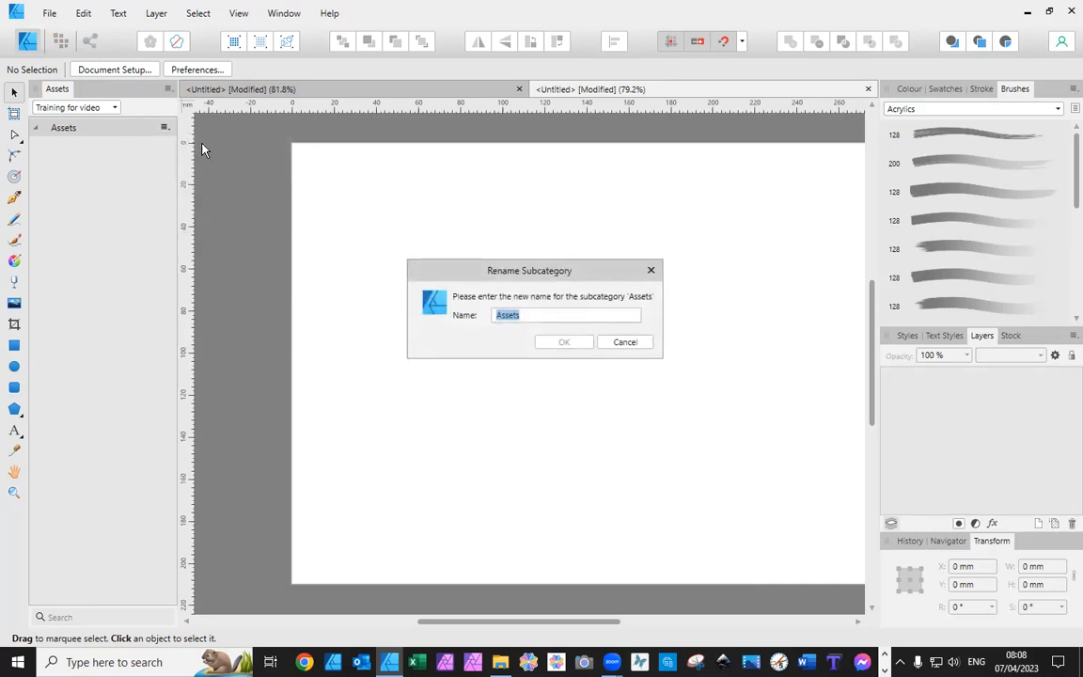
pyautogui.write('Cr')
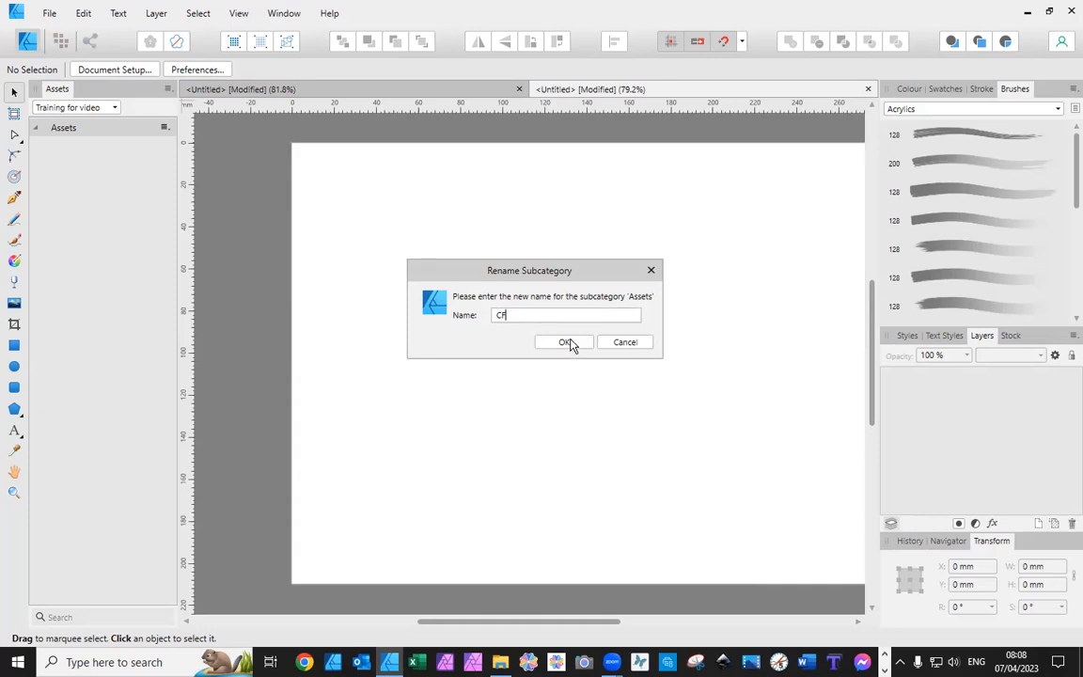
pyautogui.click(563, 342)
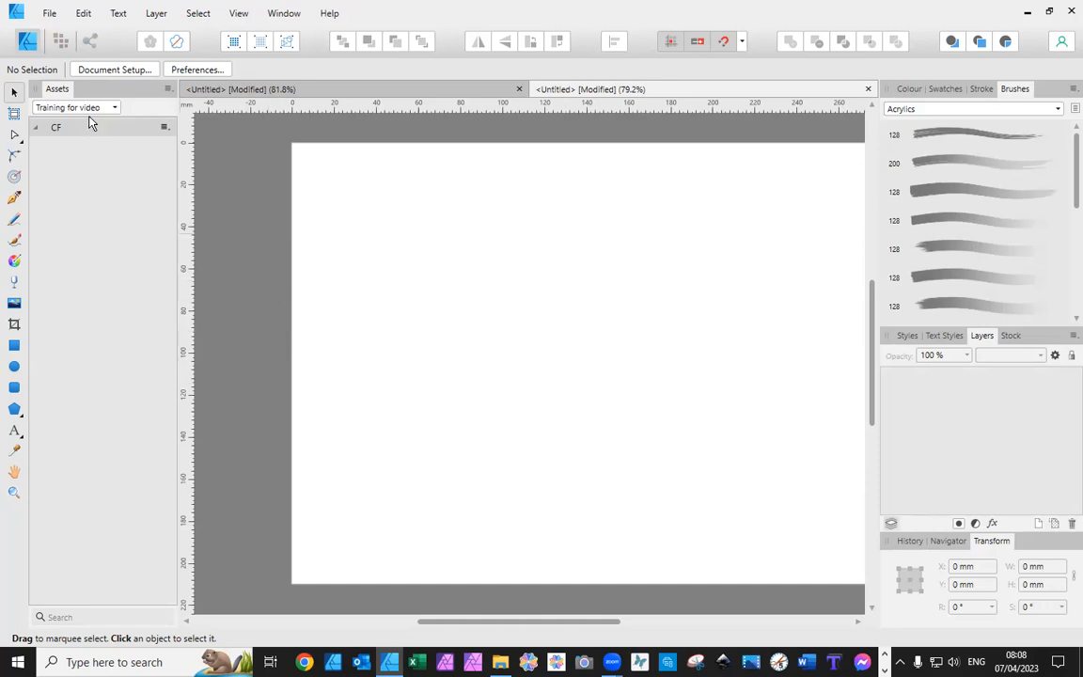
pyautogui.moveTo(128, 158)
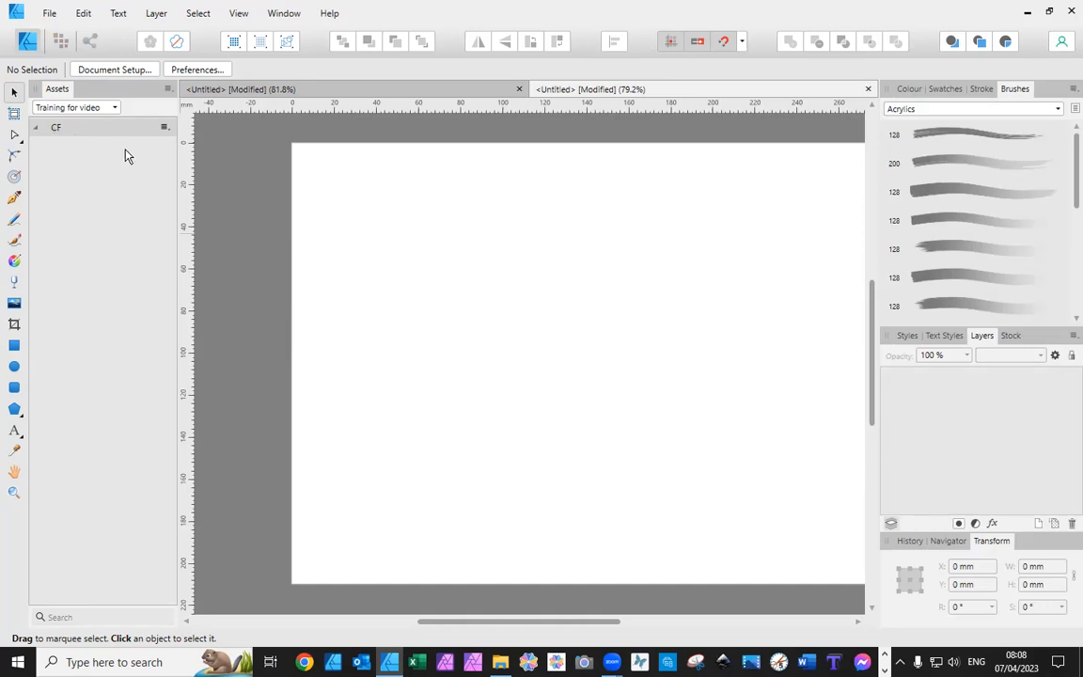
pyautogui.moveTo(125, 131)
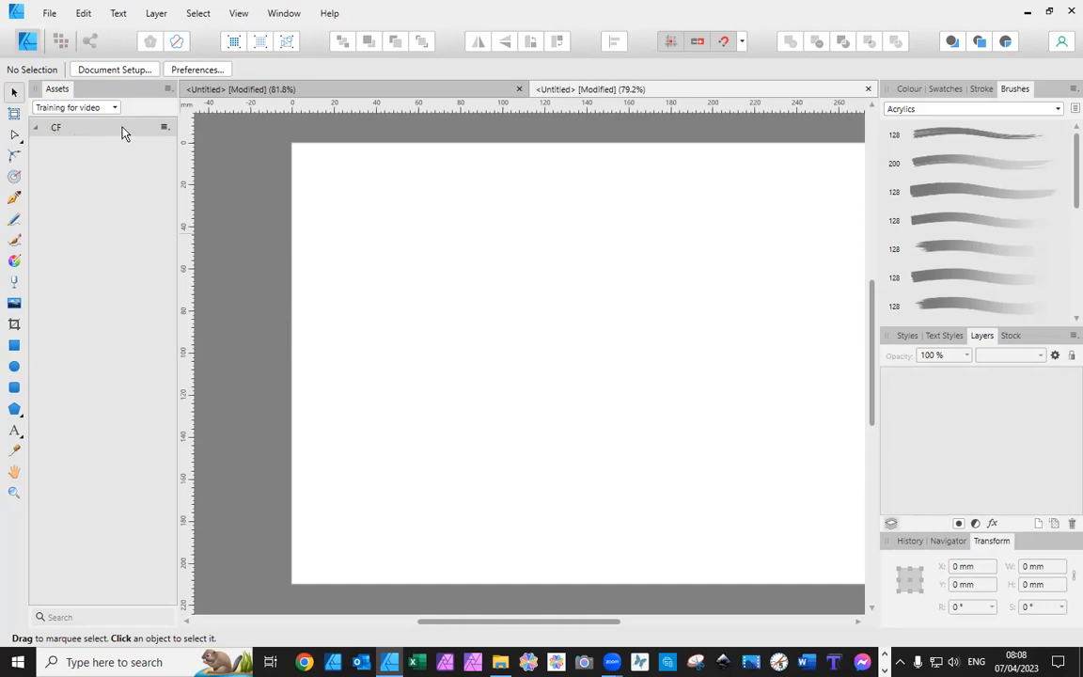
pyautogui.moveTo(111, 137)
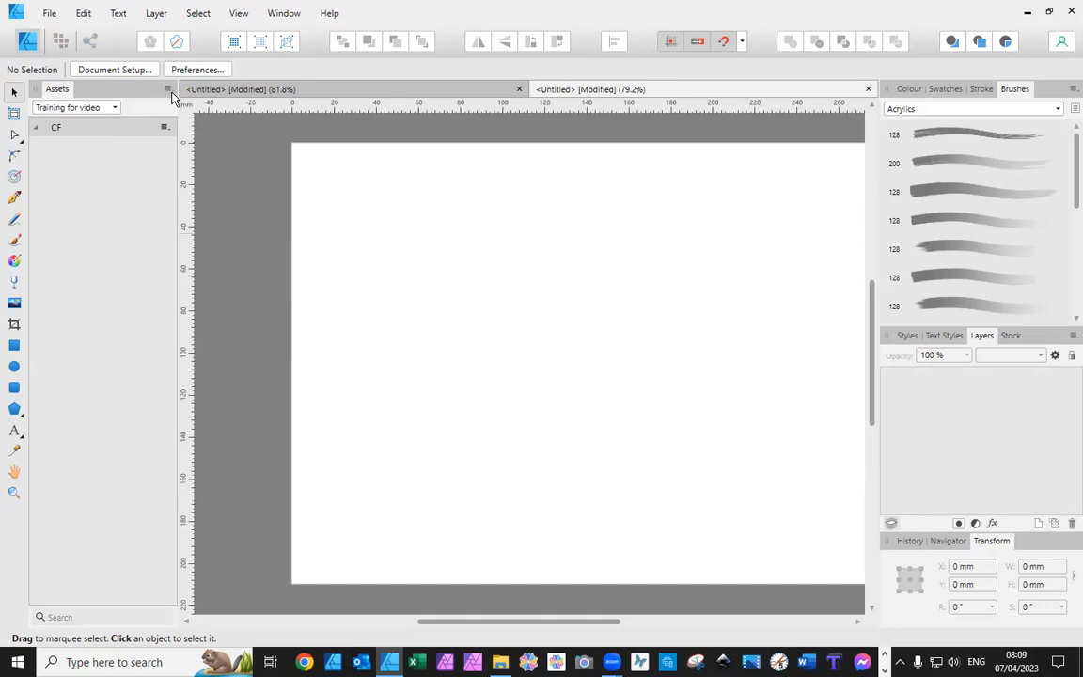
# Create a second subcategory and rename it 'CF 2'.
pyautogui.click(167, 89)
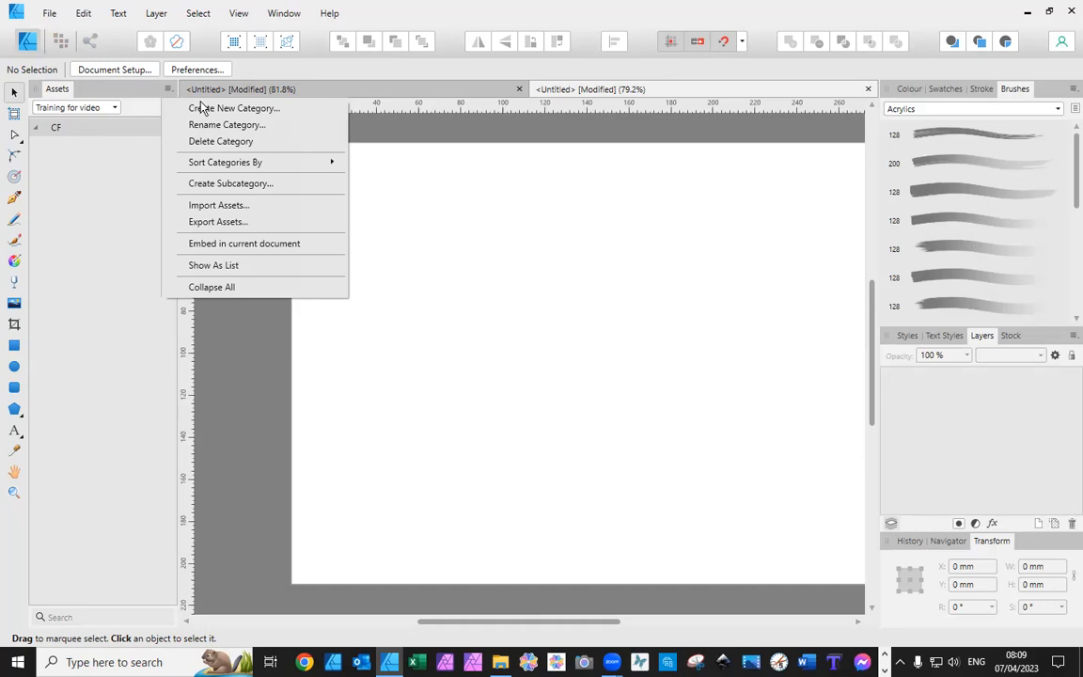
pyautogui.moveTo(222, 184)
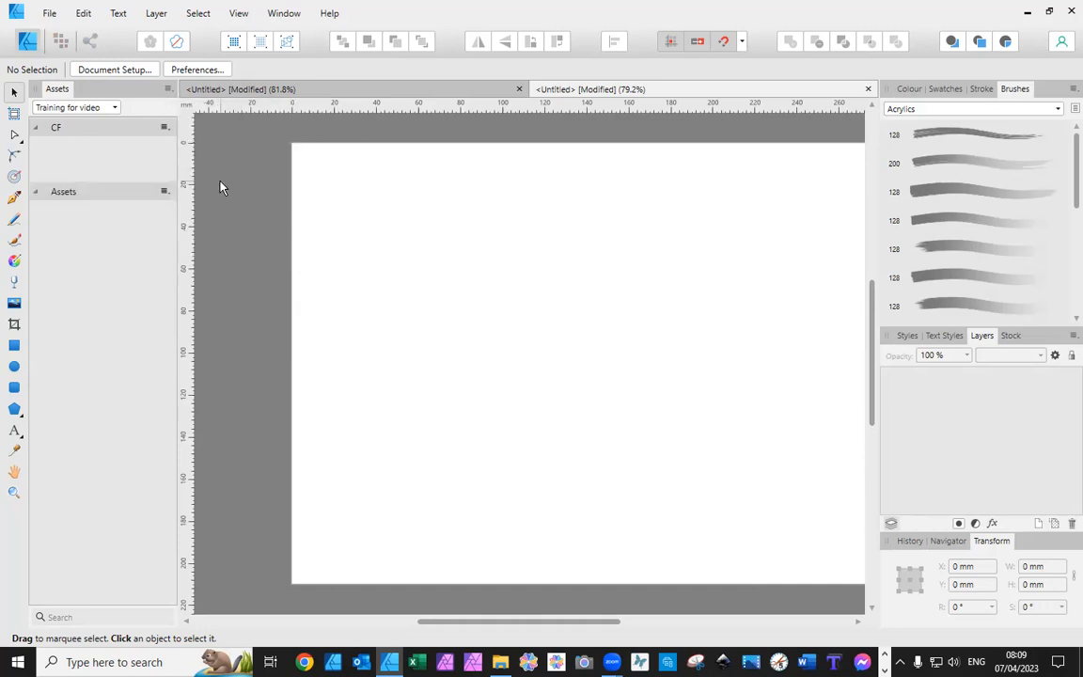
pyautogui.moveTo(160, 210)
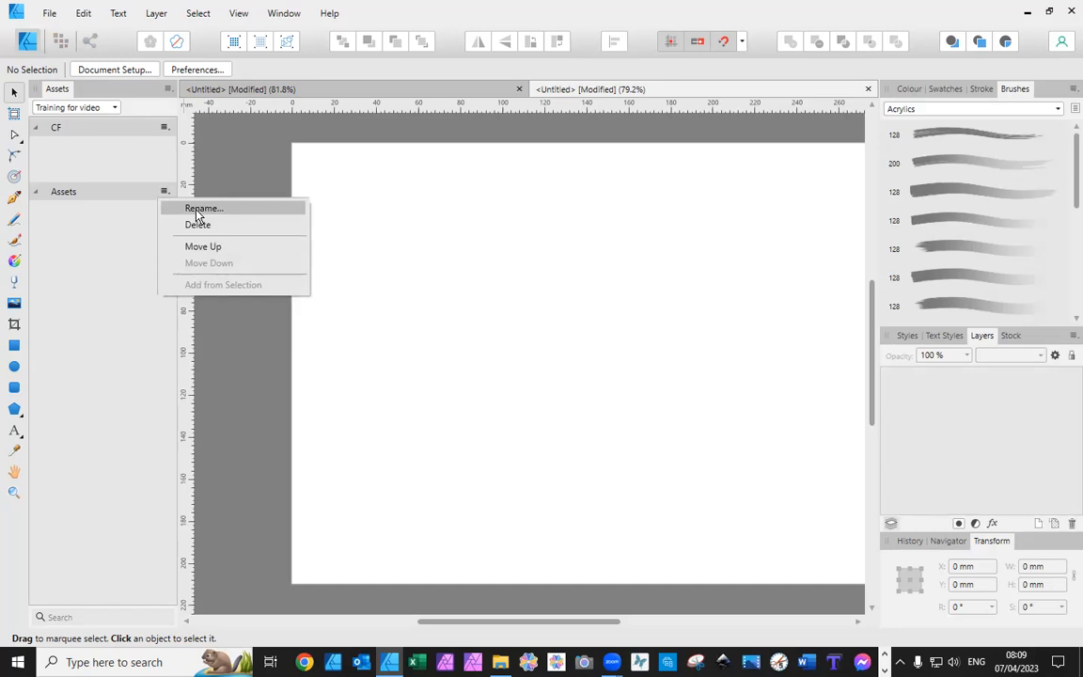
pyautogui.click(203, 207)
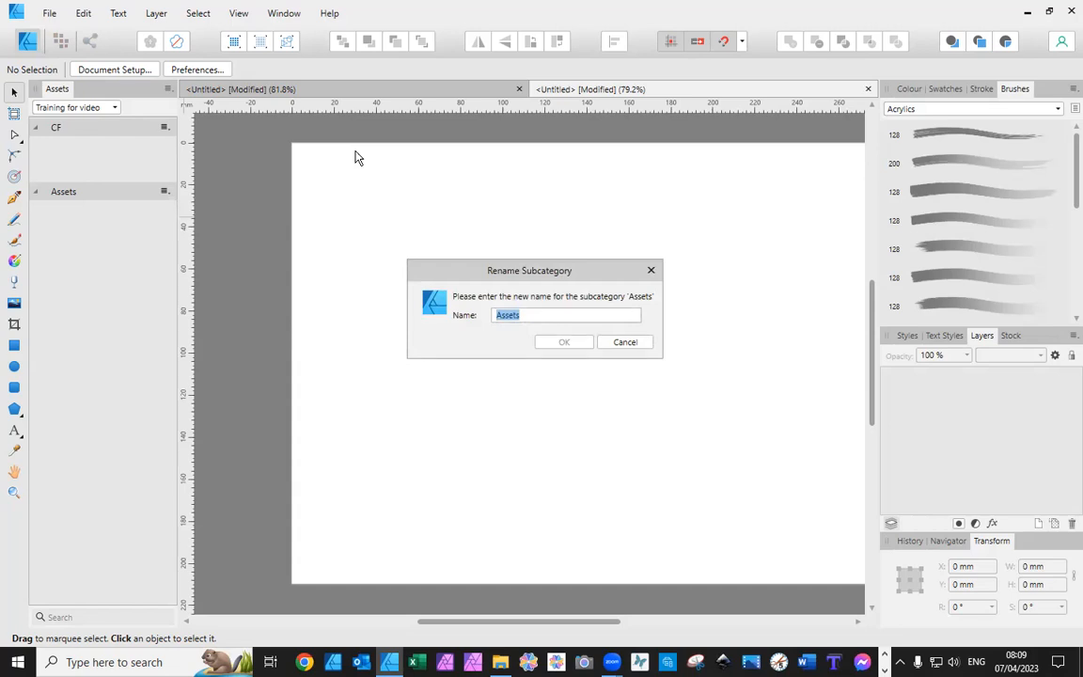
pyautogui.write('CF 2')
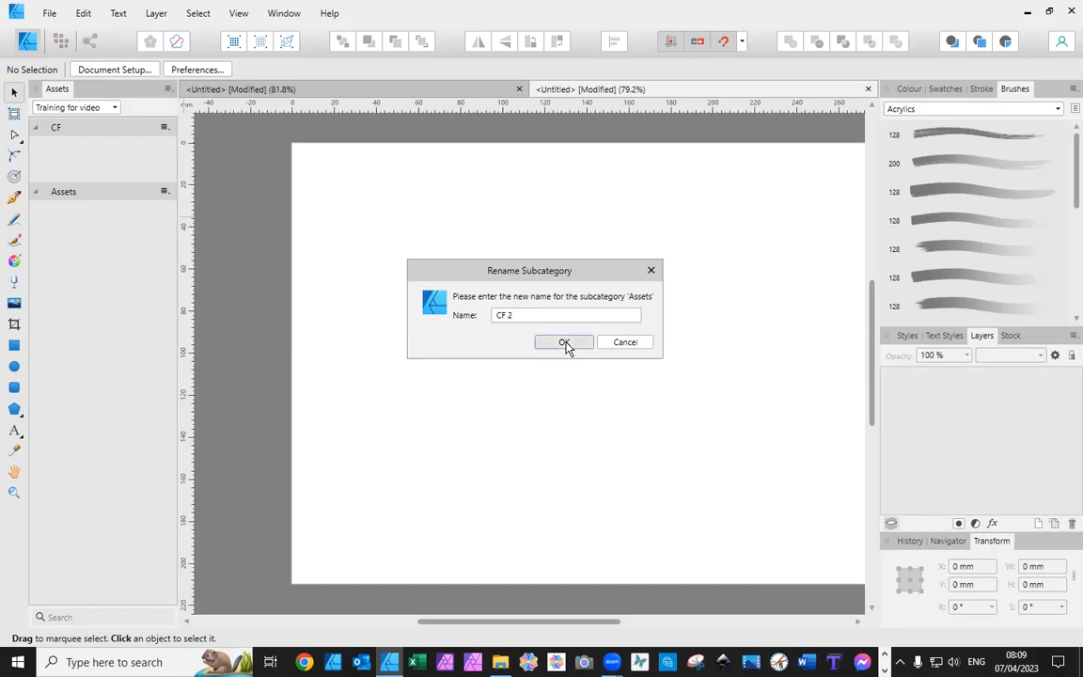
pyautogui.click(564, 342)
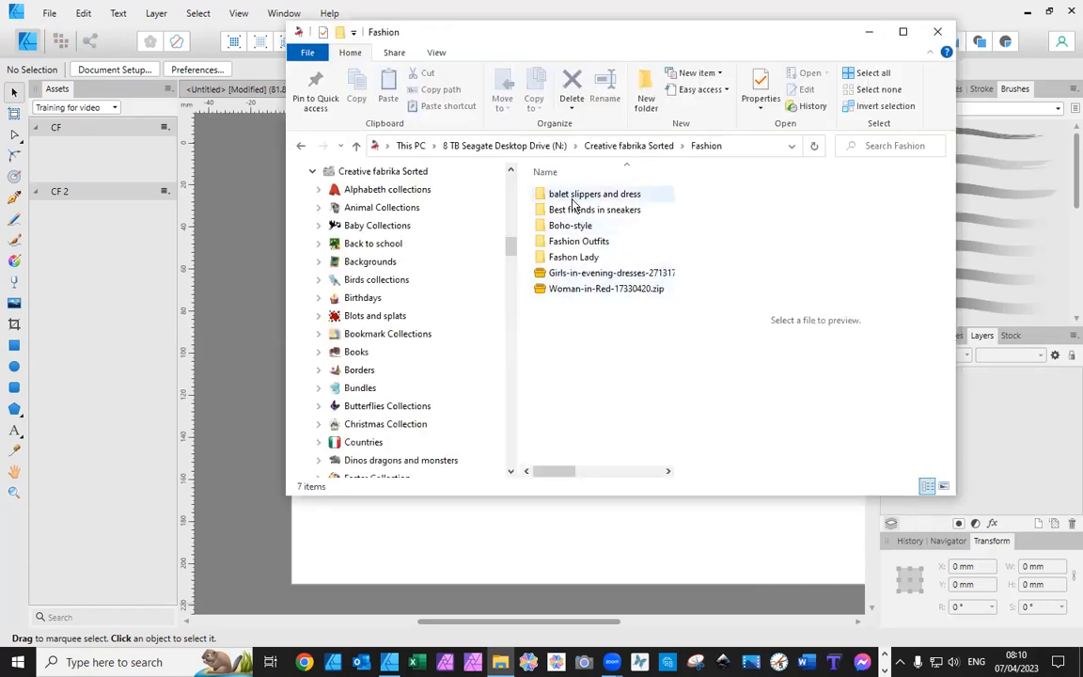
# Open the Boho-style folder inside Fashion and select all 30 PNG images.
pyautogui.click(570, 226)
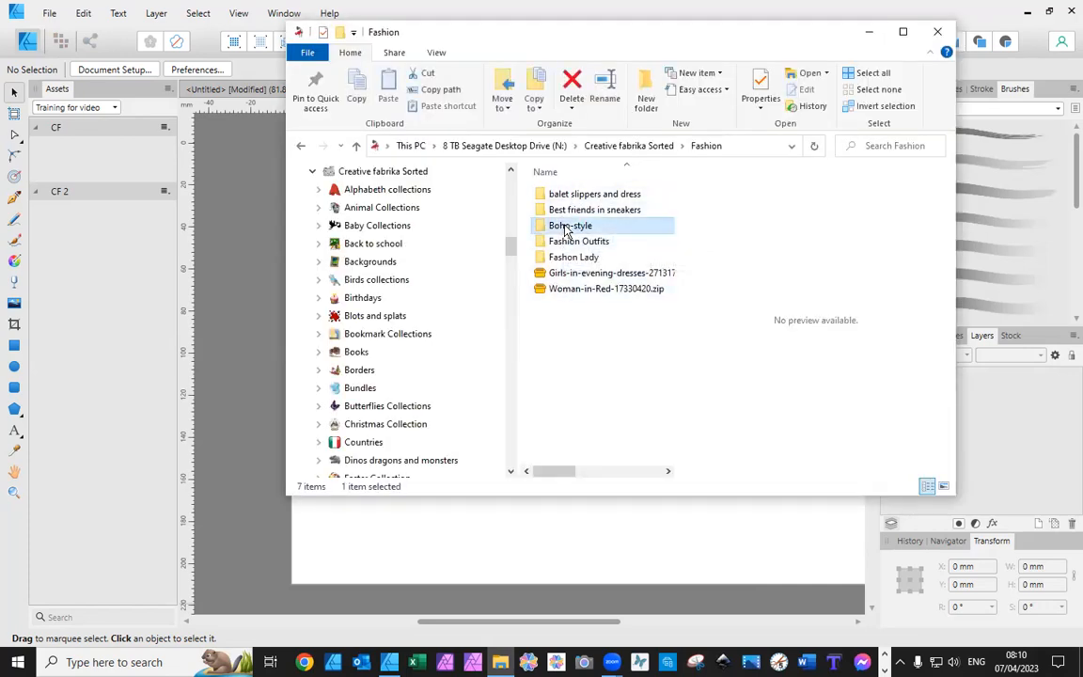
pyautogui.doubleClick(571, 225)
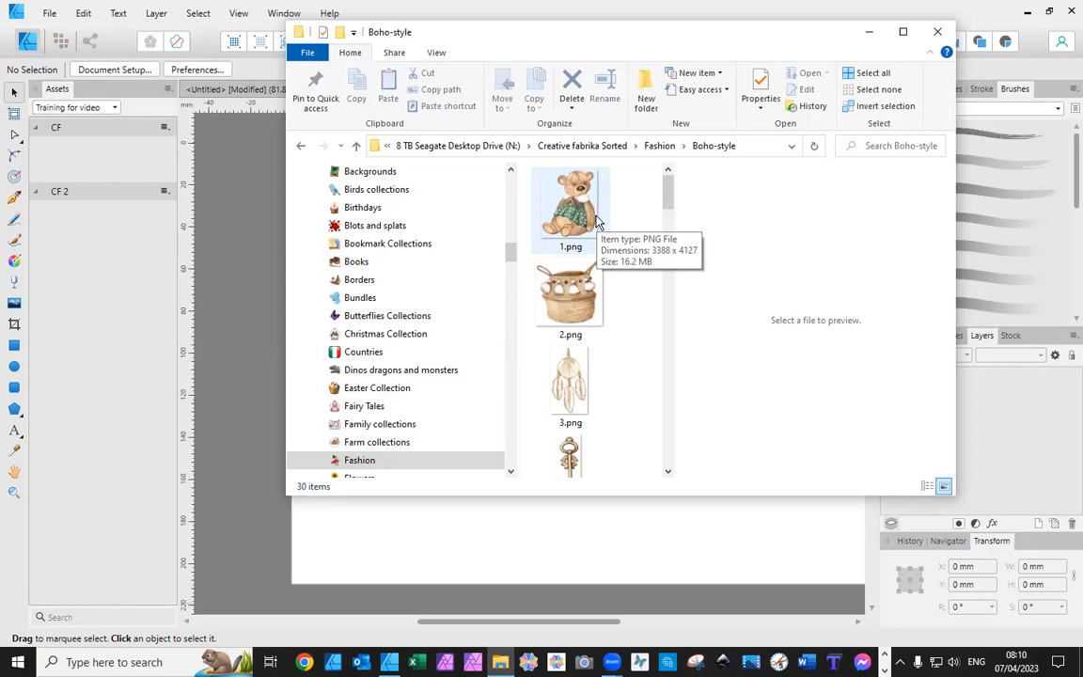
pyautogui.click(570, 209)
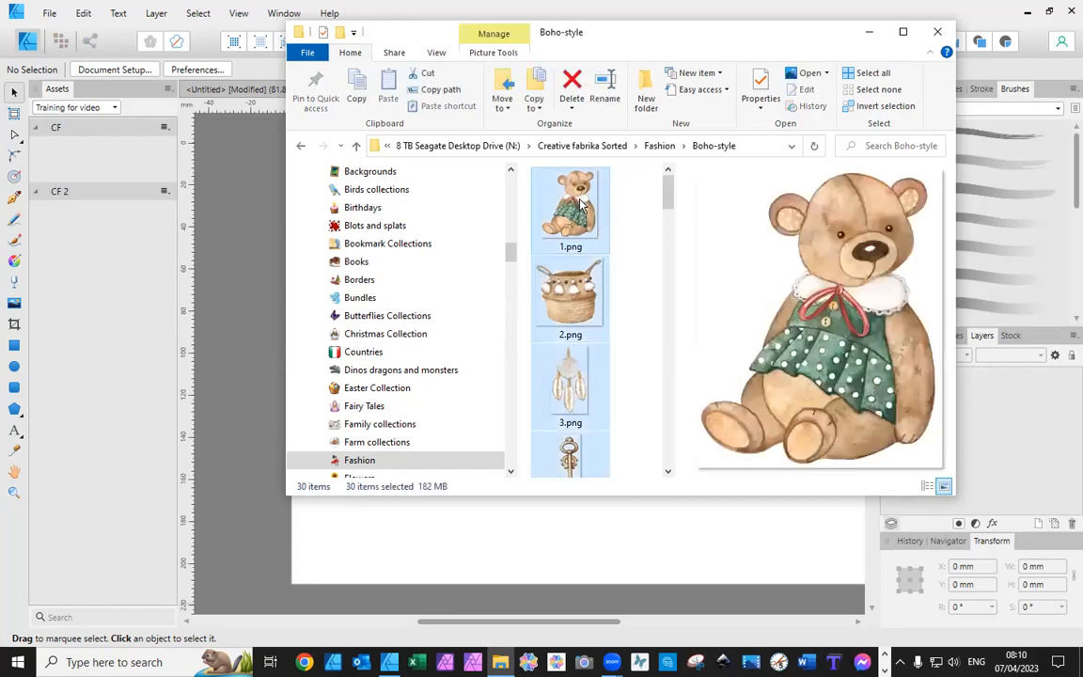
pyautogui.moveTo(572, 207)
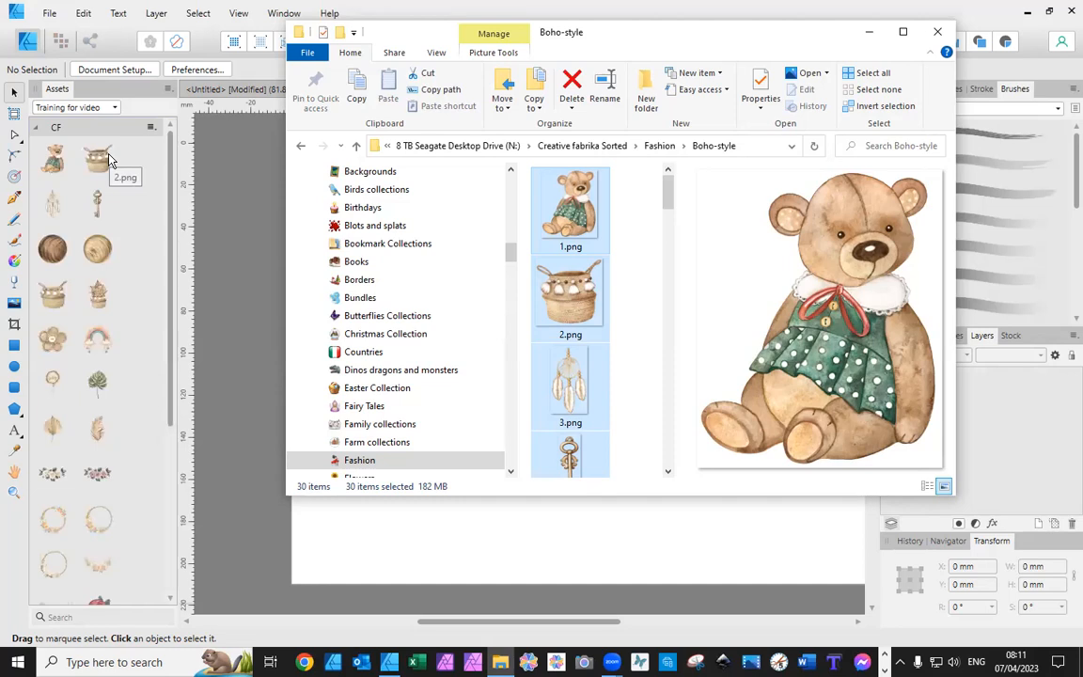
pyautogui.moveTo(98, 159)
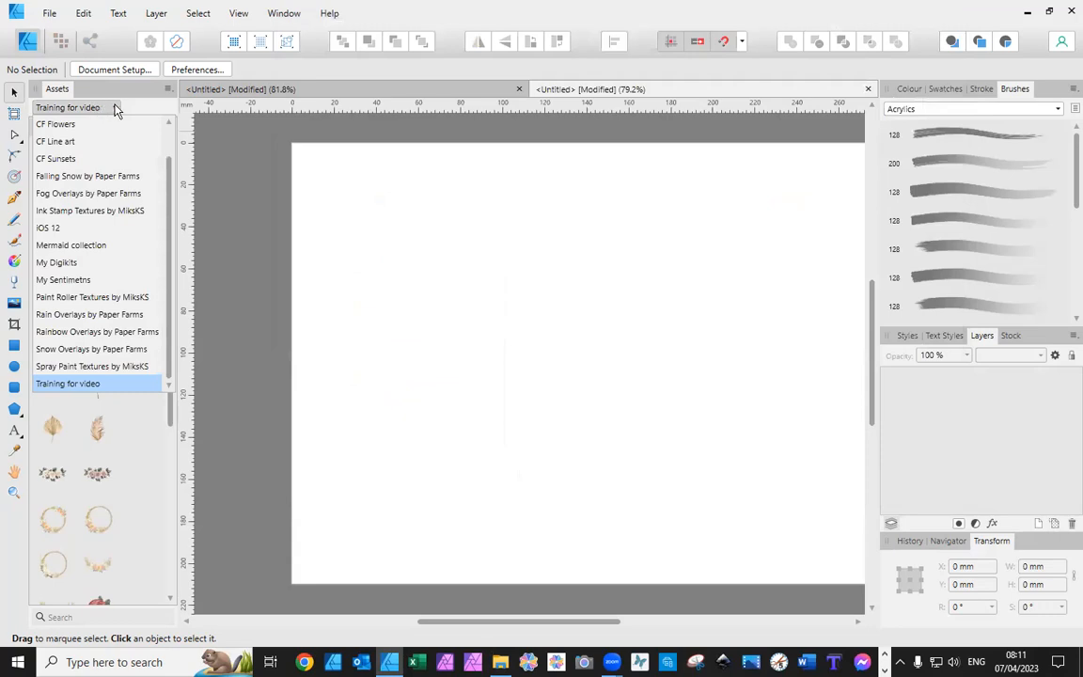
# Rename the Training for video category to 'CF Fashion'.
pyautogui.click(56, 124)
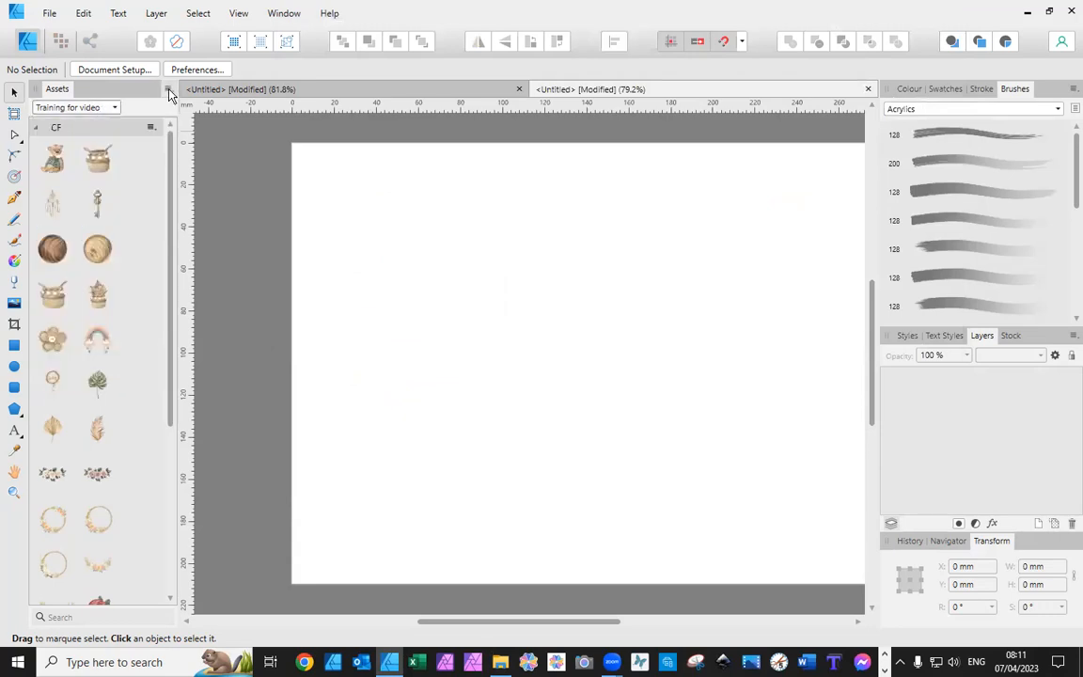
pyautogui.click(170, 90)
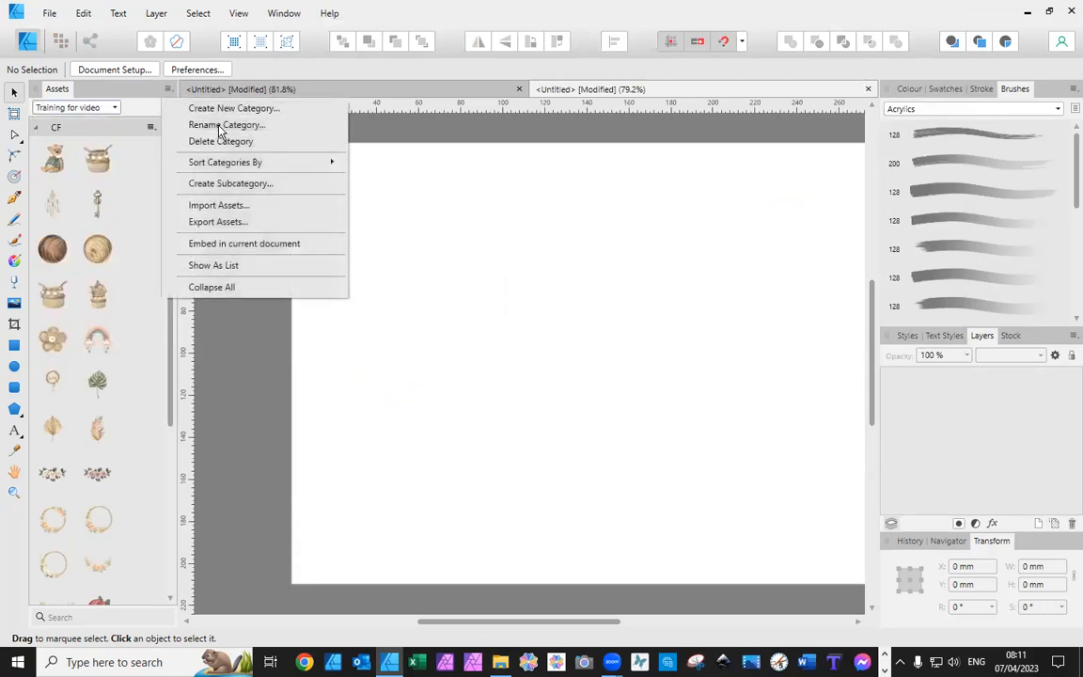
pyautogui.click(225, 124)
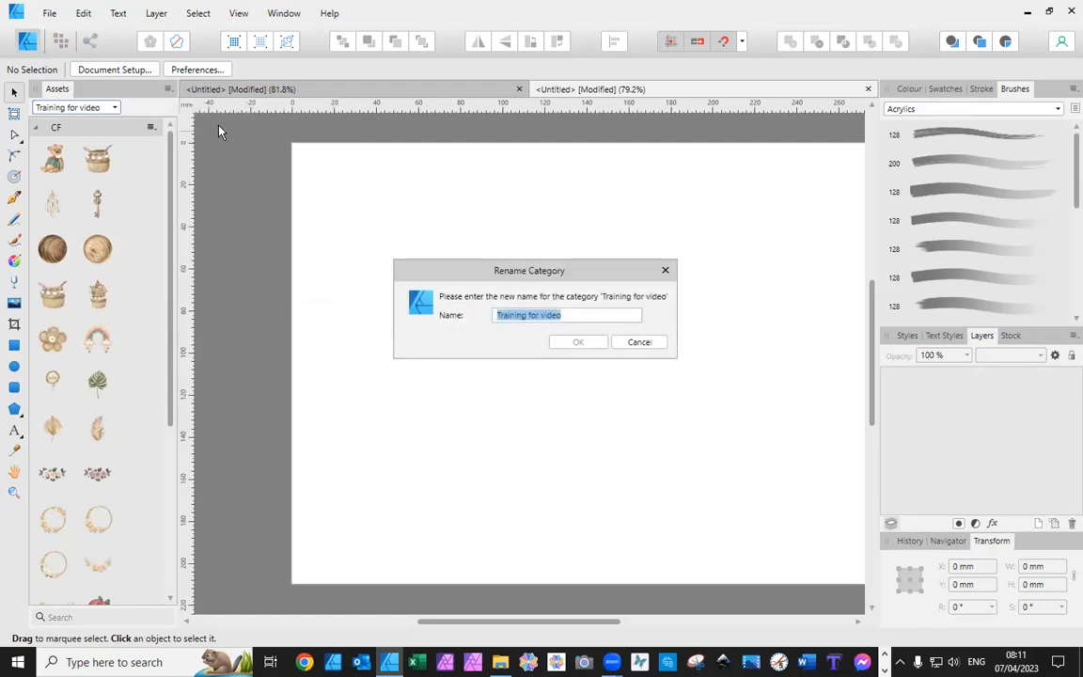
pyautogui.write('CF Fa')
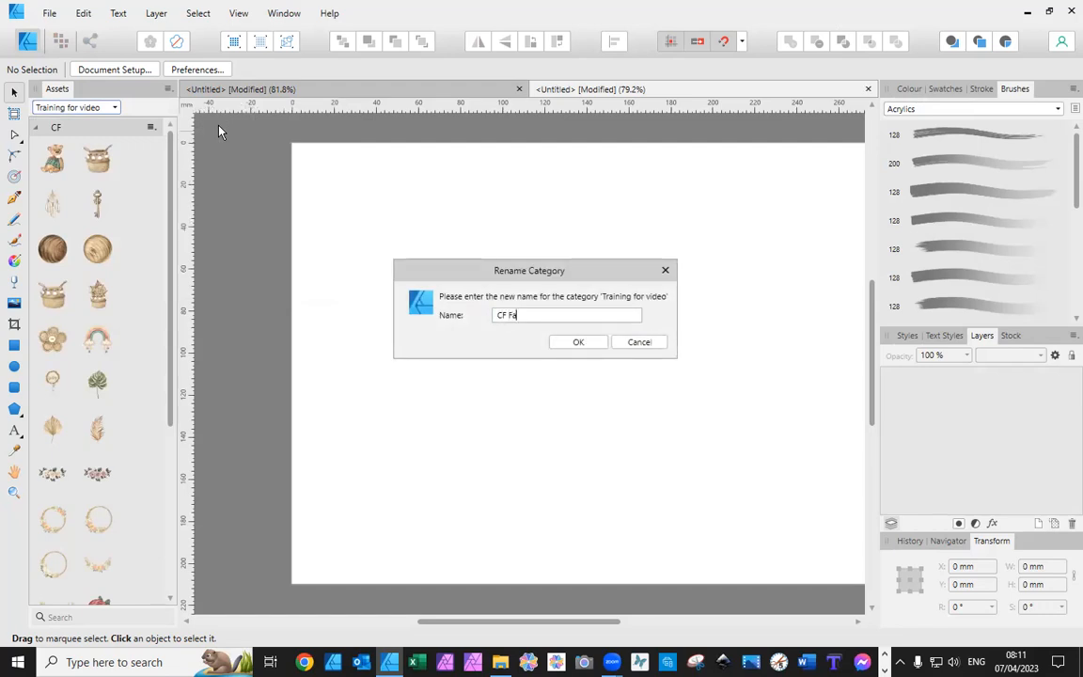
pyautogui.write('sh')
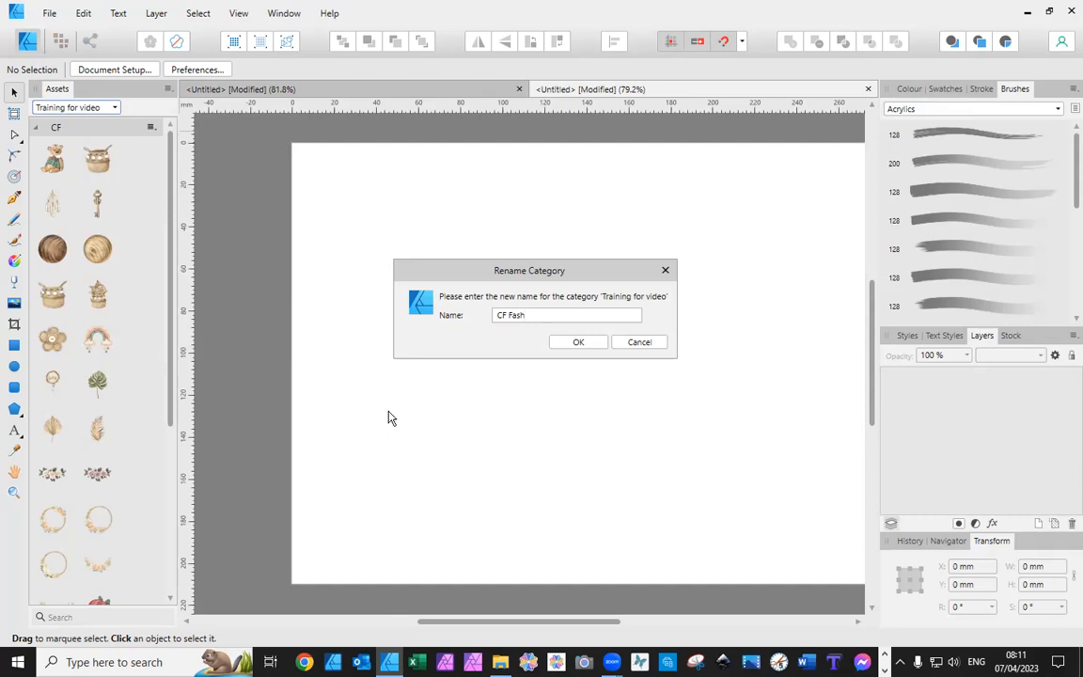
pyautogui.write('ion')
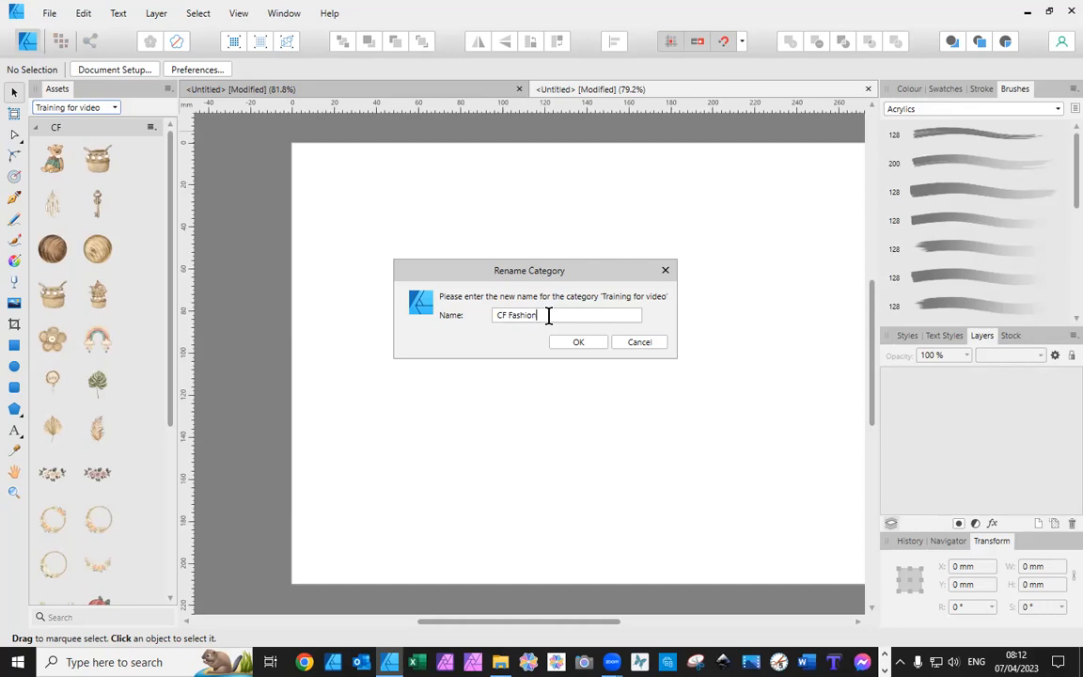
pyautogui.click(579, 342)
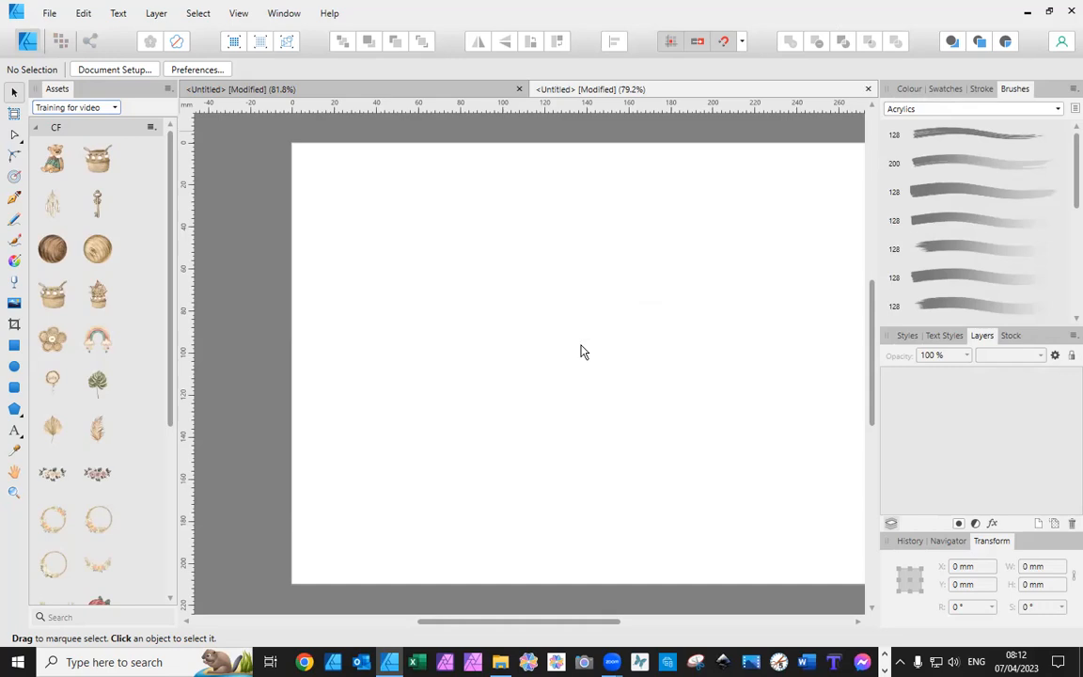
# Rename the CF subcategory under CF Fashion to 'CF Boho Style'.
pyautogui.click(75, 105)
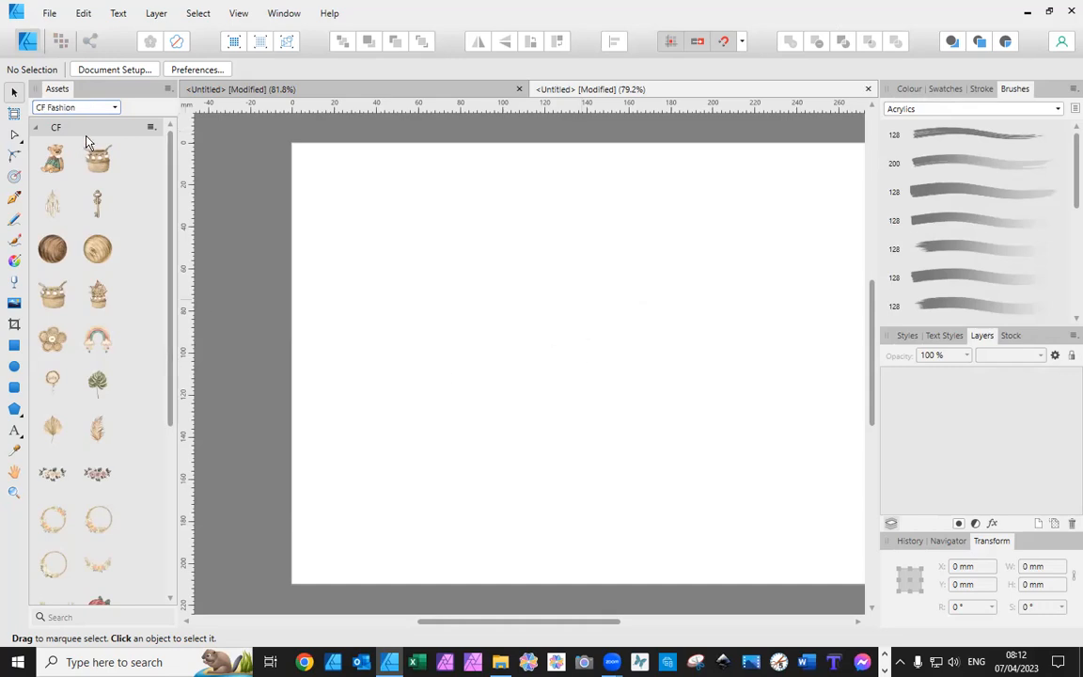
pyautogui.moveTo(135, 131)
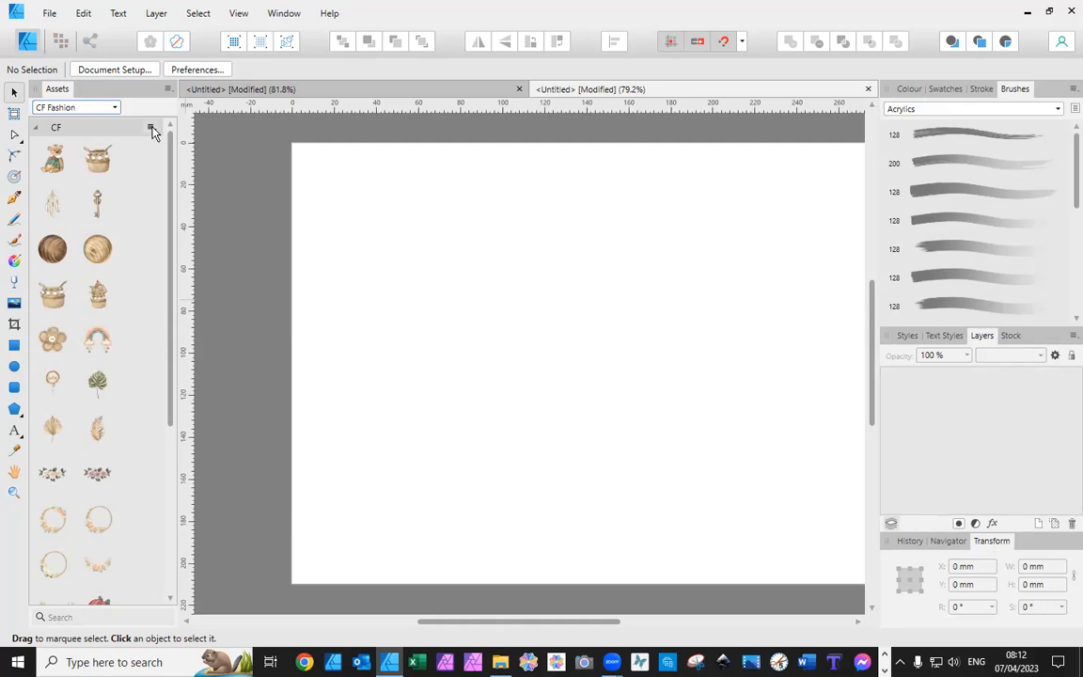
pyautogui.click(150, 128)
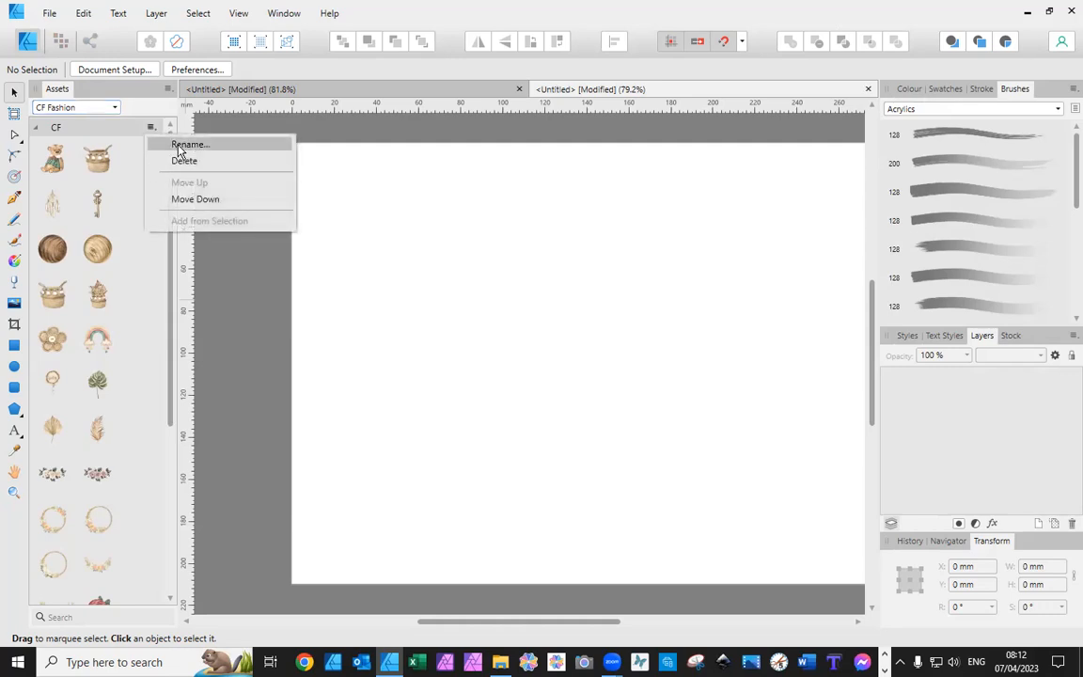
pyautogui.click(190, 143)
pyautogui.write('CF Boho')
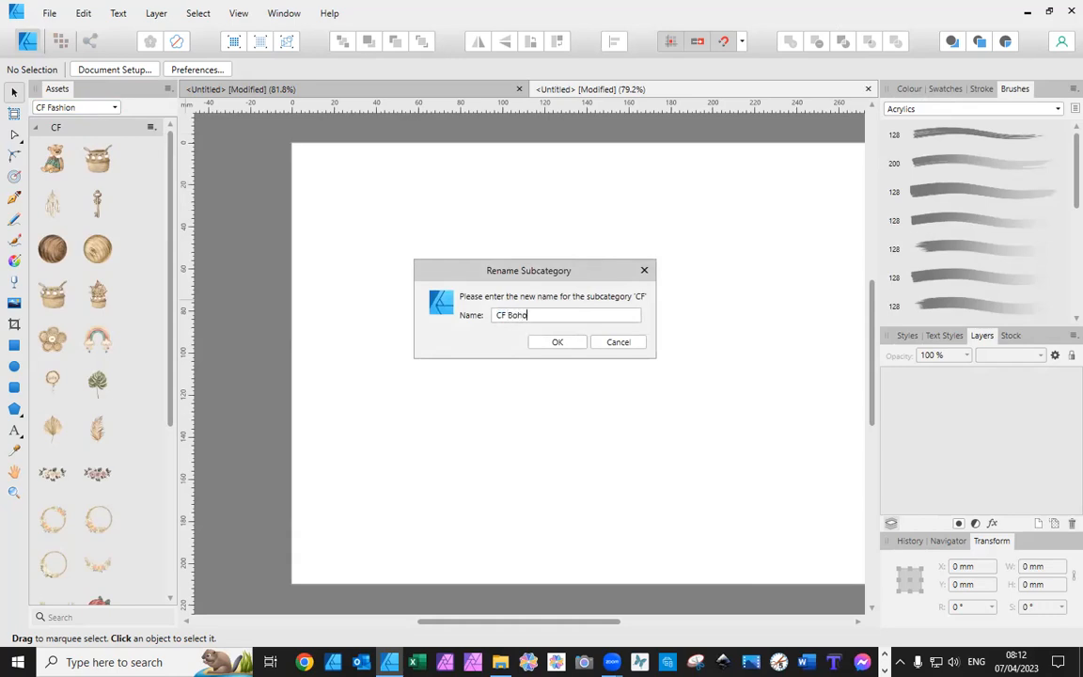
pyautogui.write('Sty')
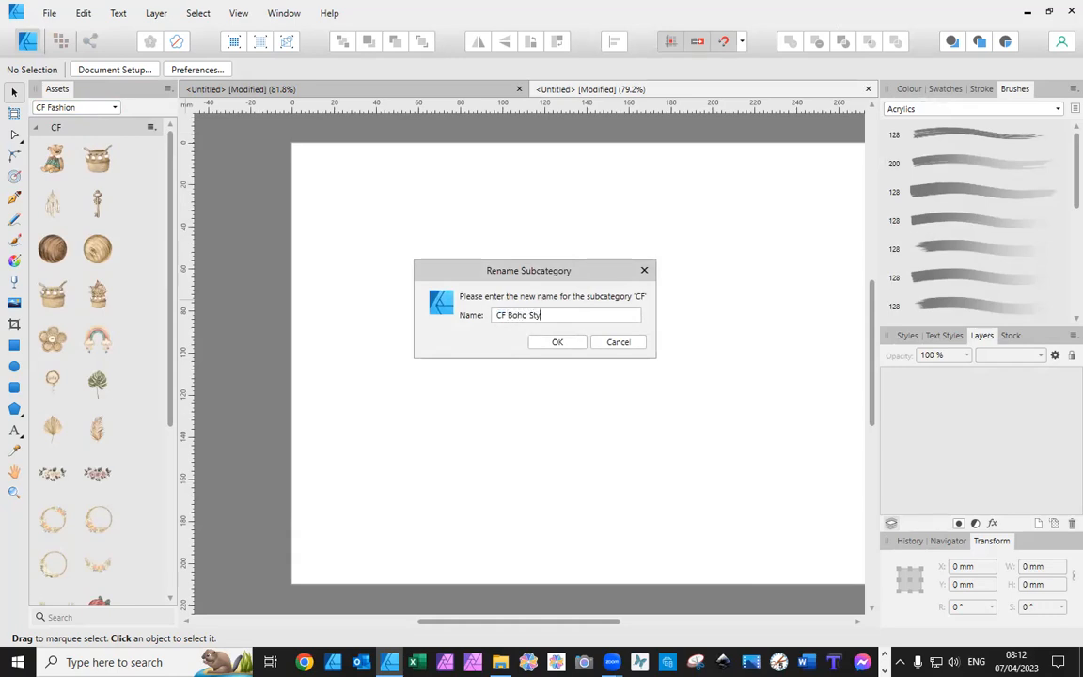
pyautogui.write('le')
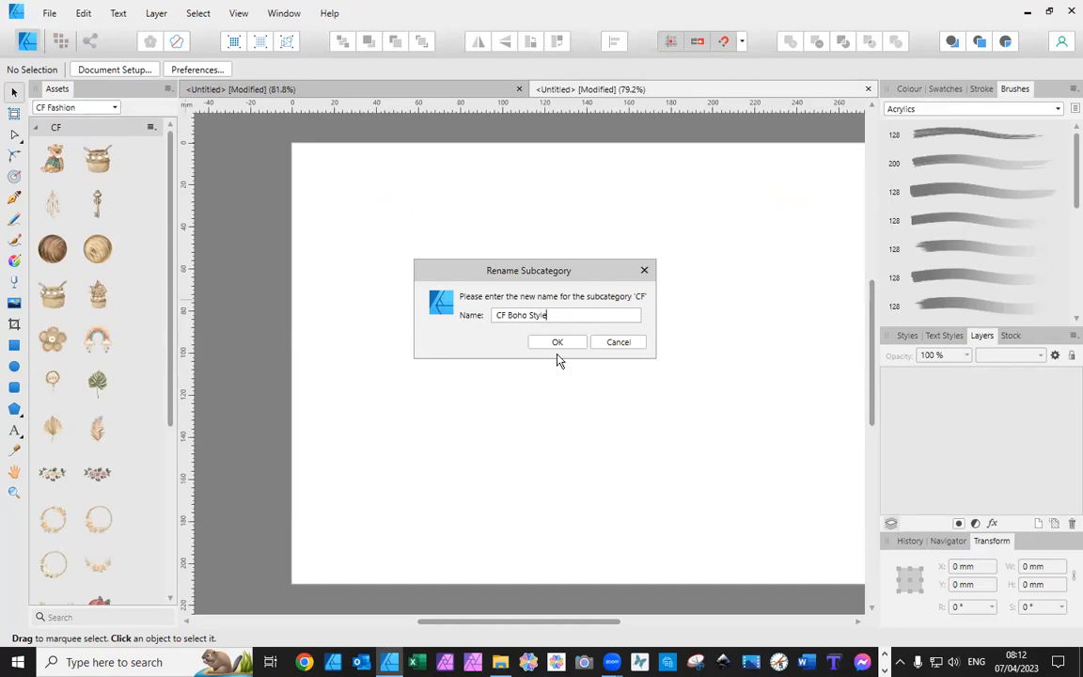
pyautogui.click(557, 342)
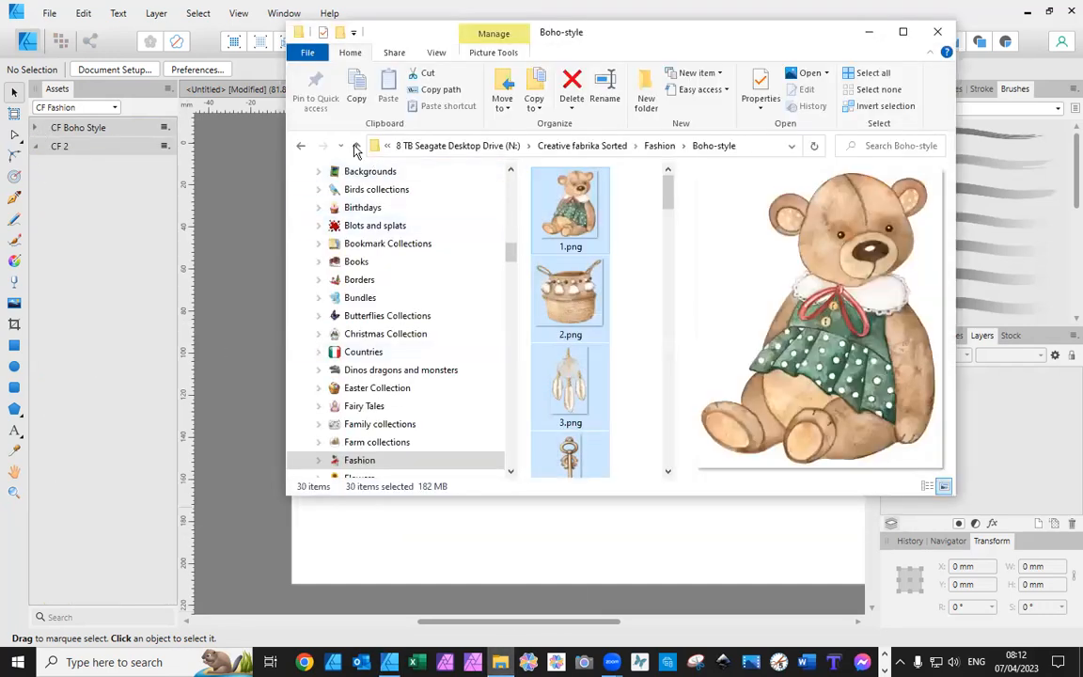
# Browse Fashion Outfits and Best friends in sneakers, then land in the Fashion Lady folder of butterfly PNGs.
pyautogui.click(355, 147)
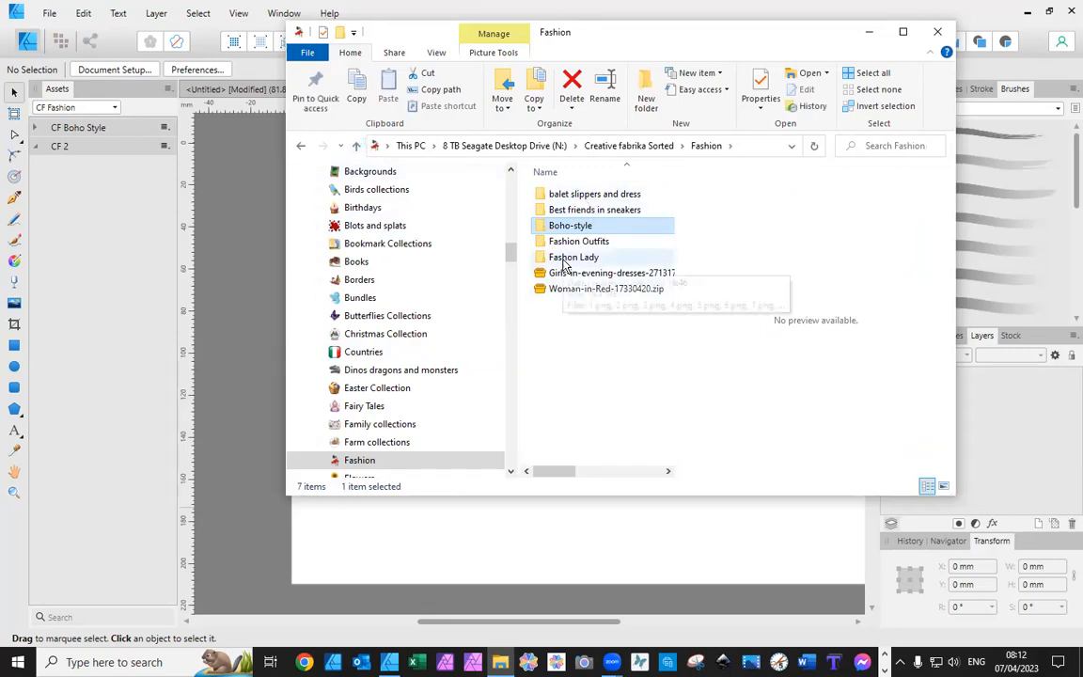
pyautogui.click(579, 240)
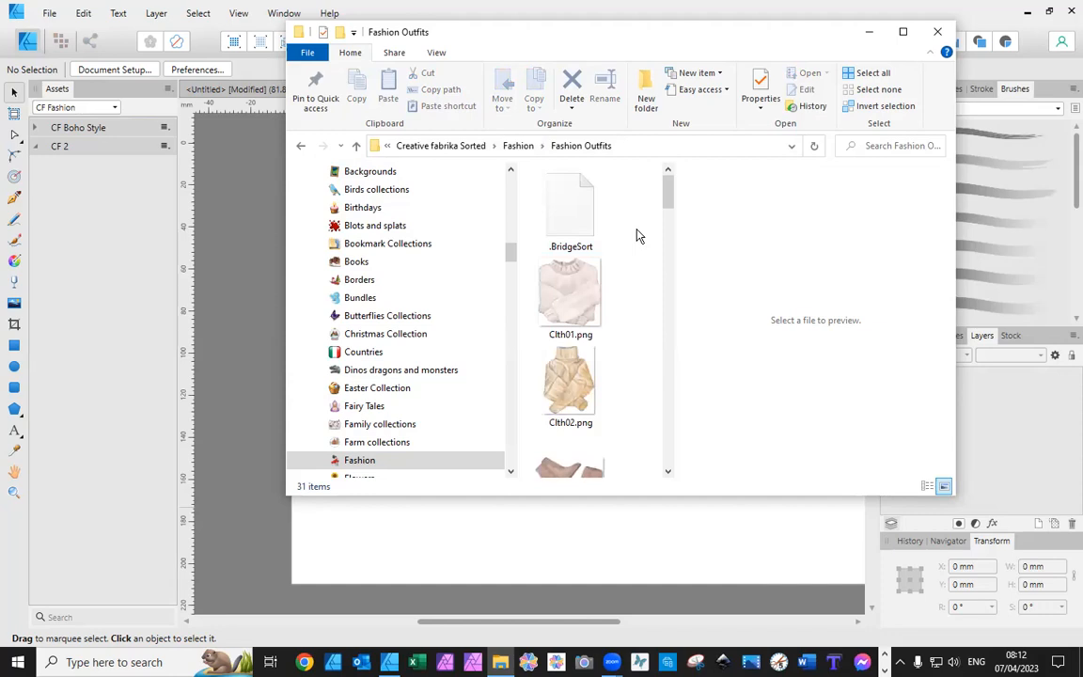
pyautogui.scroll(-3)
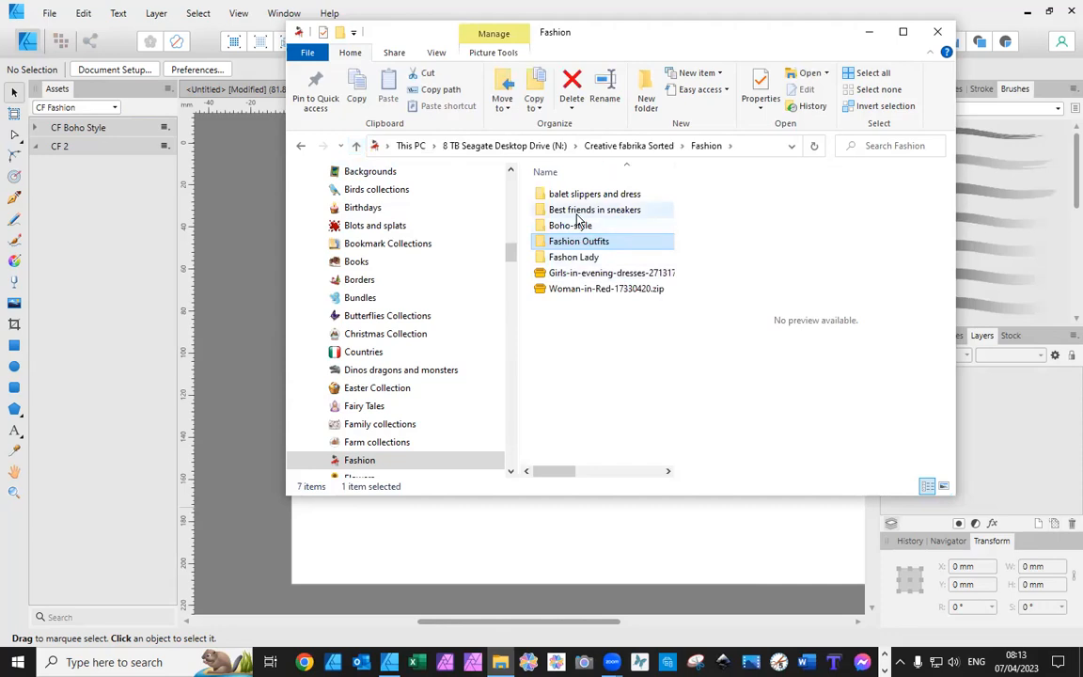
pyautogui.moveTo(579, 240)
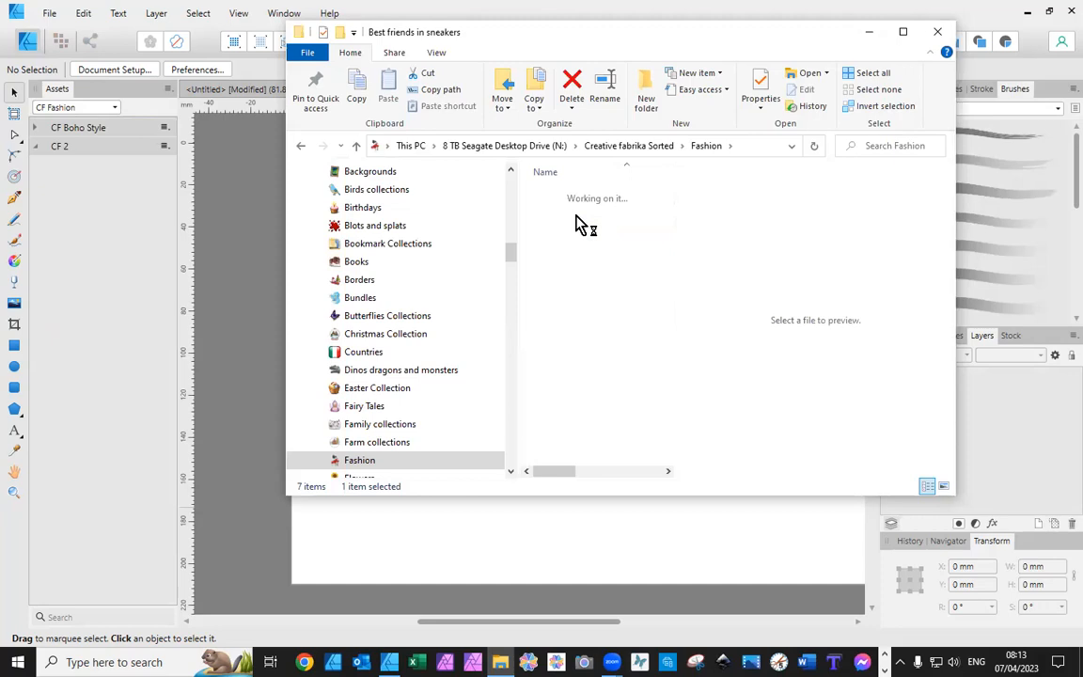
pyautogui.doubleClick(572, 210)
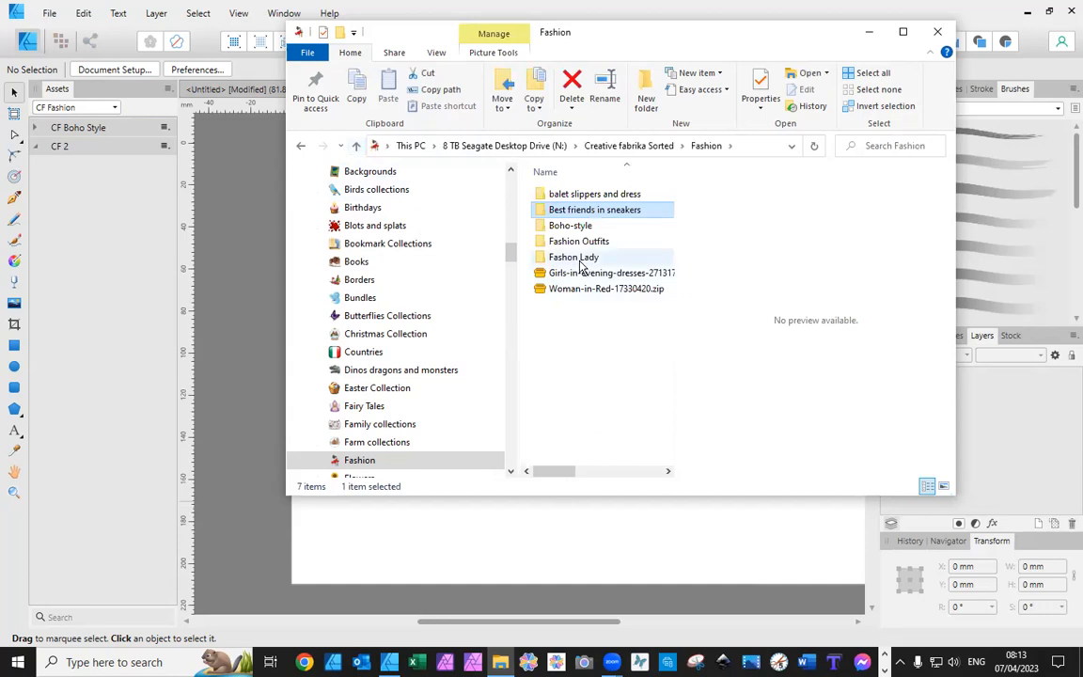
pyautogui.doubleClick(573, 255)
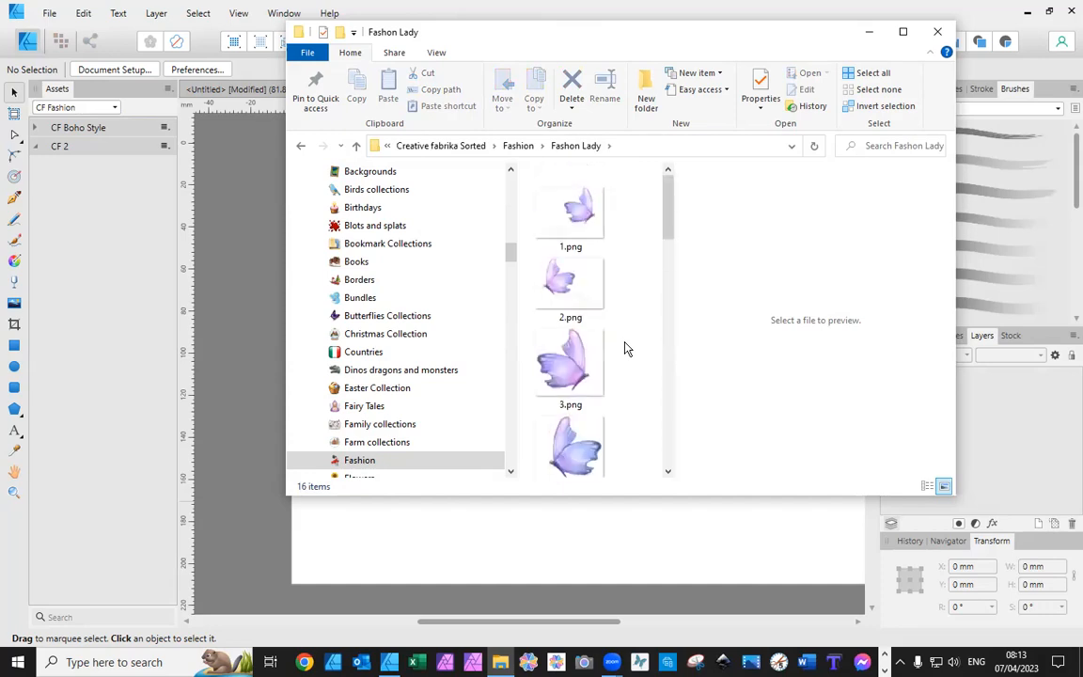
pyautogui.moveTo(572, 282)
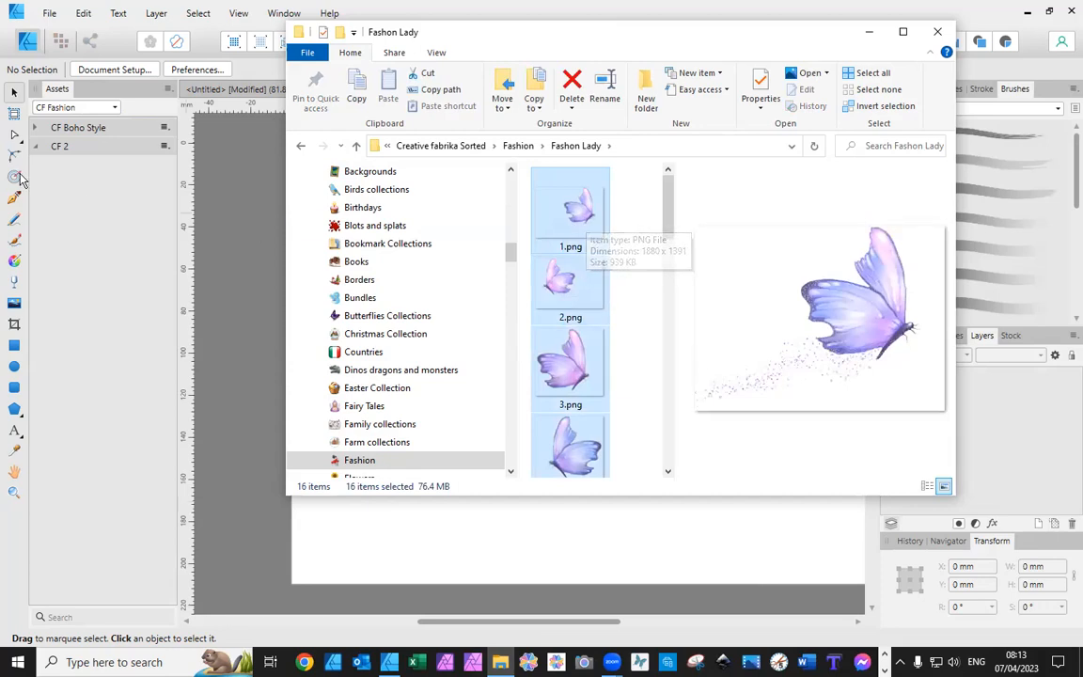
# Return to the Affinity Designer document and restore its window beside File Explorer.
pyautogui.click(937, 30)
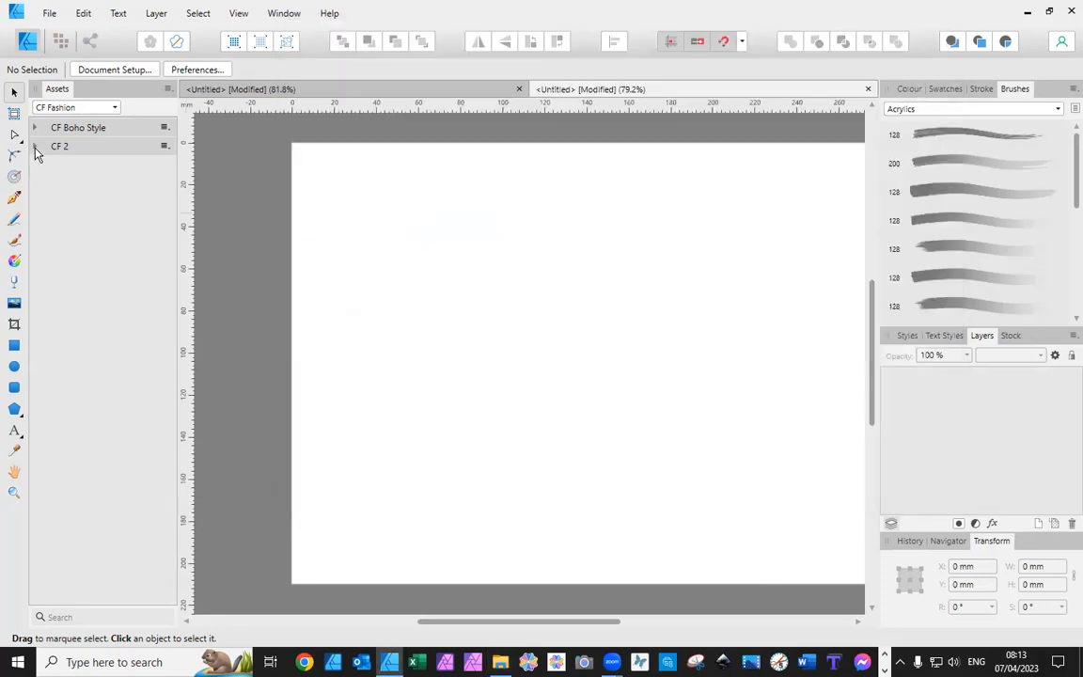
pyautogui.moveTo(714, 483)
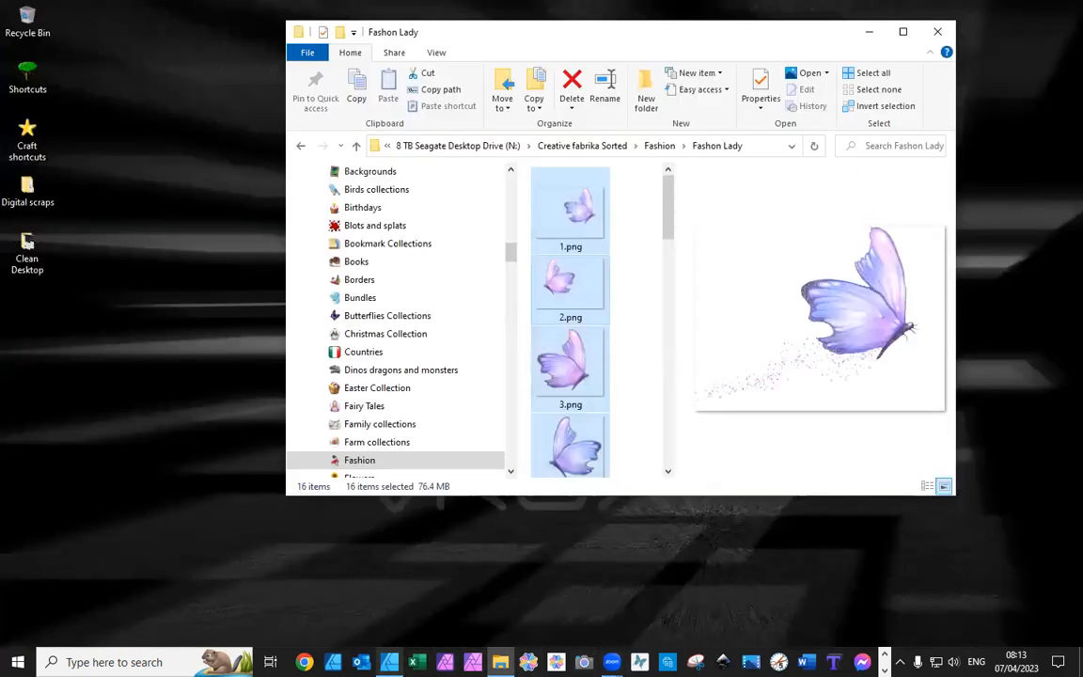
pyautogui.click(500, 662)
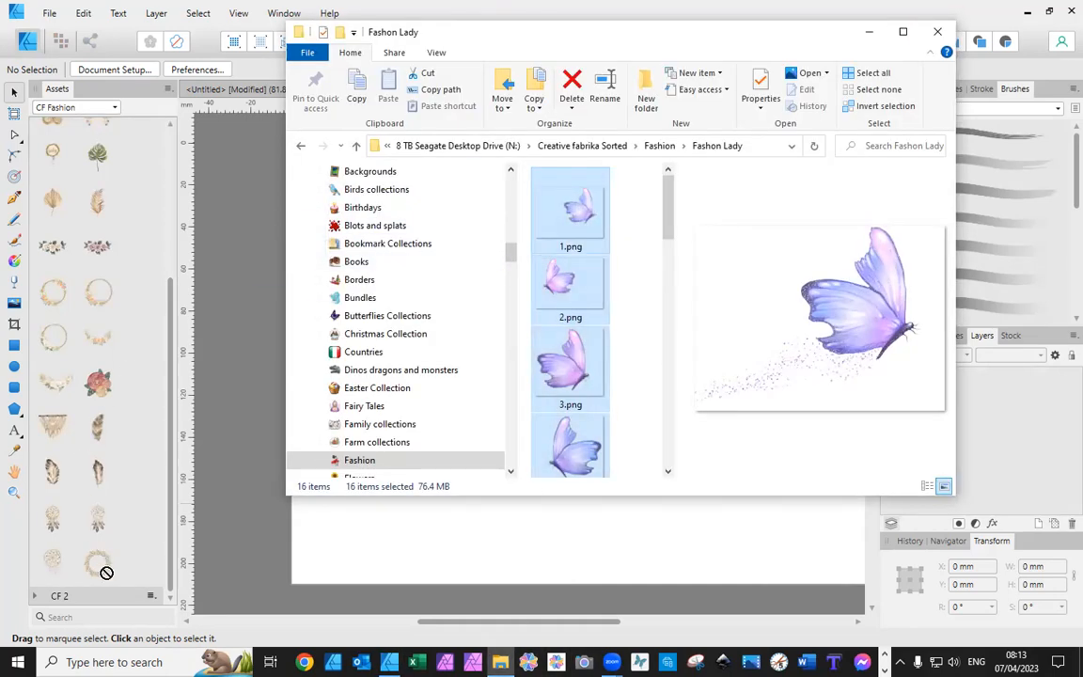
pyautogui.moveTo(188, 365)
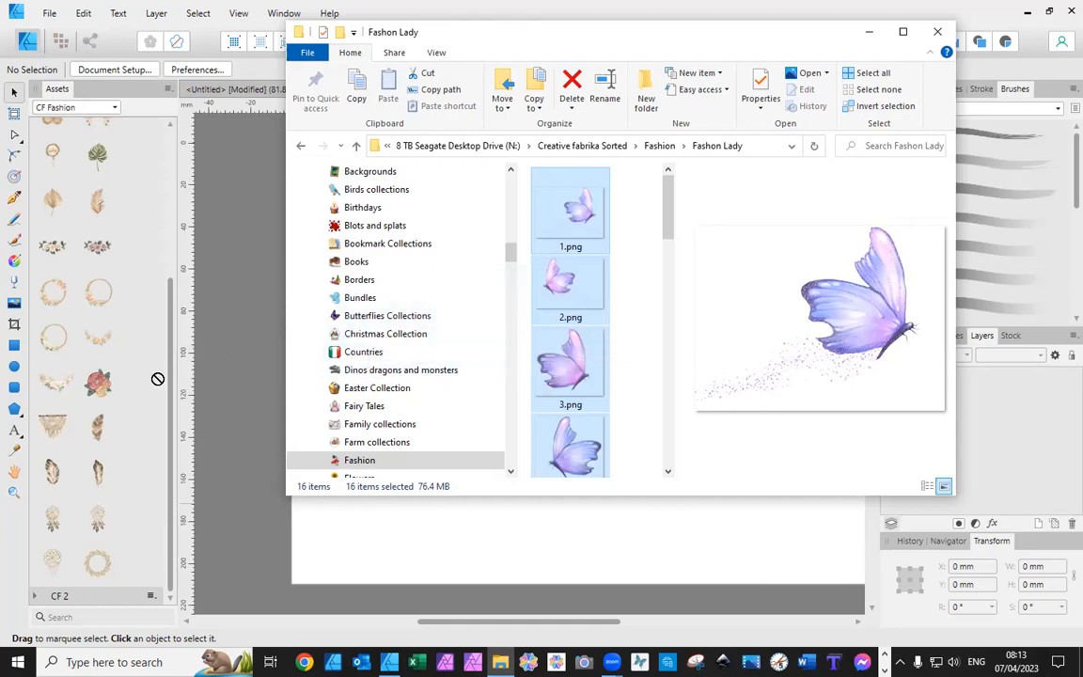
pyautogui.moveTo(374, 549)
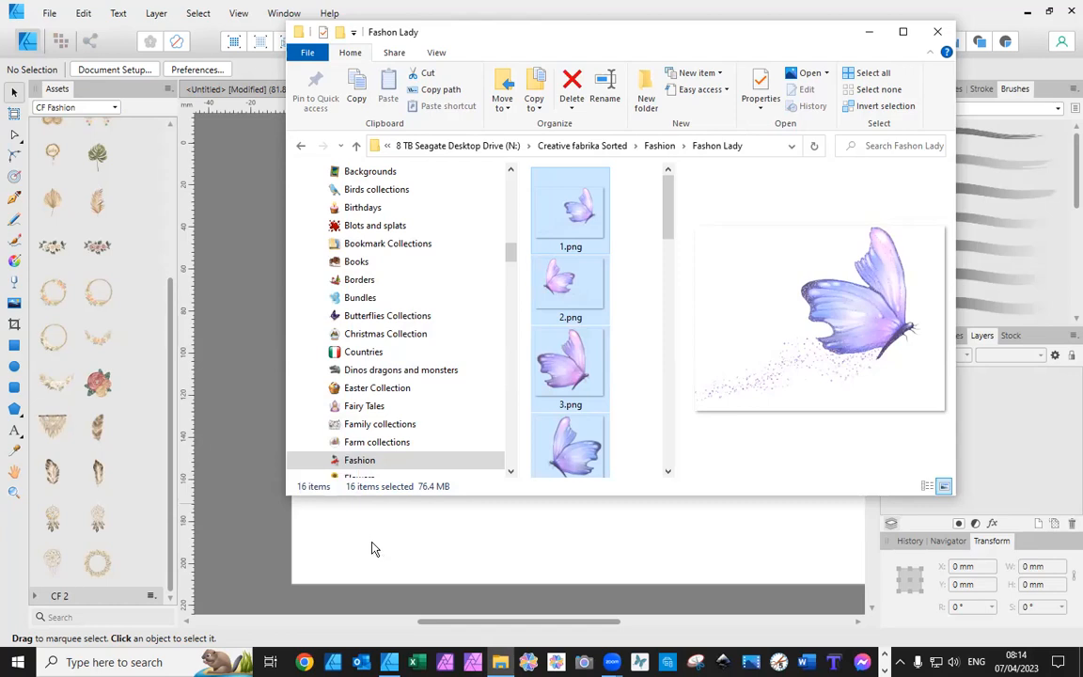
pyautogui.moveTo(874, 297)
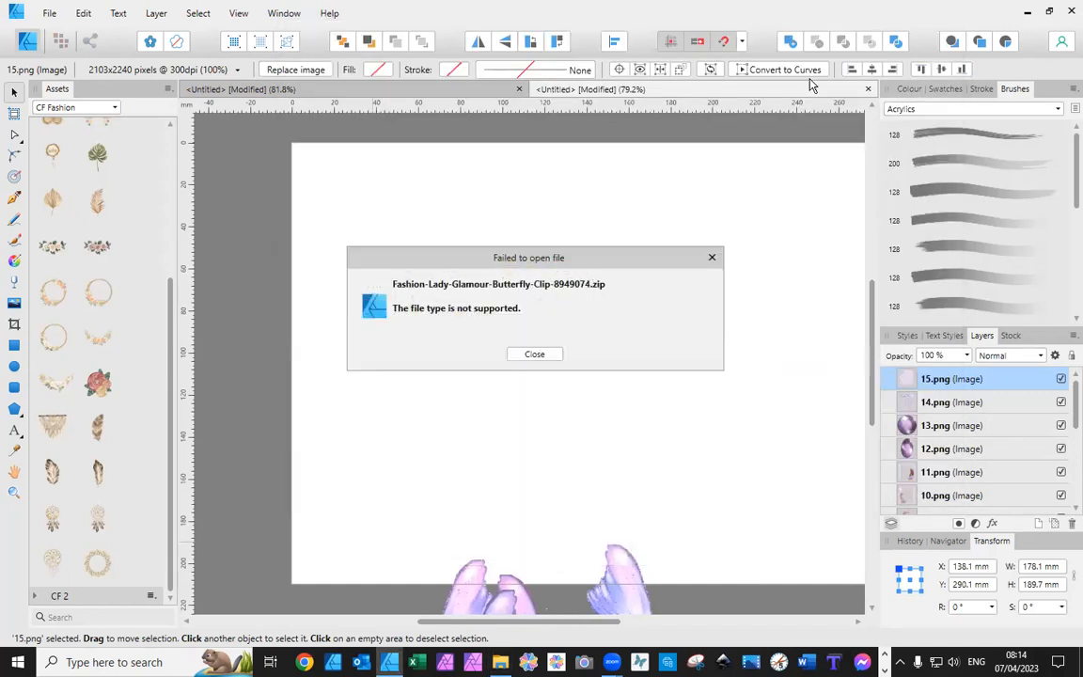
pyautogui.moveTo(586, 293)
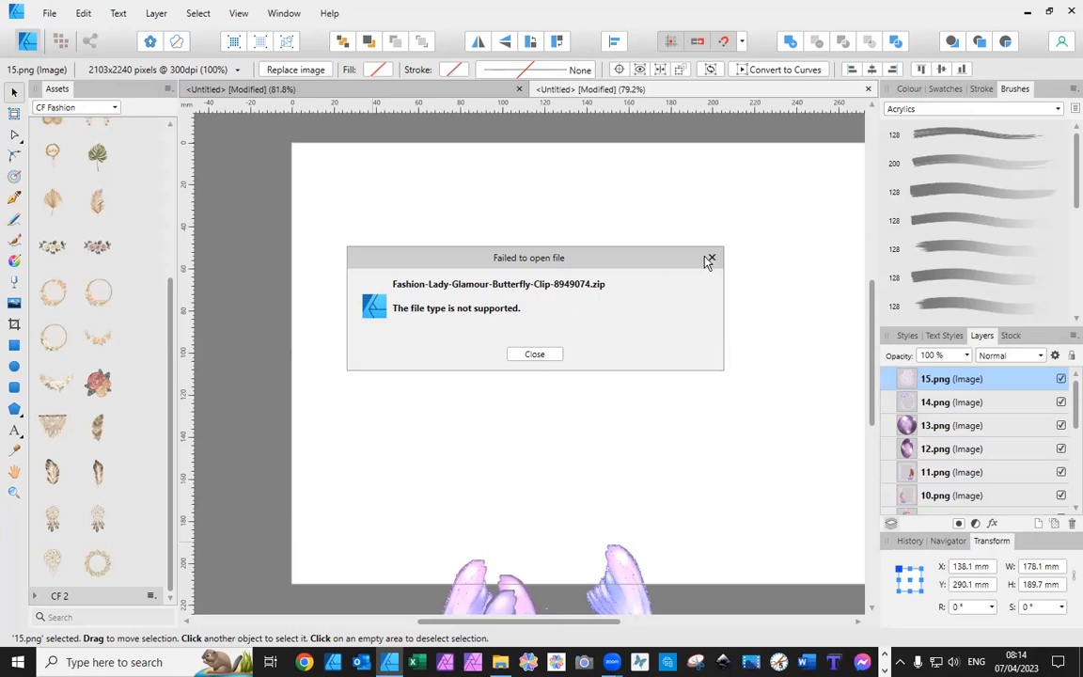
# Dismiss the 'Failed to open file' error for the unsupported zip file.
pyautogui.click(710, 257)
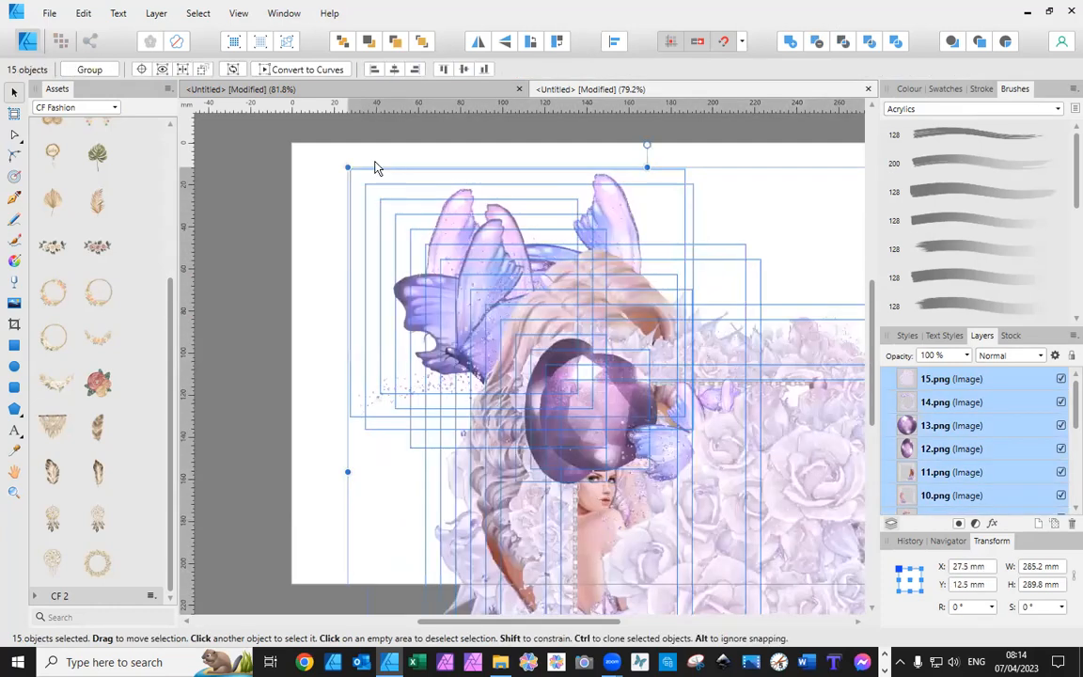
# Marquee-select the fifteen butterfly images and add them to the CF 2 subcategory via Add from Selection.
pyautogui.moveTo(374, 167); pyautogui.dragTo(315, 440)
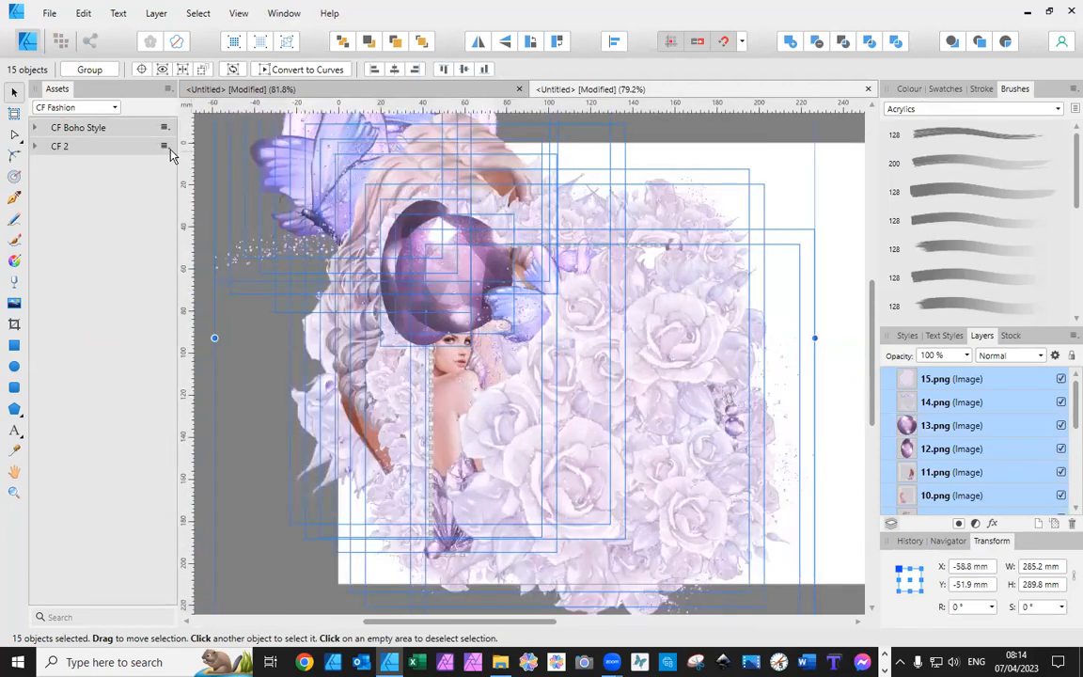
pyautogui.rightClick(165, 147)
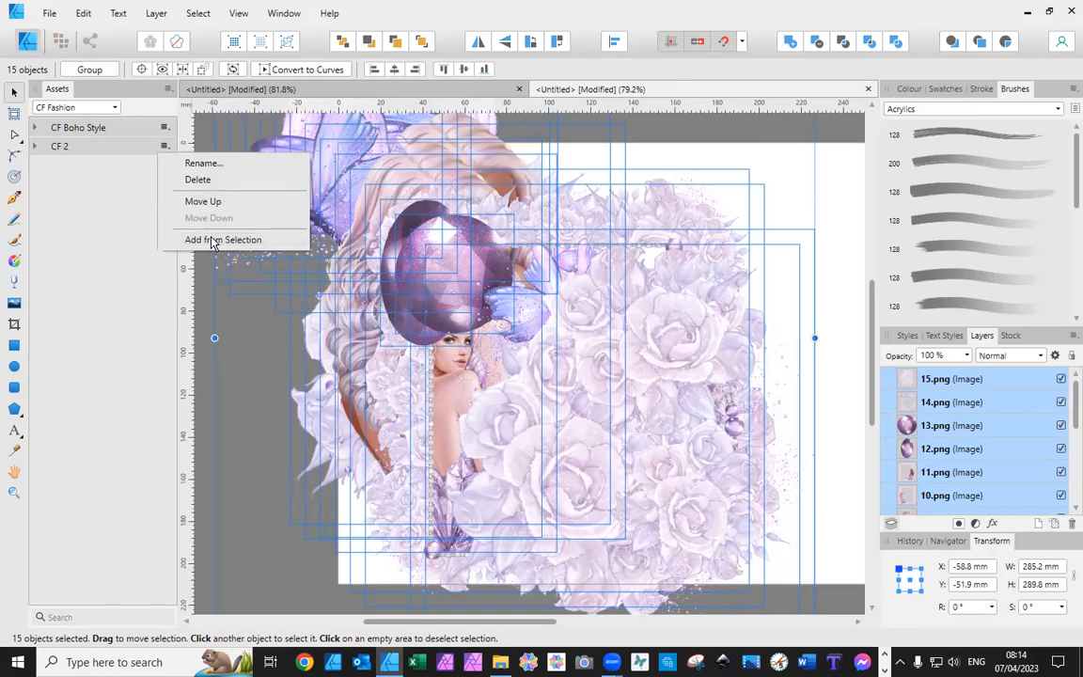
pyautogui.click(222, 239)
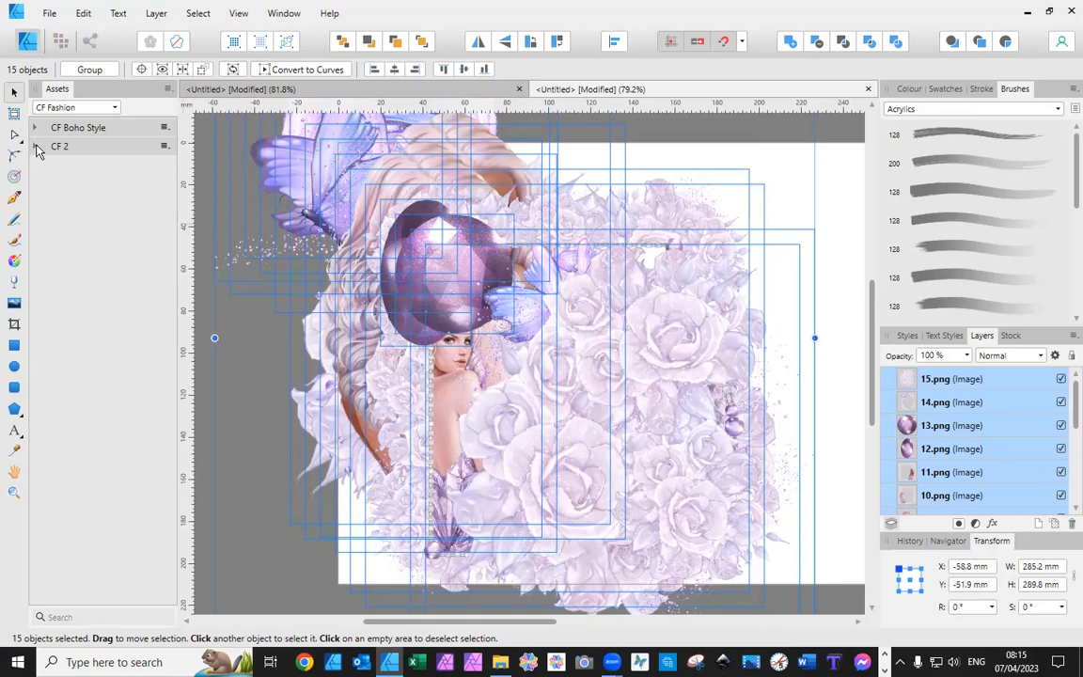
pyautogui.click(34, 147)
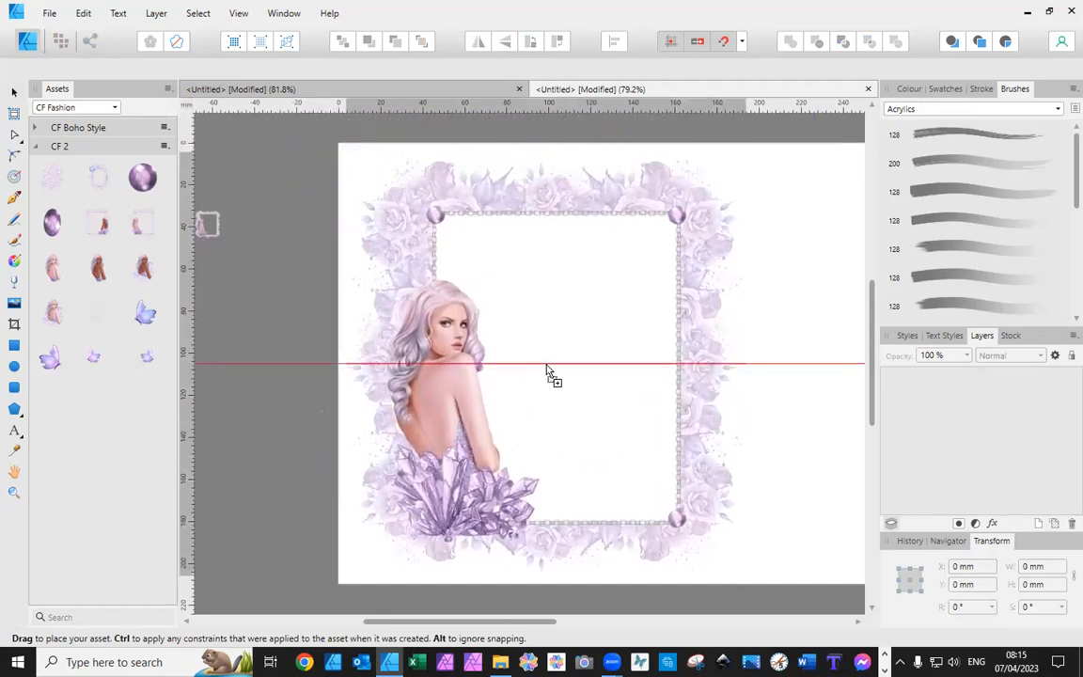
# Clear the placed images from the A4 page, keeping the CF 2 assets.
pyautogui.click(549, 372)
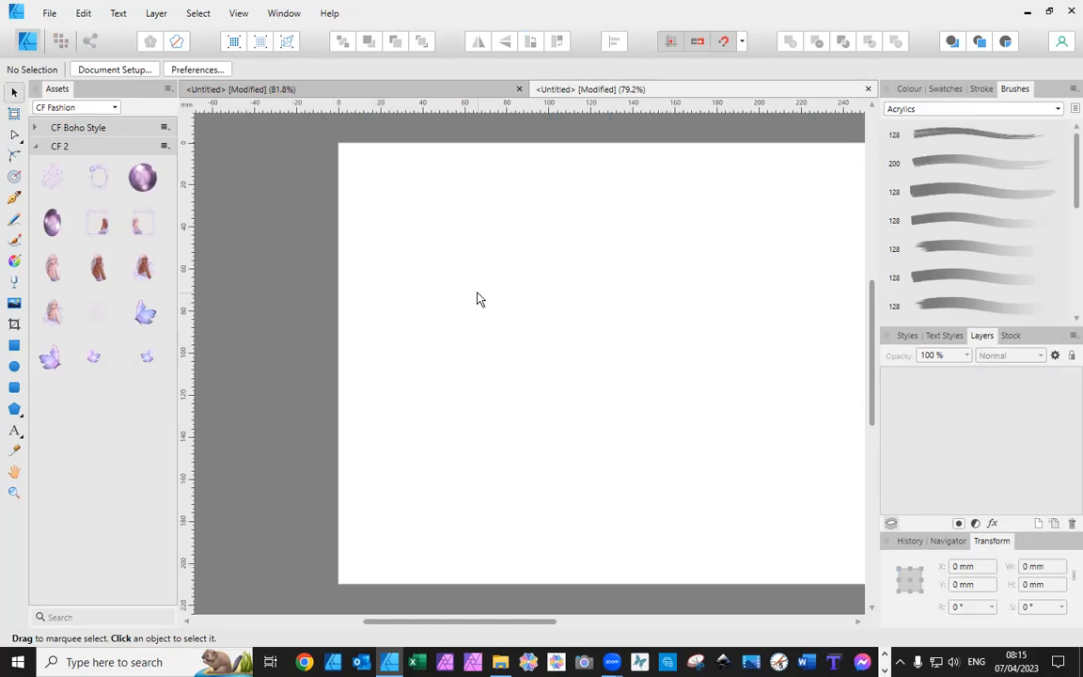
pyautogui.moveTo(47, 162)
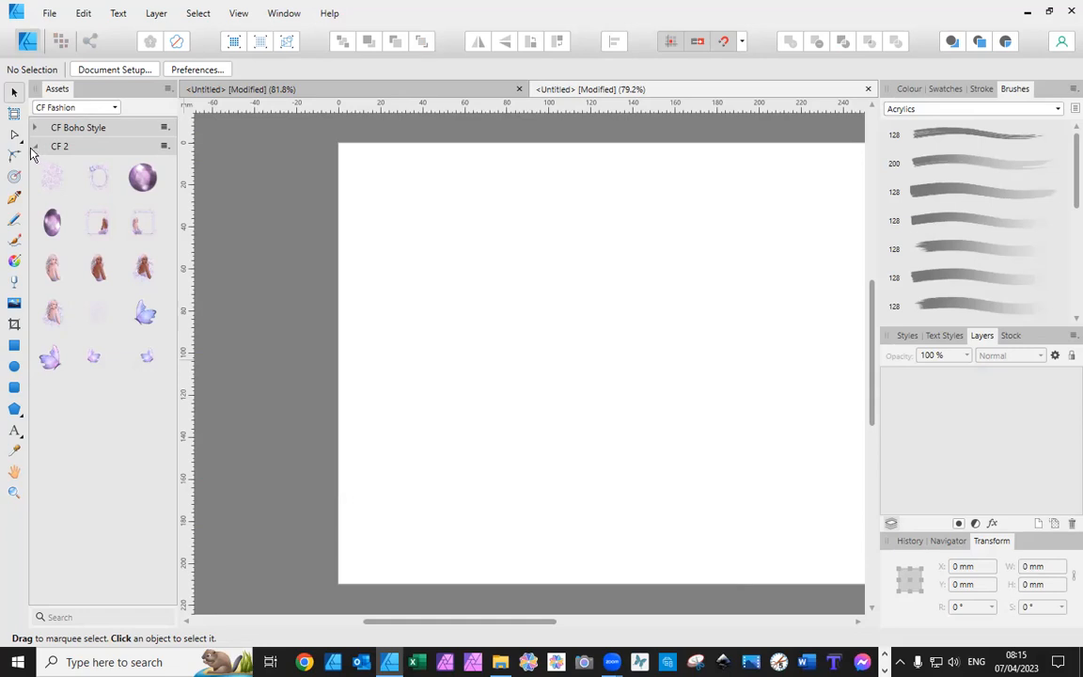
pyautogui.moveTo(75, 90)
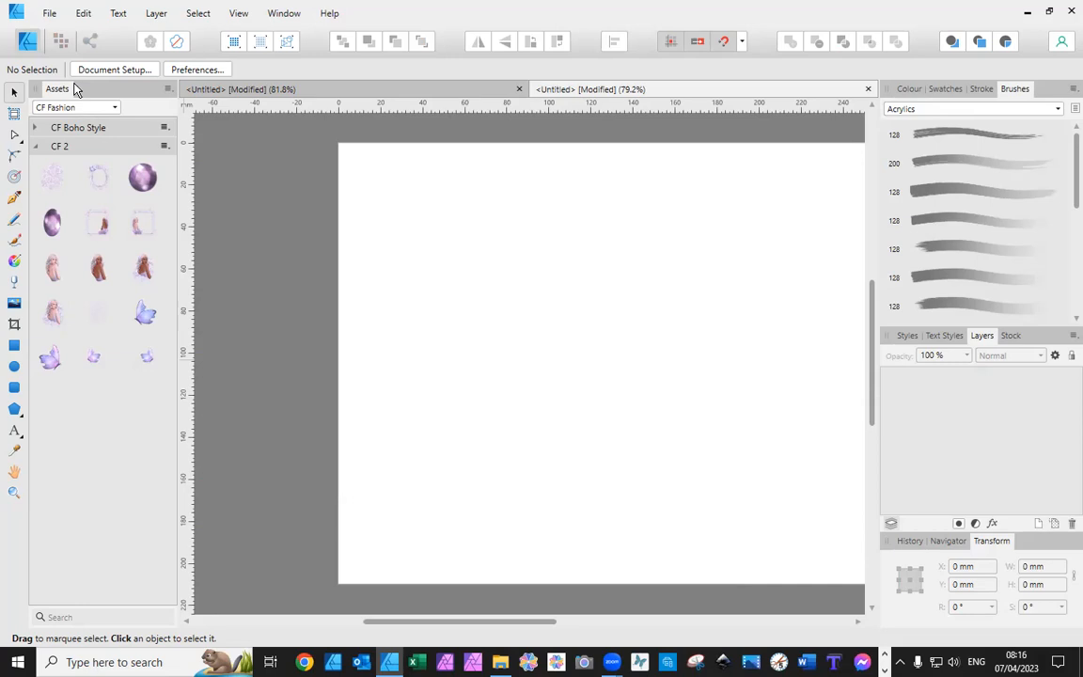
pyautogui.moveTo(480, 650)
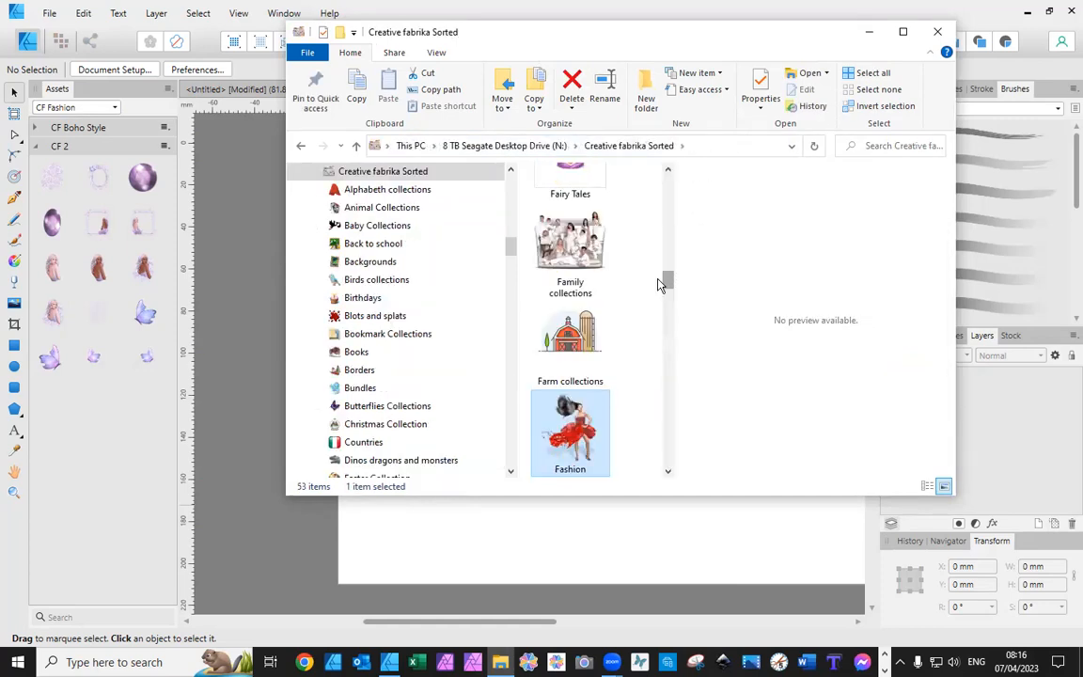
# Go into the Seaside collection folder and close the File Explorer window.
pyautogui.scroll(-3)
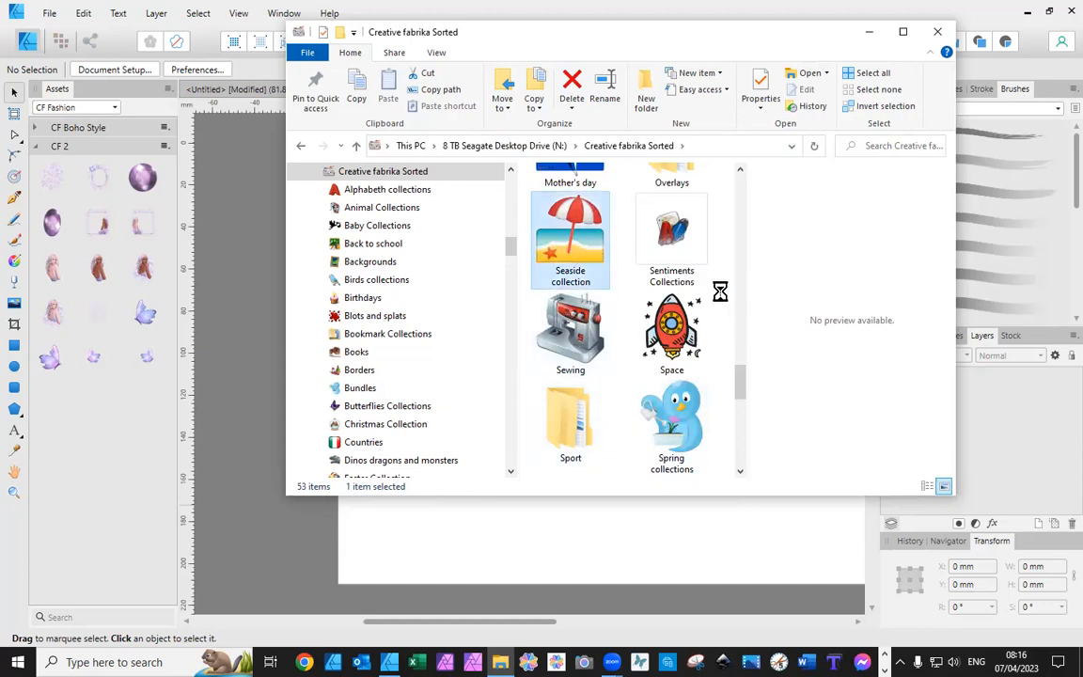
pyautogui.doubleClick(572, 235)
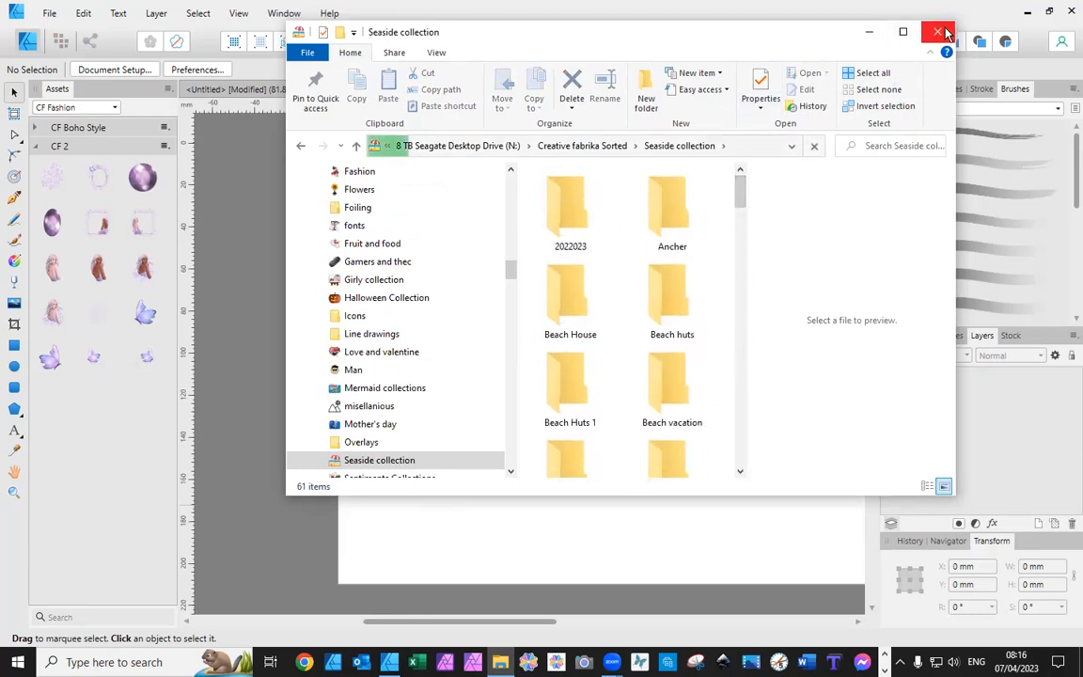
pyautogui.click(936, 32)
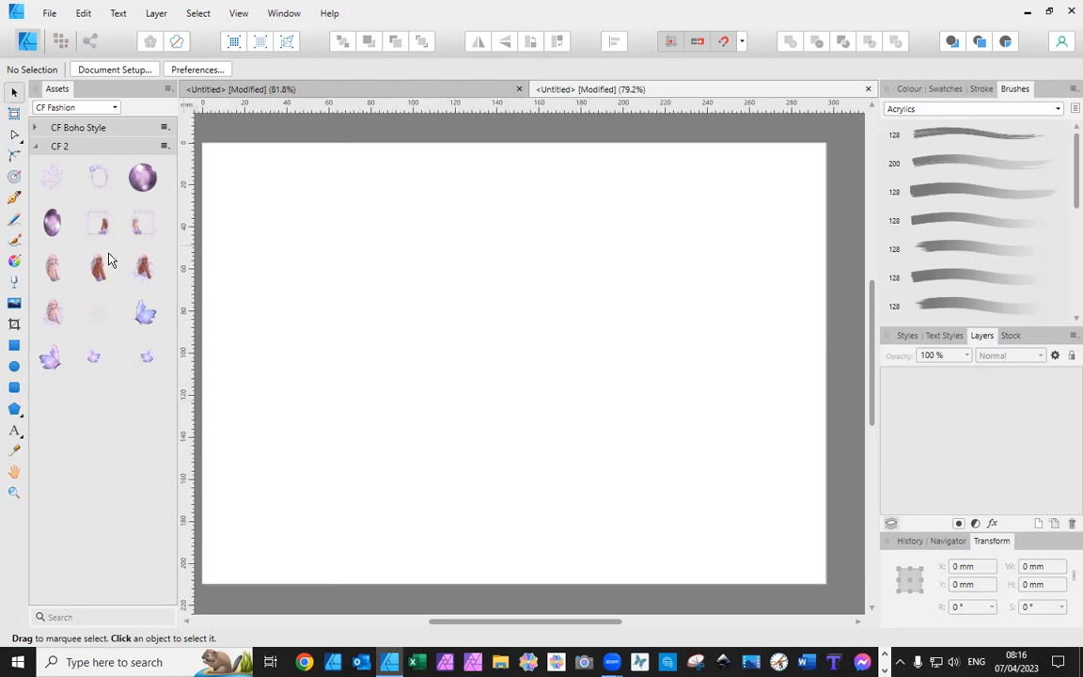
pyautogui.moveTo(105, 235)
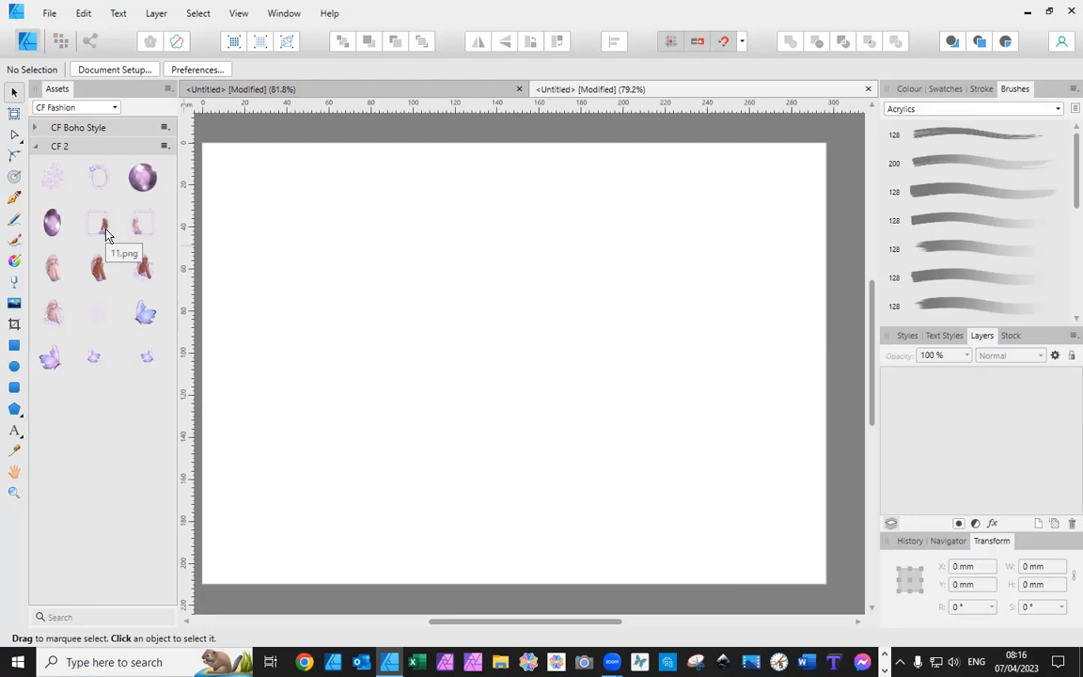
pyautogui.moveTo(383, 199)
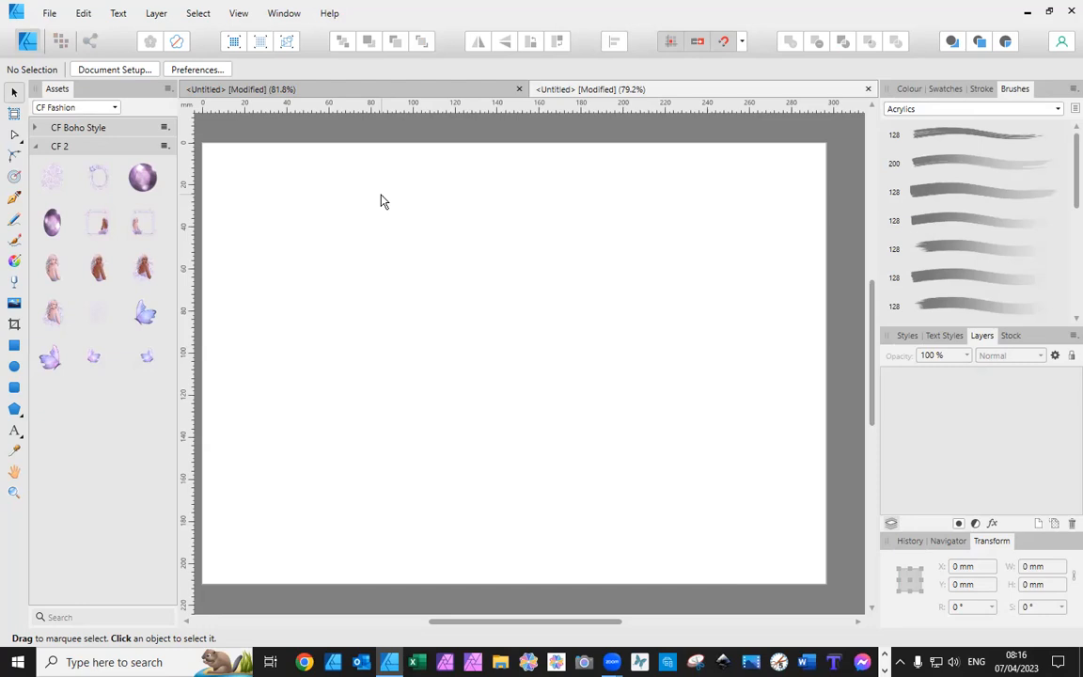
pyautogui.moveTo(474, 271)
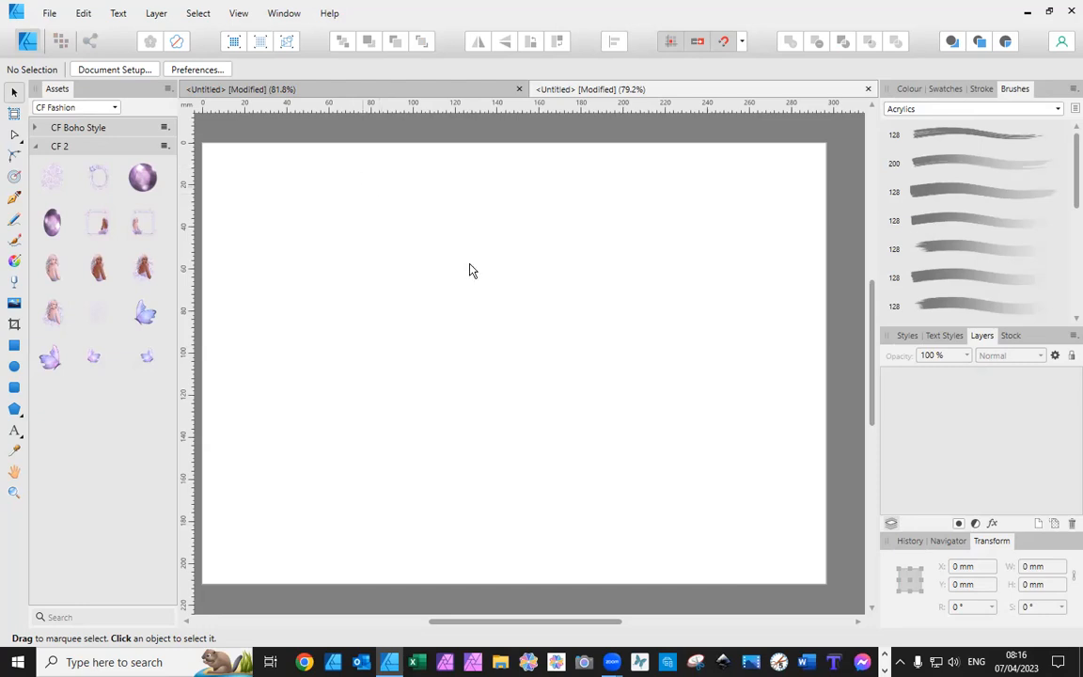
pyautogui.moveTo(605, 266)
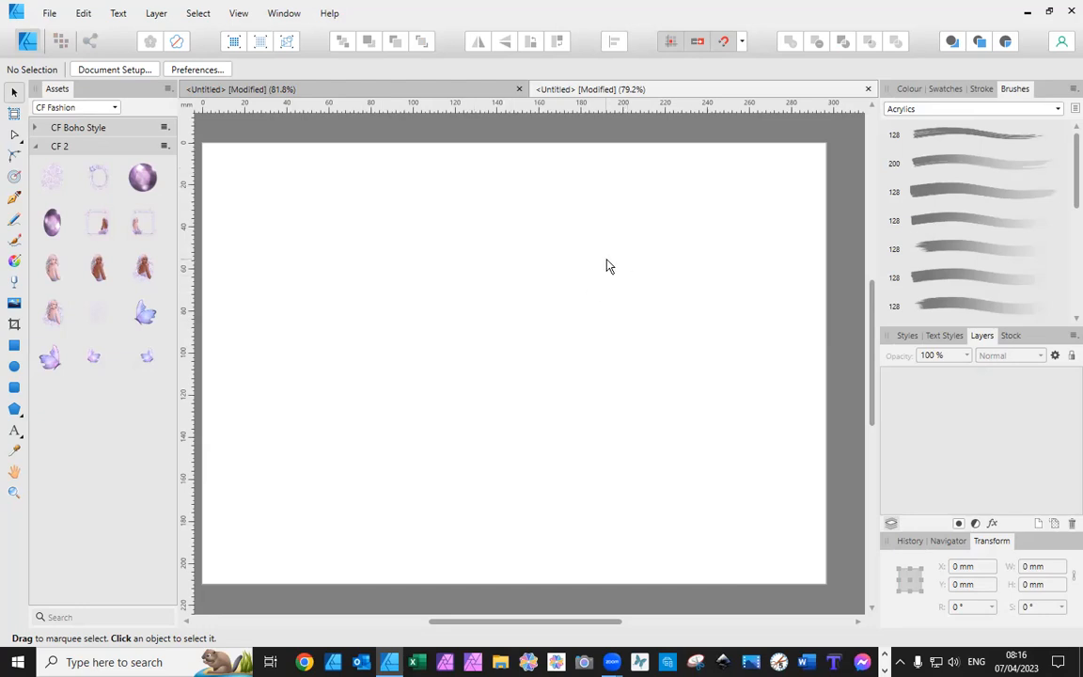